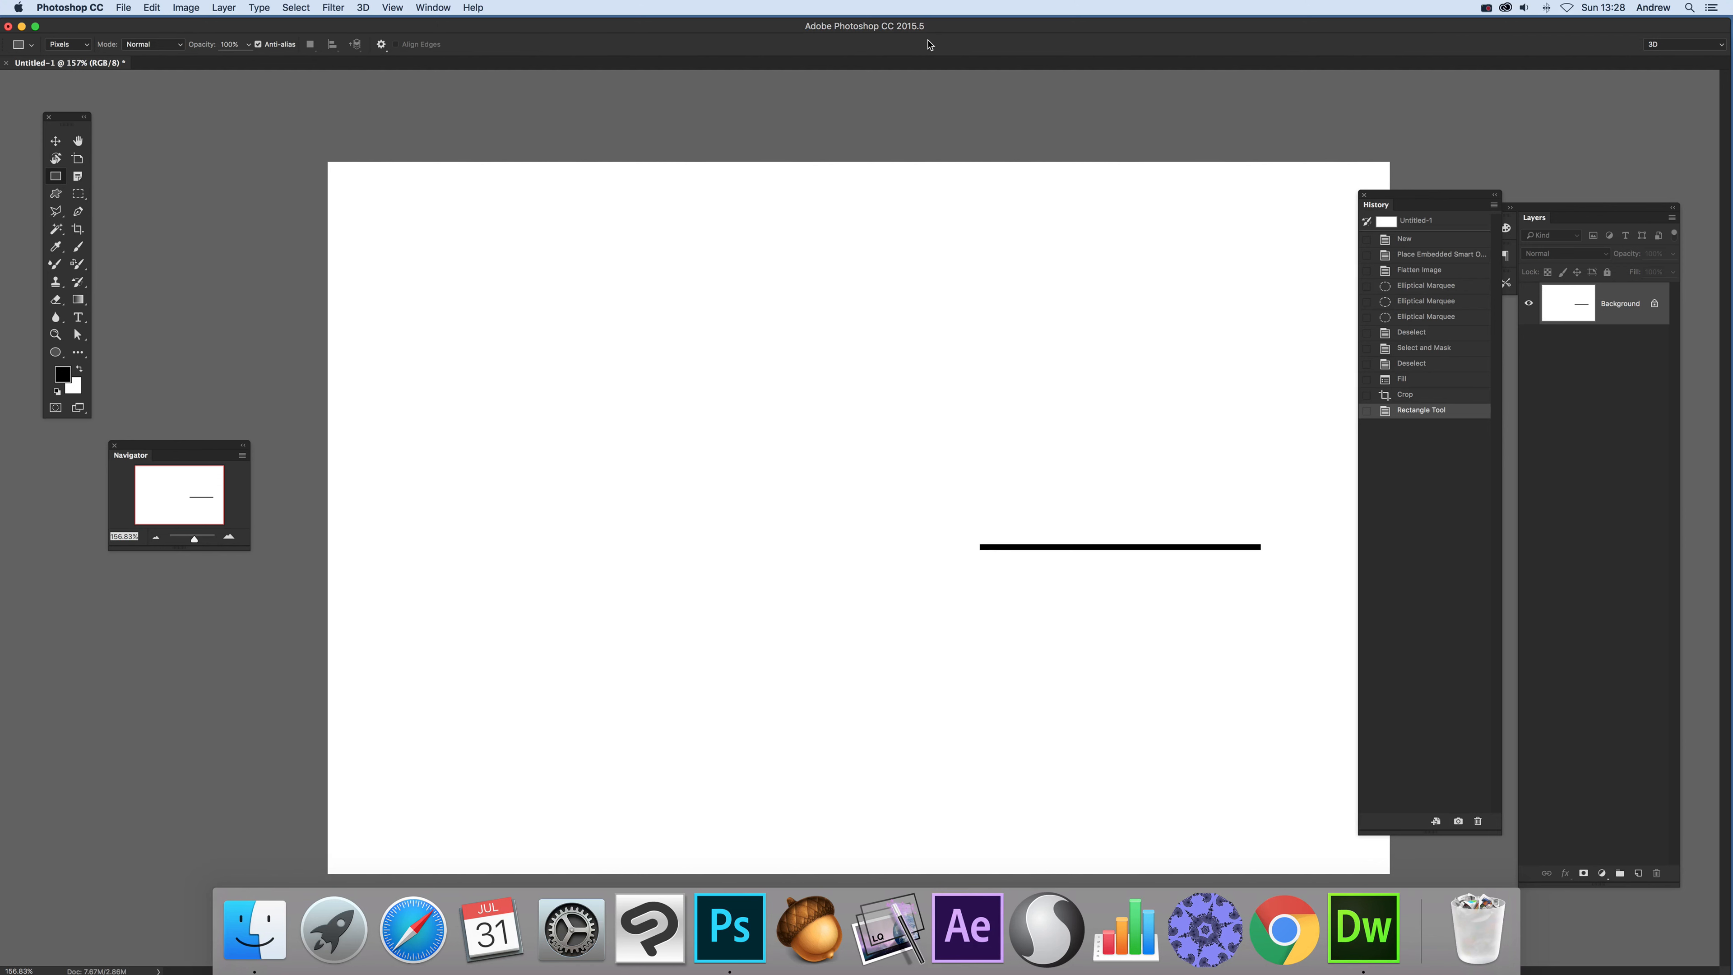
{"action": "mouse_move", "coordinate": [1013, 436]}
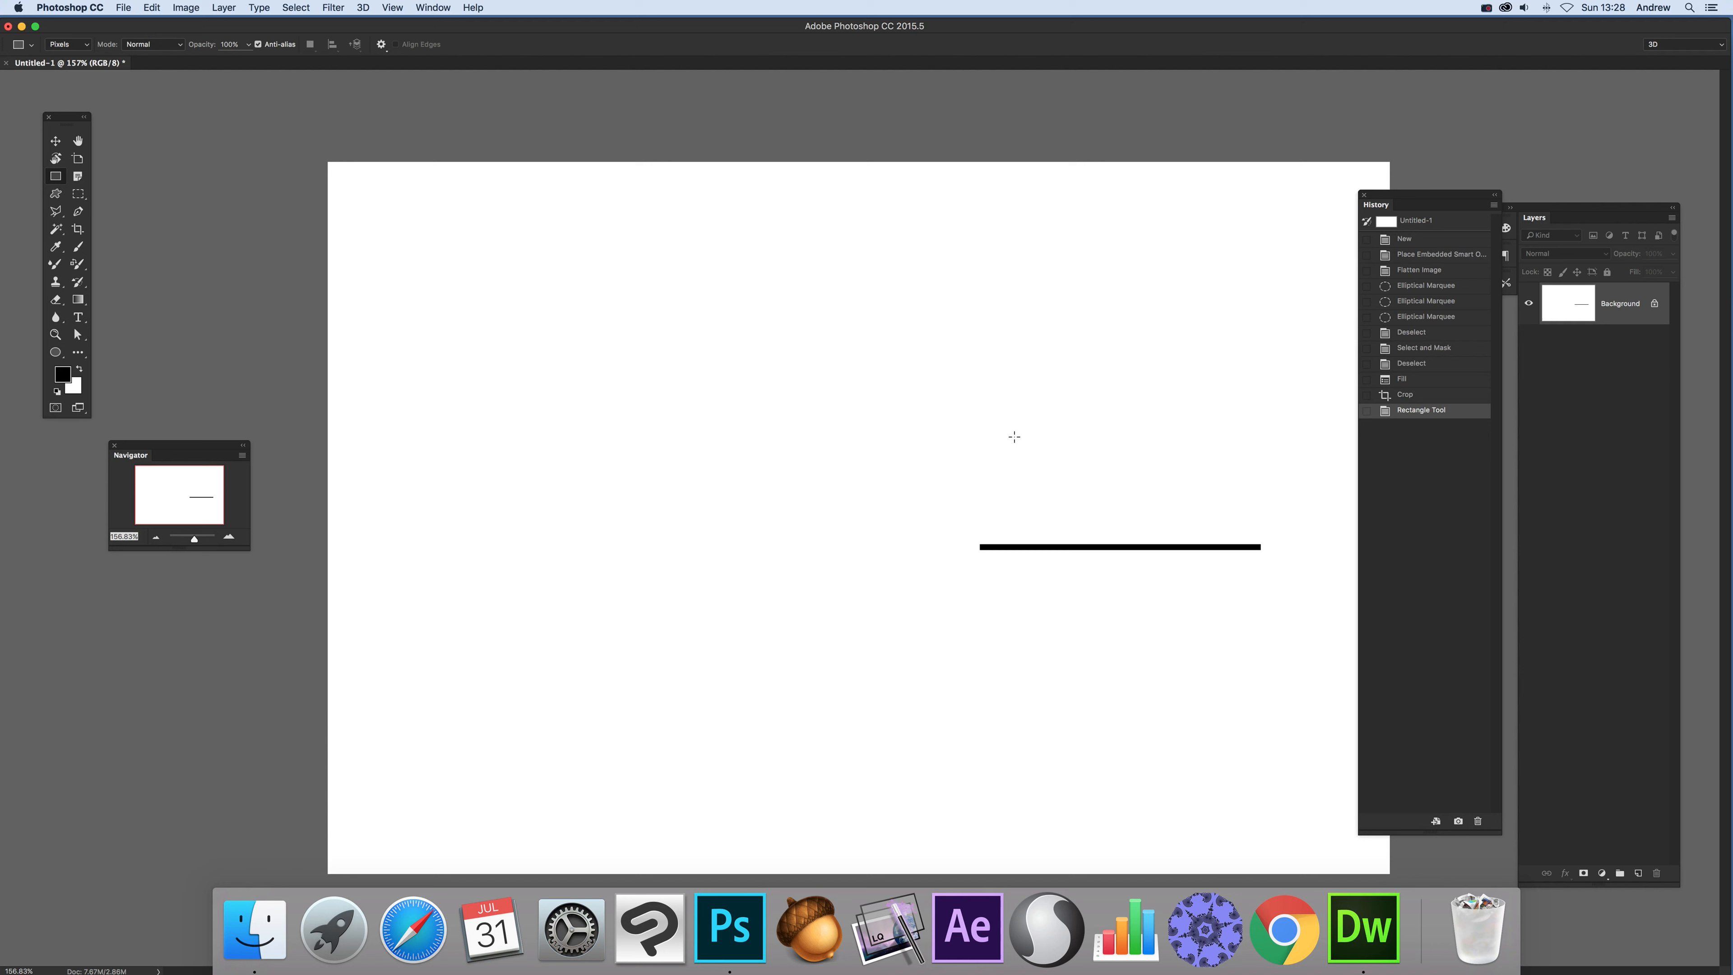
{"action": "mouse_move", "coordinate": [1154, 514]}
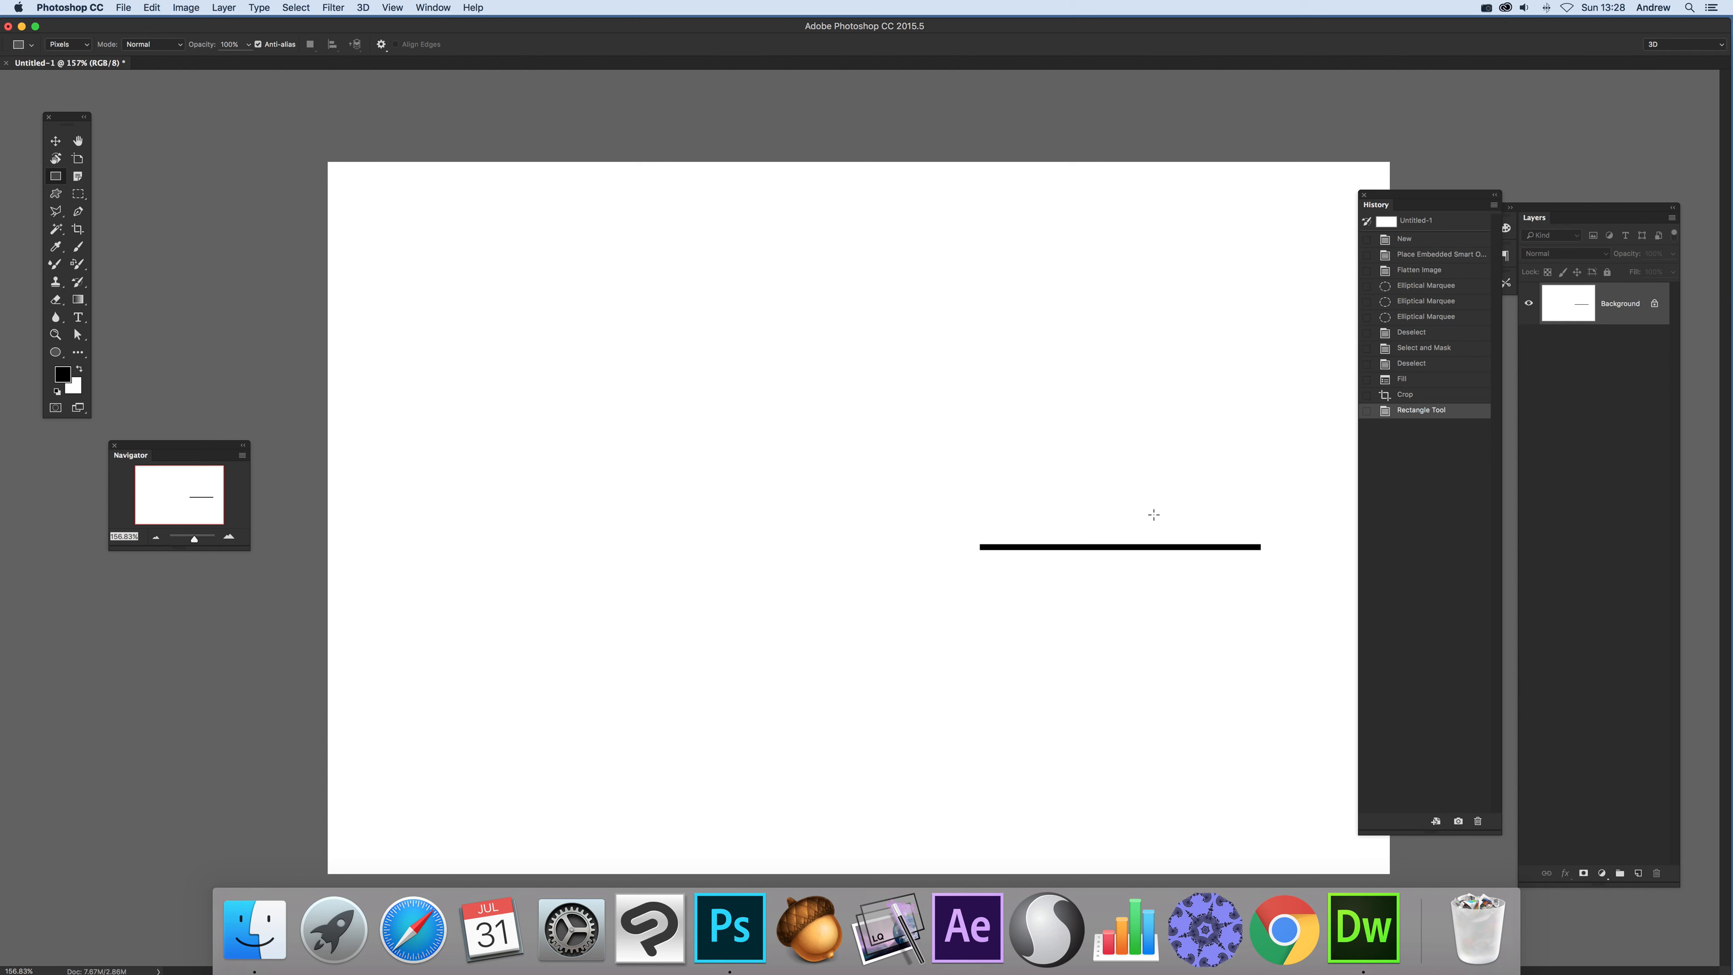
{"action": "mouse_move", "coordinate": [1300, 582]}
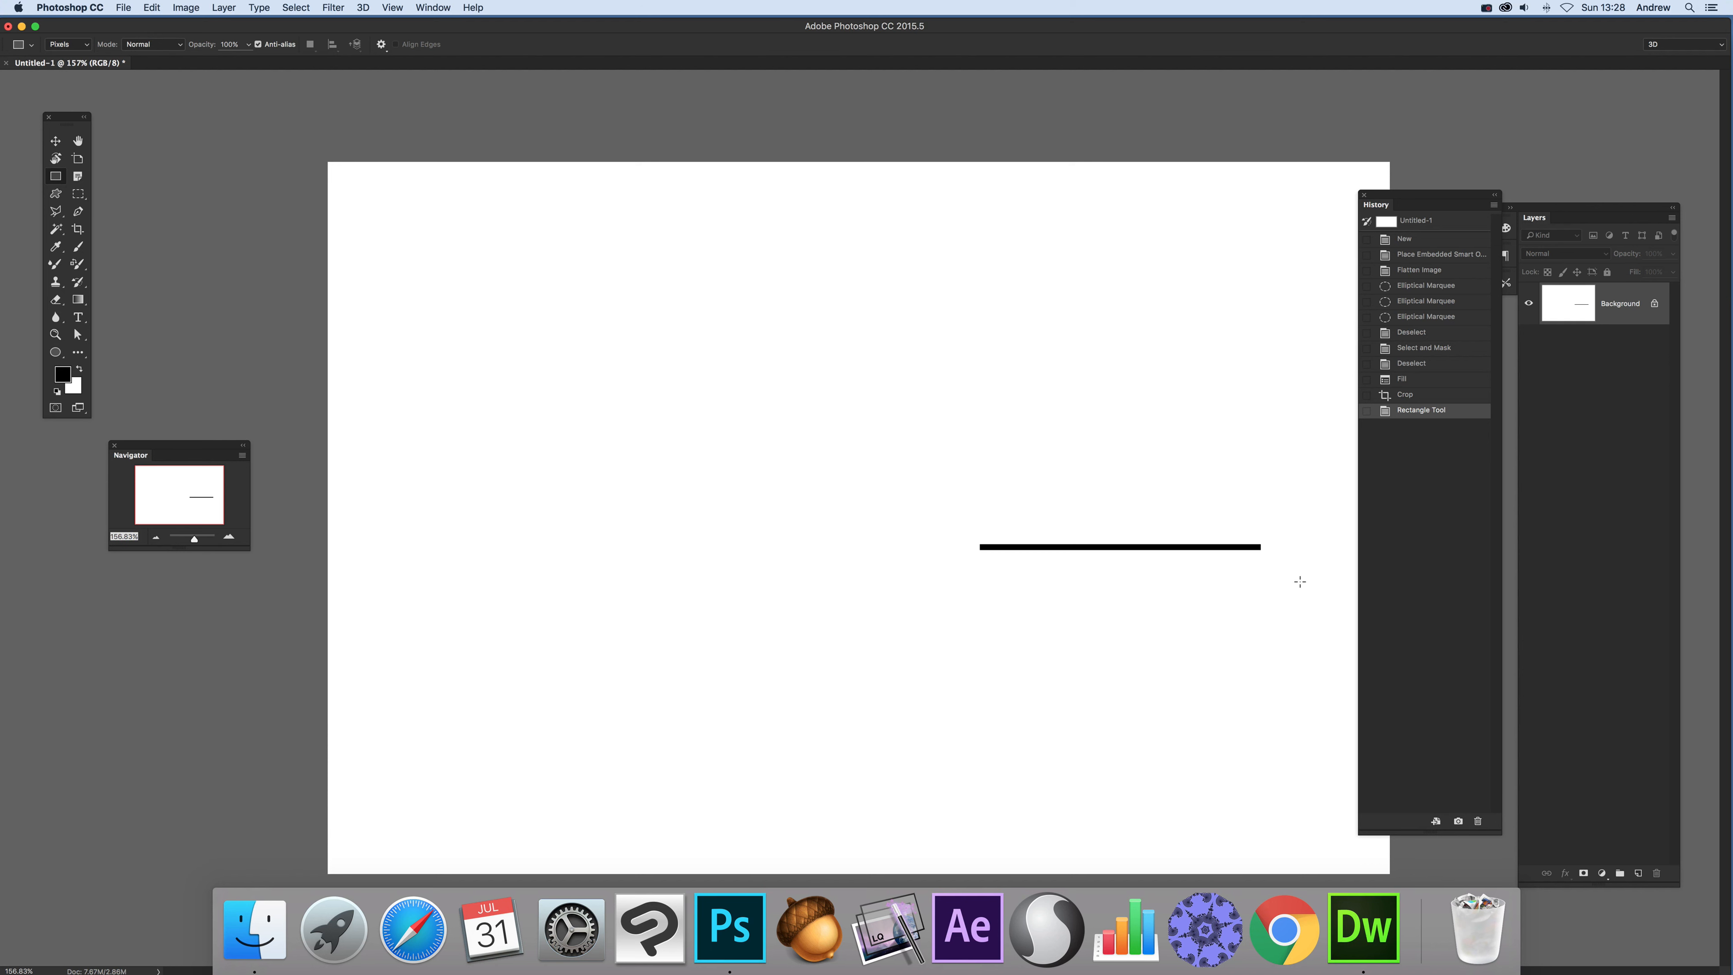
{"action": "mouse_move", "coordinate": [880, 118]}
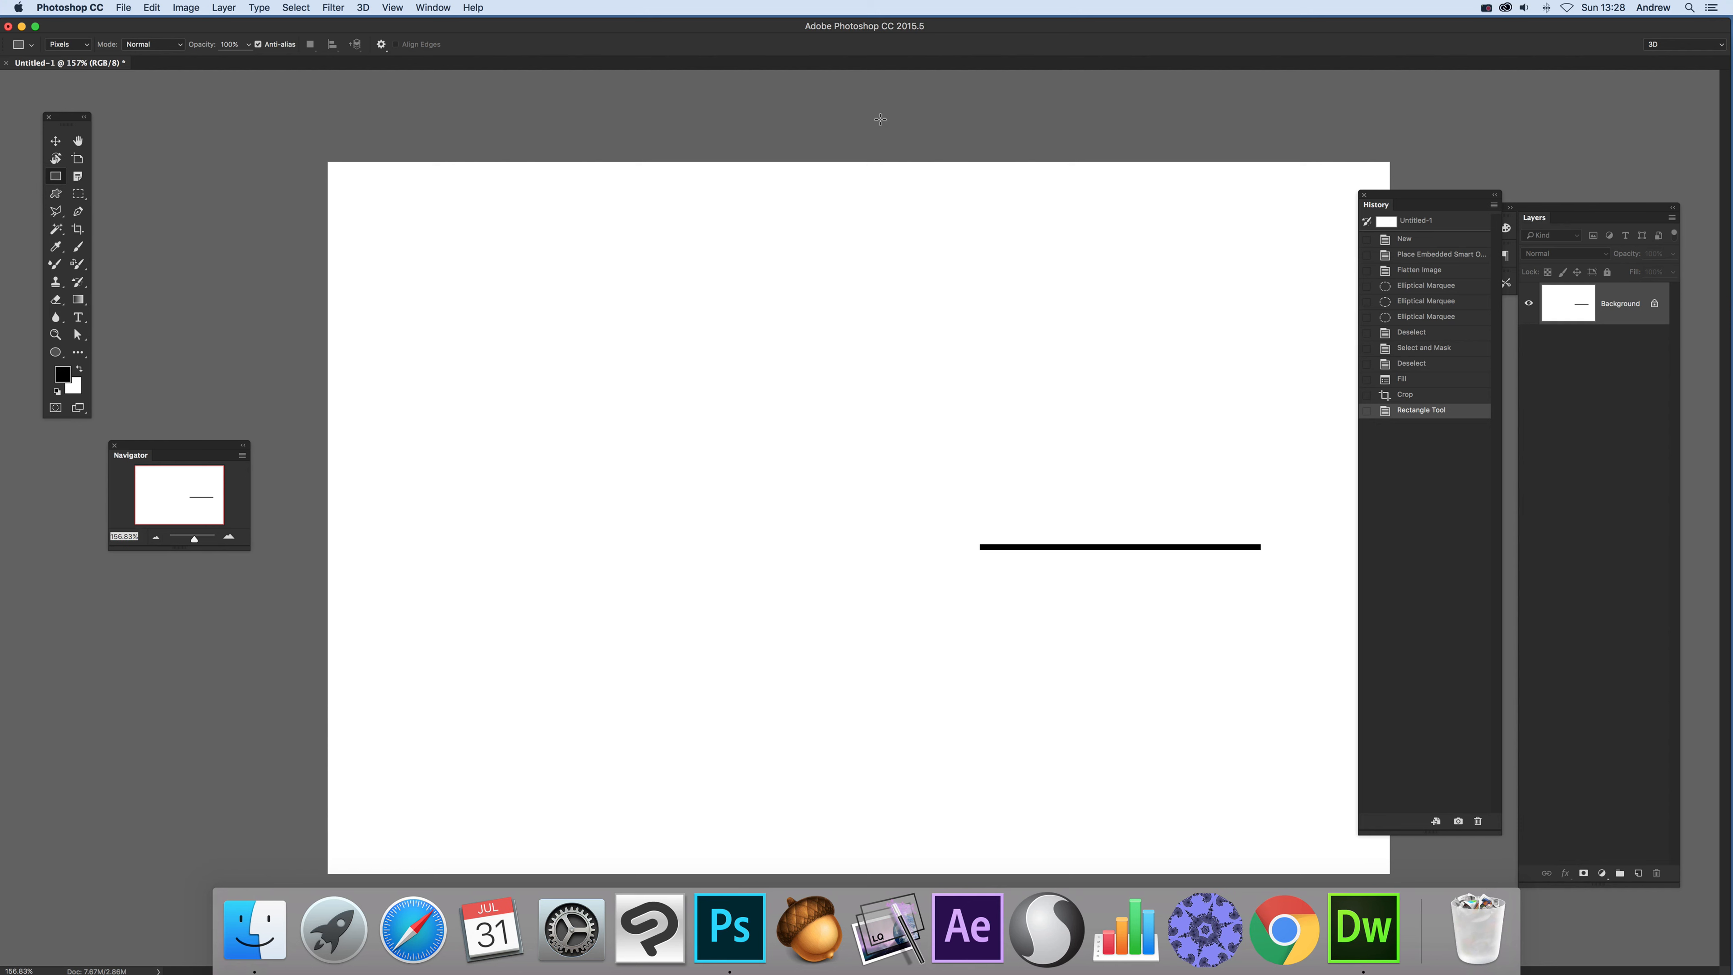
Apply Filter > Blur Gallery > Spin Blur to the line layer.
{"action": "left_click", "coordinate": [334, 8]}
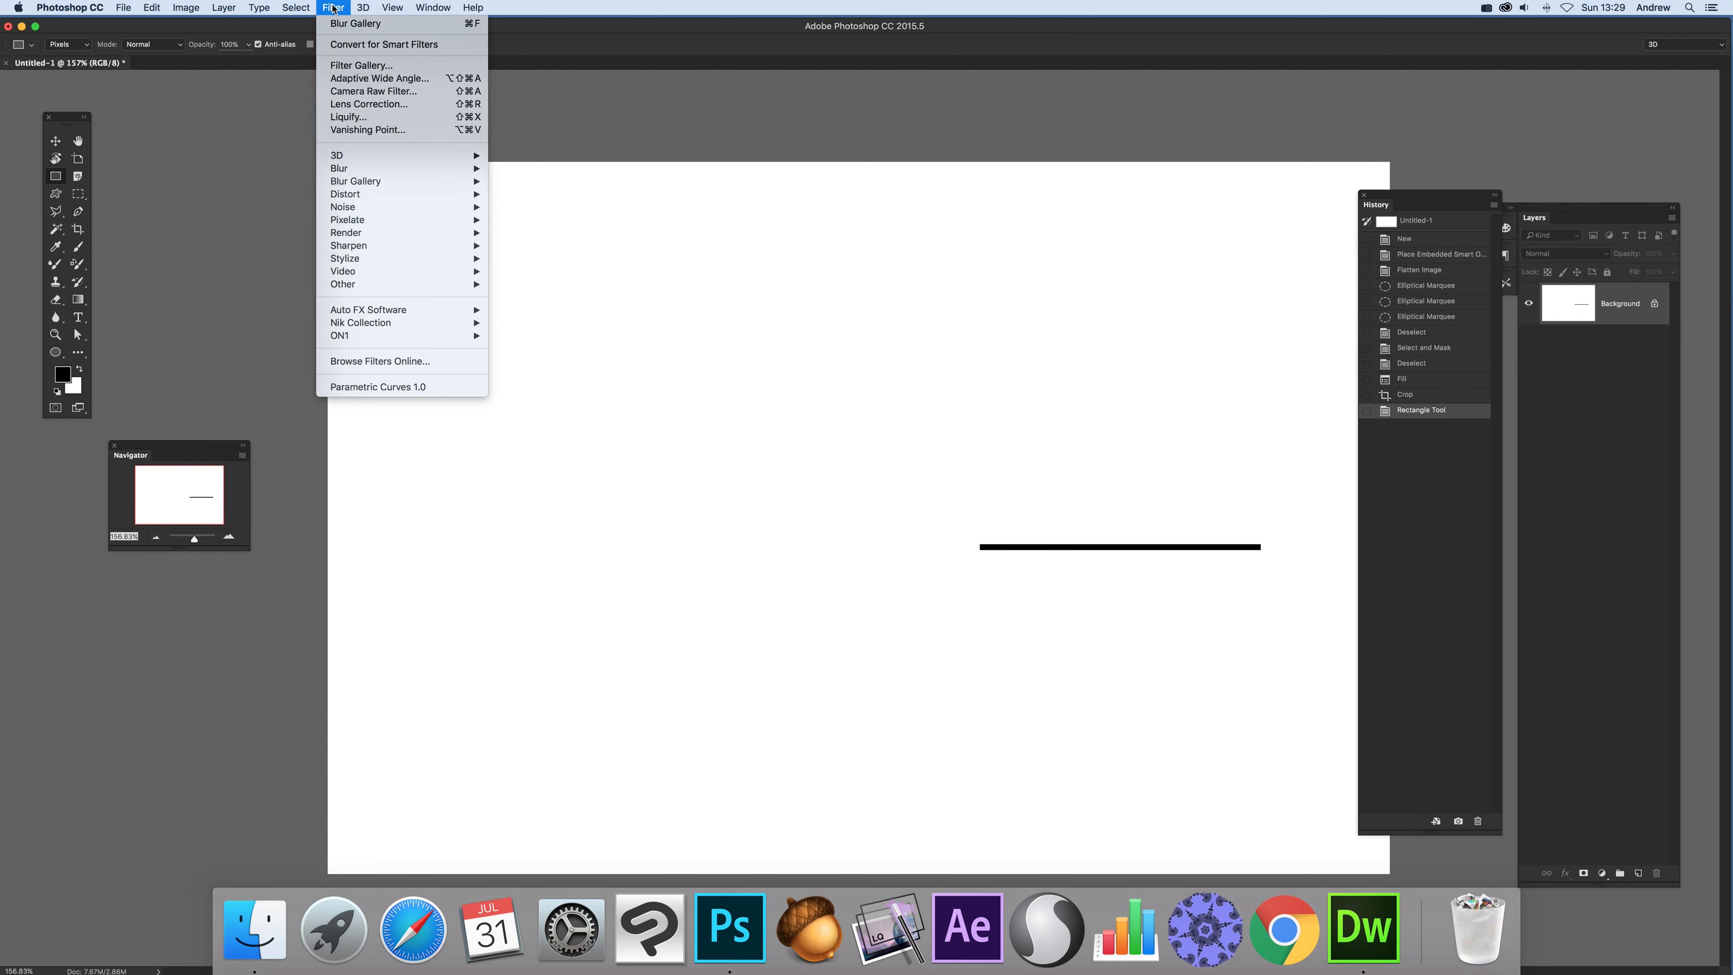
{"action": "mouse_move", "coordinate": [356, 182]}
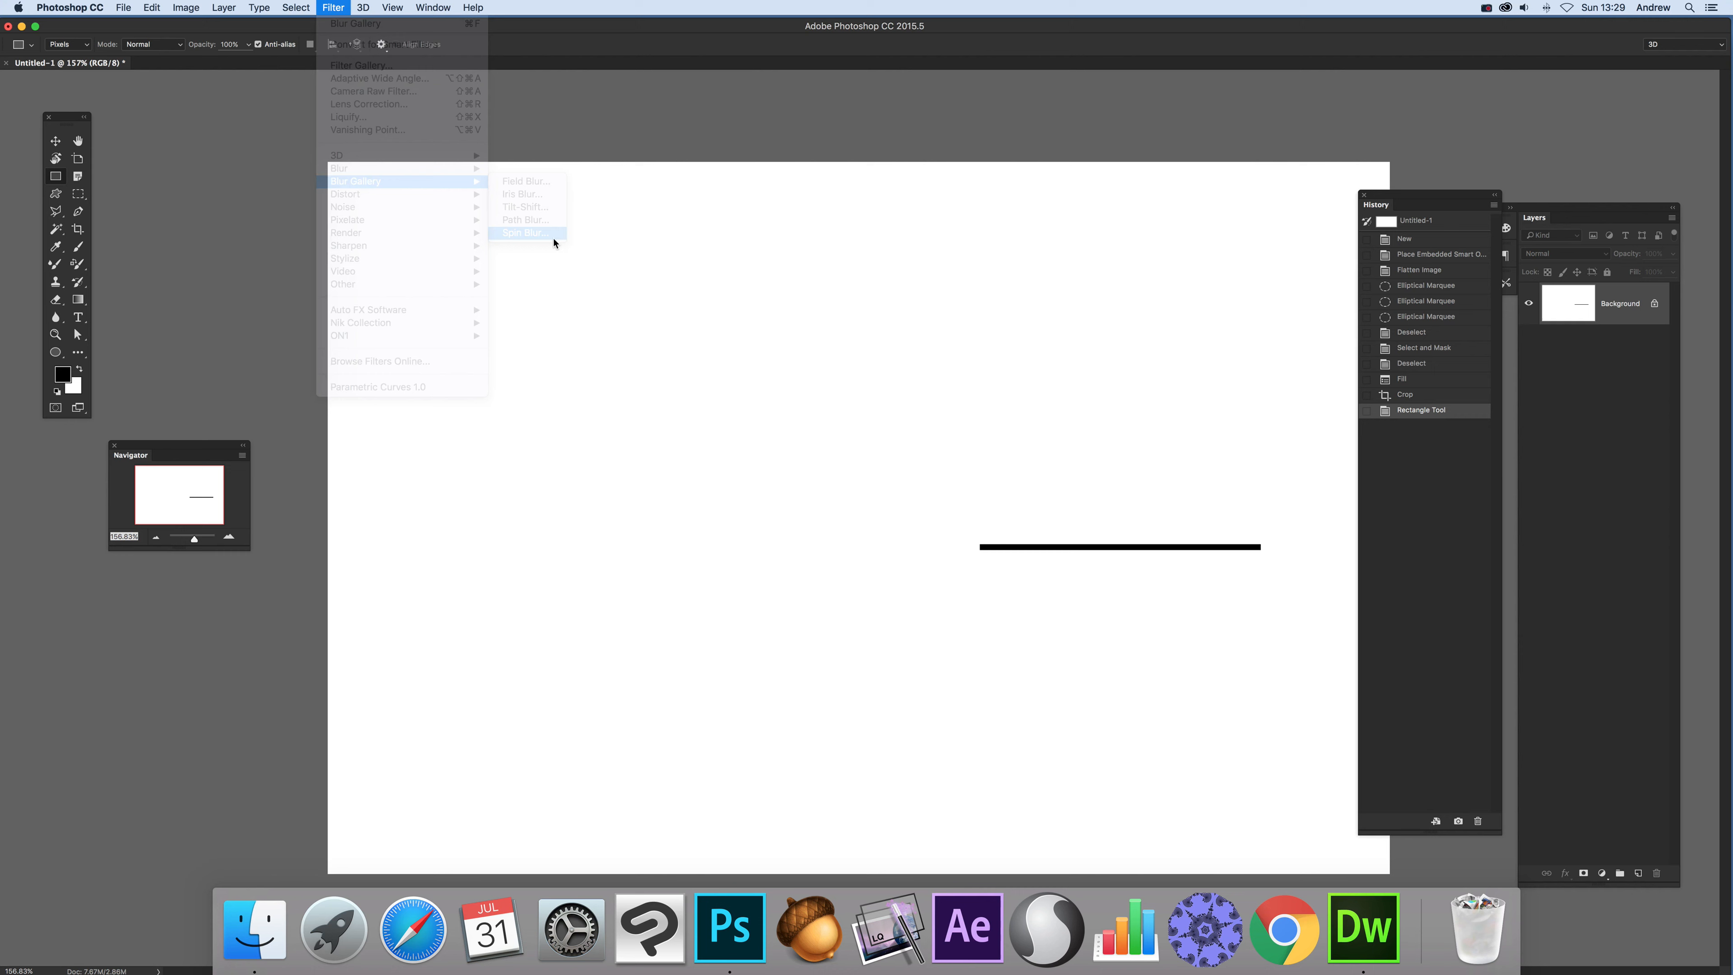
{"action": "left_click", "coordinate": [523, 232]}
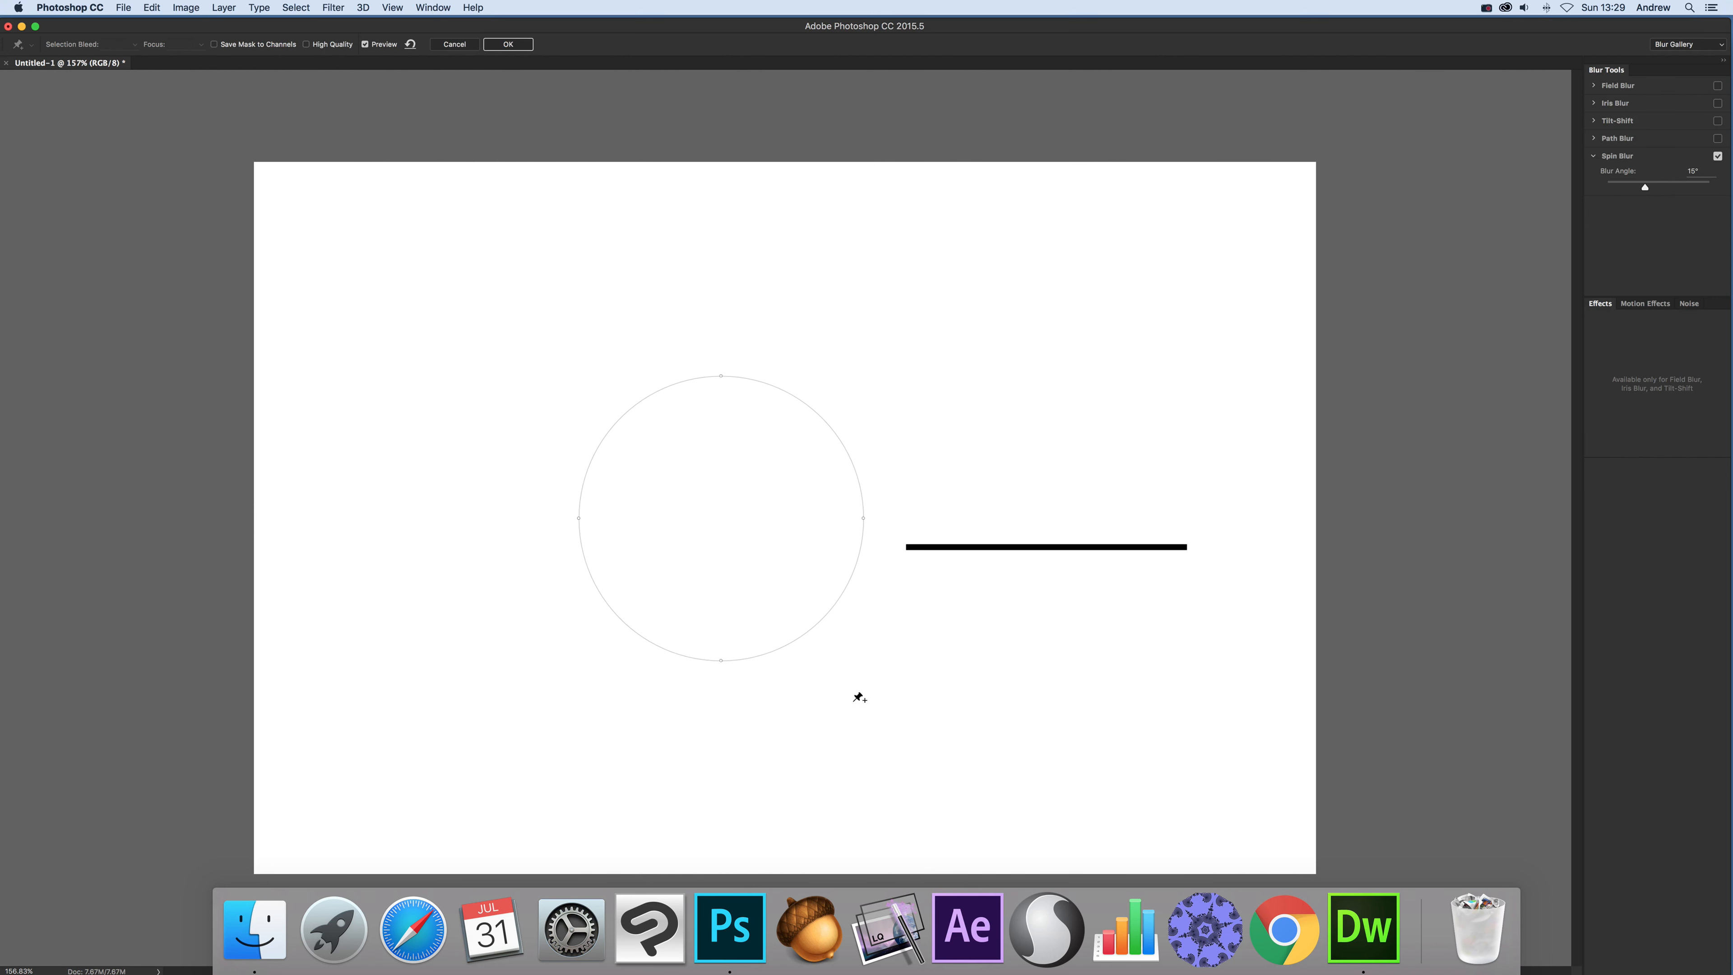
{"action": "mouse_move", "coordinate": [842, 620]}
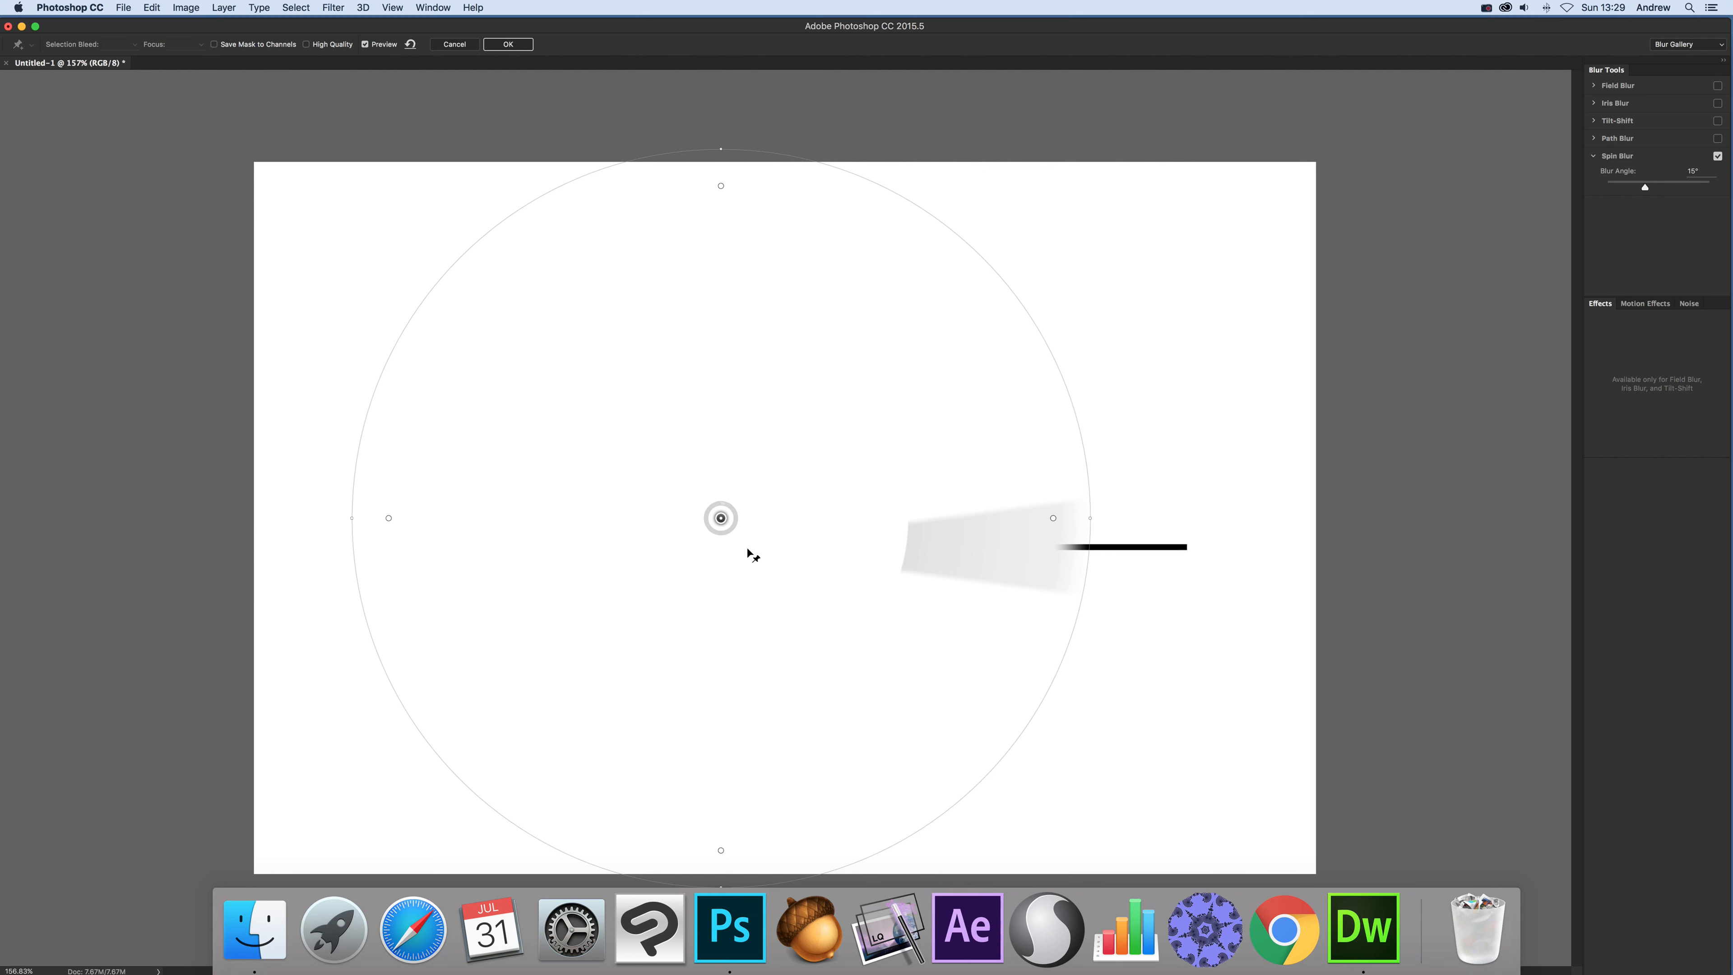
Move the Spin Blur pin onto the line's left end so the line fans out.
{"action": "left_click_drag", "start_coordinate": [720, 517], "coordinate": [875, 561]}
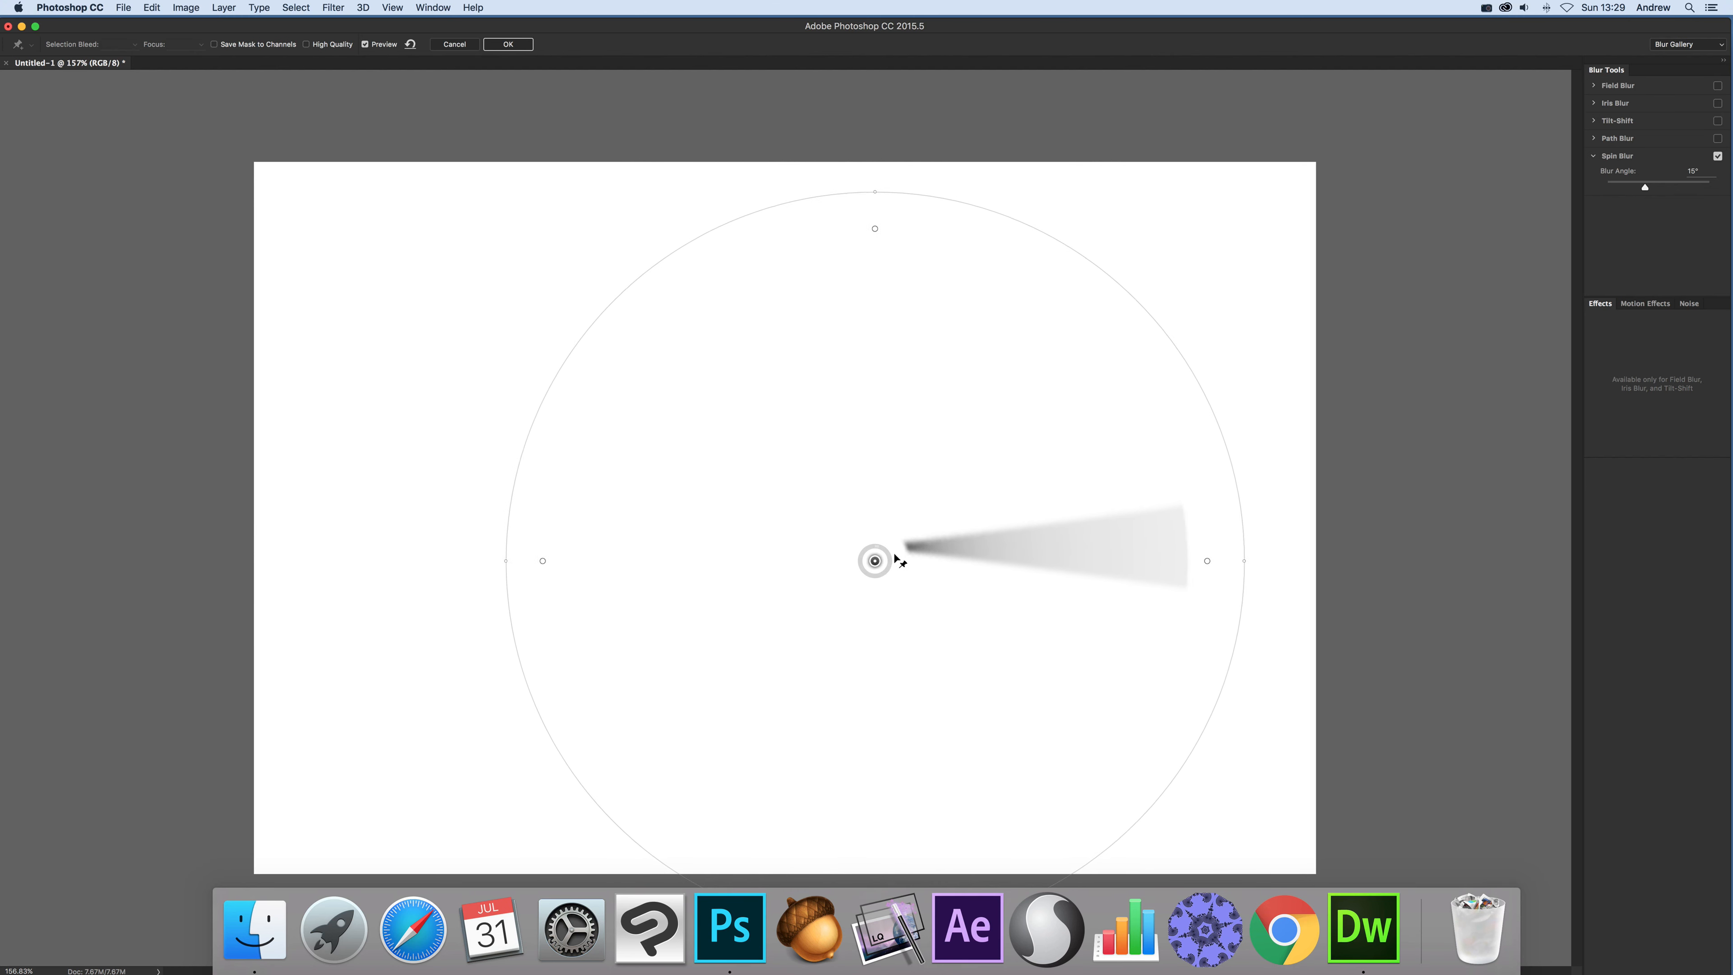
{"action": "left_click_drag", "start_coordinate": [874, 561], "coordinate": [891, 545]}
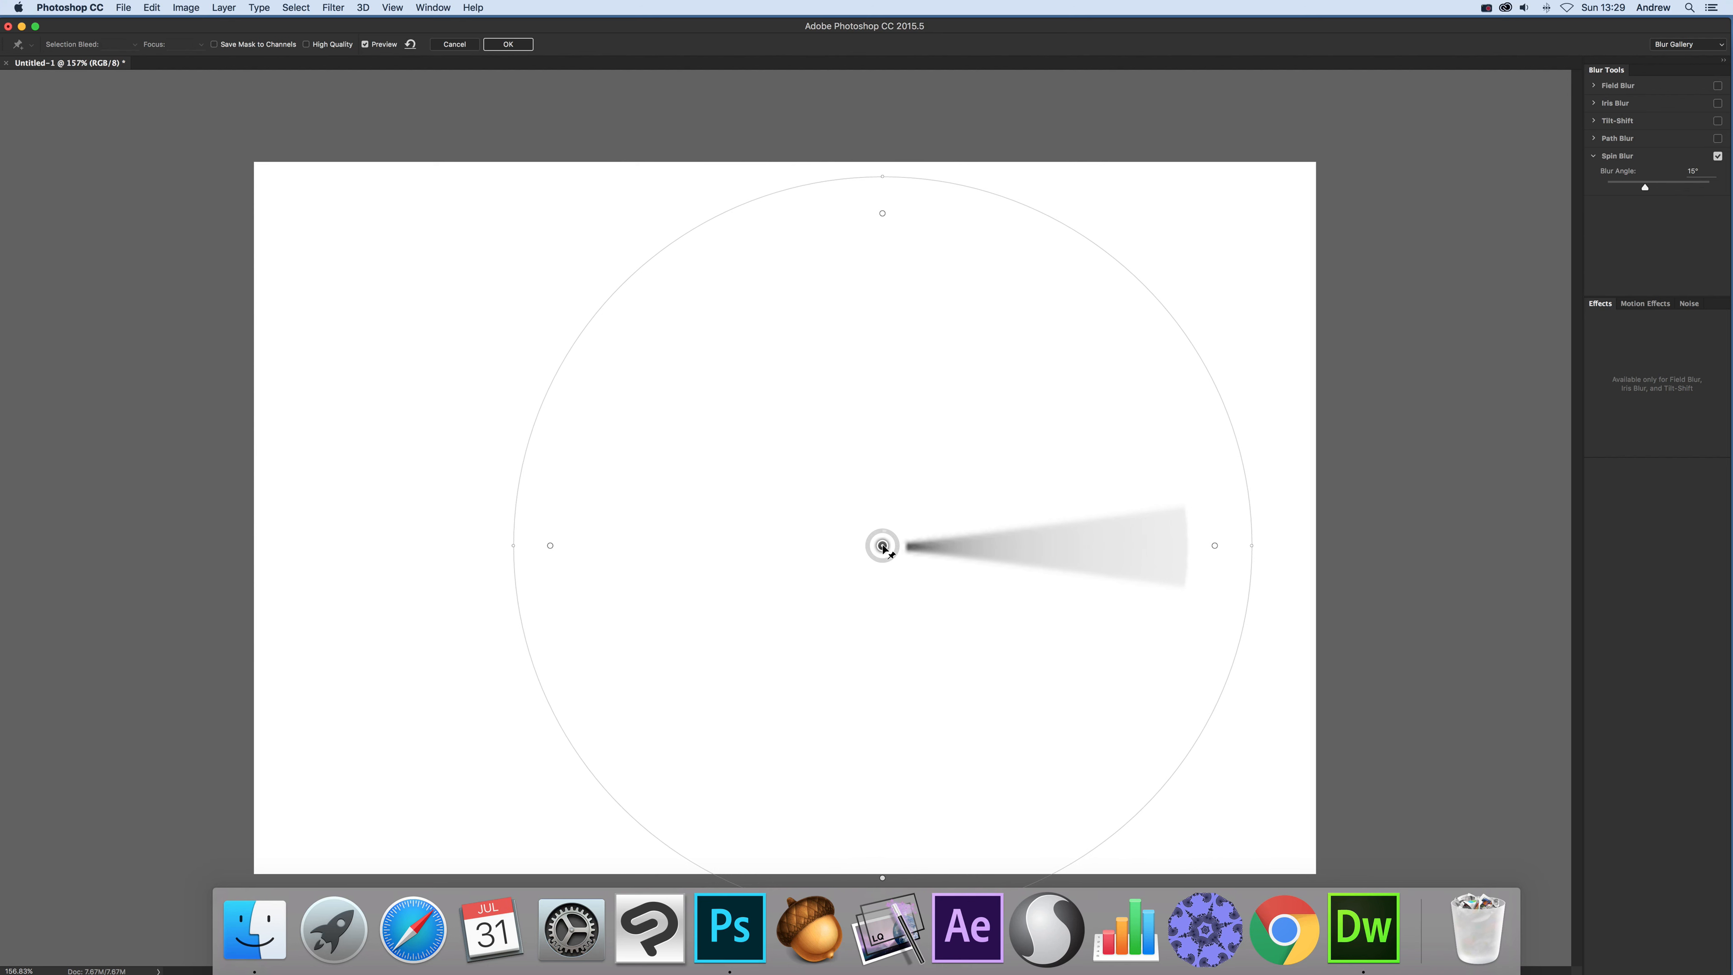
{"action": "mouse_move", "coordinate": [1673, 117]}
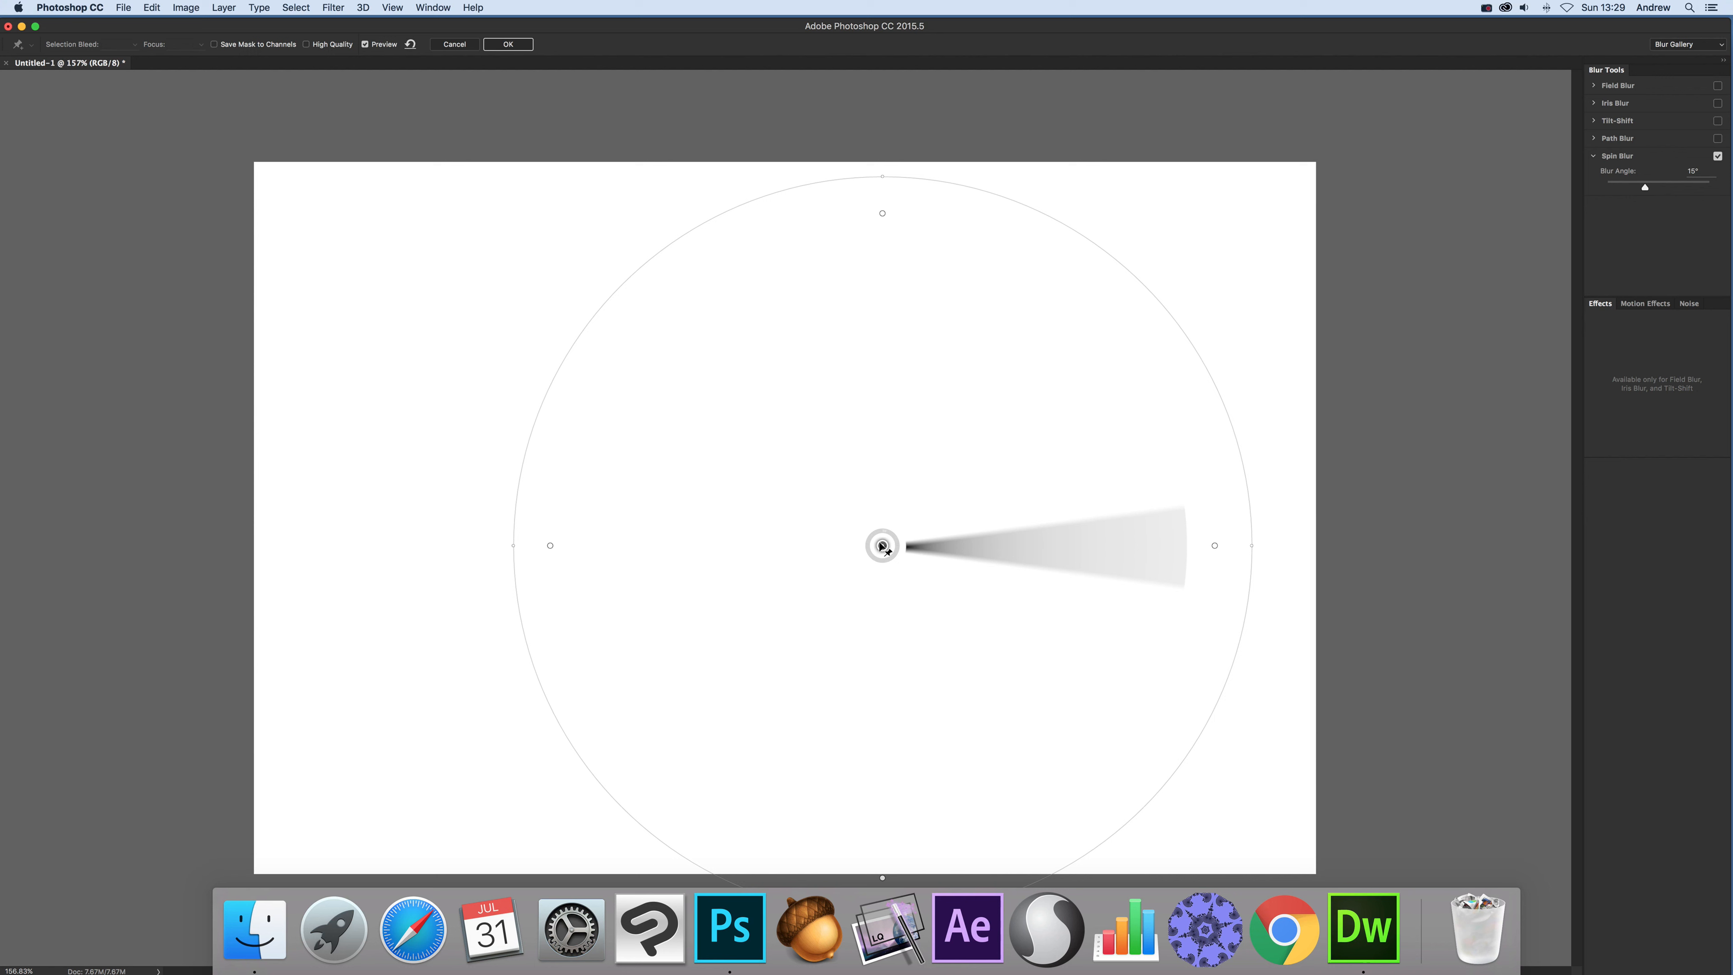
{"action": "mouse_move", "coordinate": [1189, 523]}
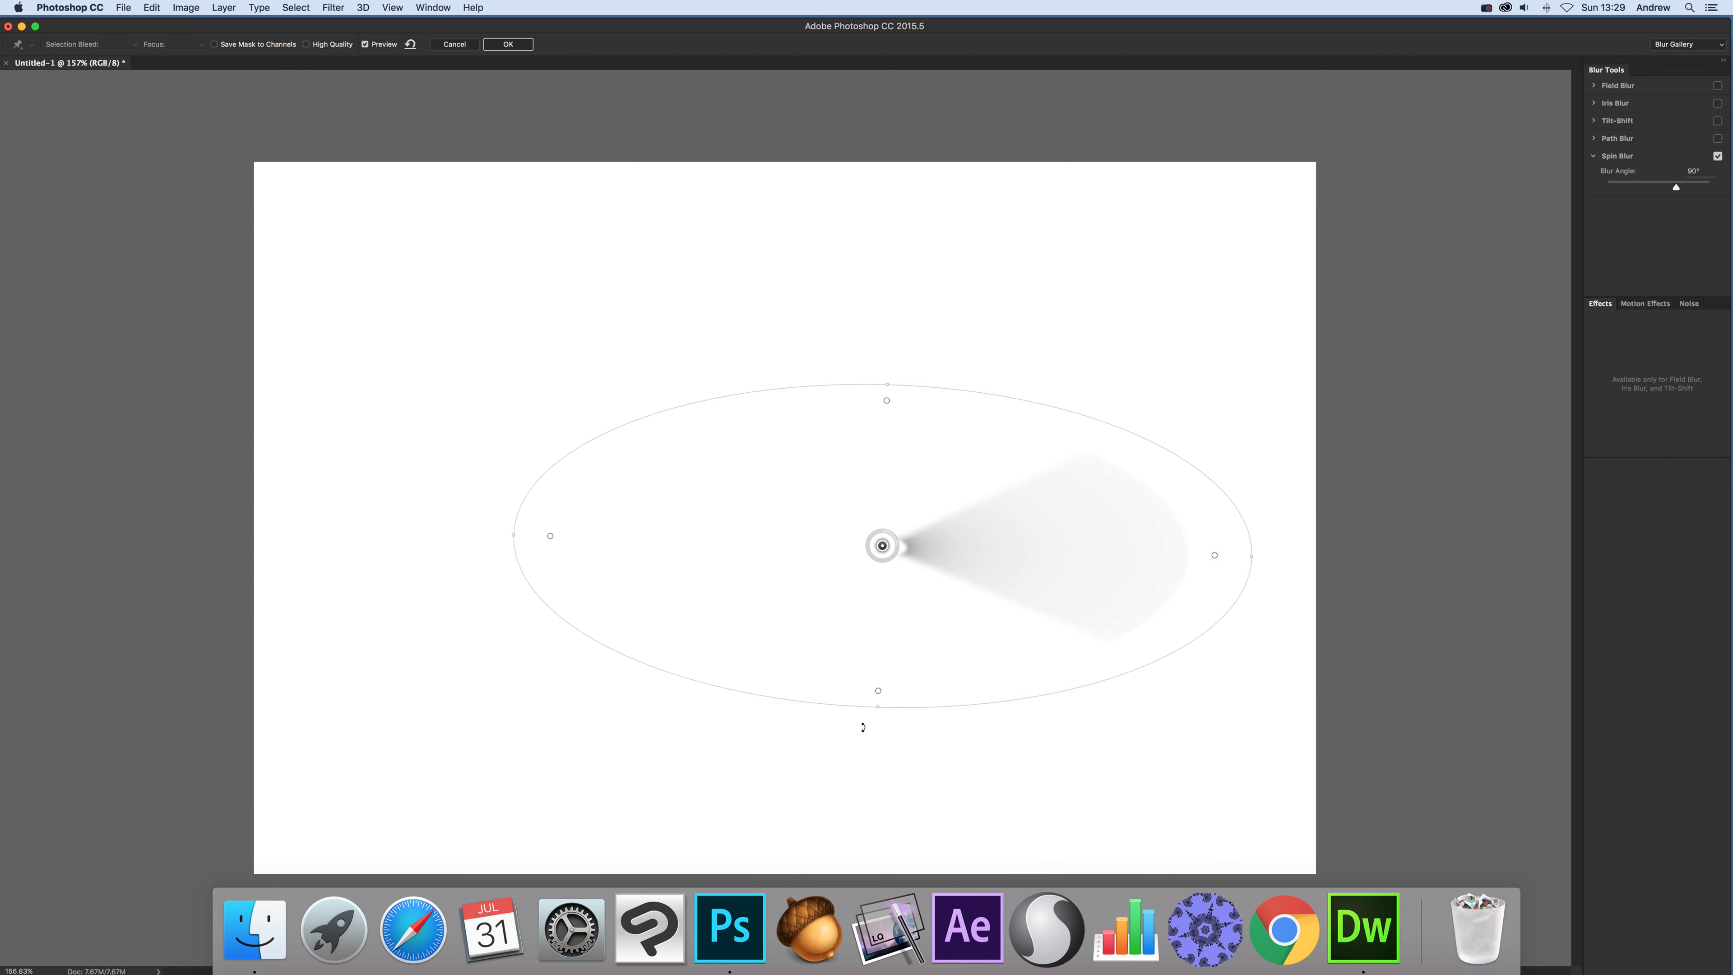
Reshape the blur ellipse and settle its pin back near the line's left end.
{"action": "left_click_drag", "start_coordinate": [1213, 555], "coordinate": [967, 547]}
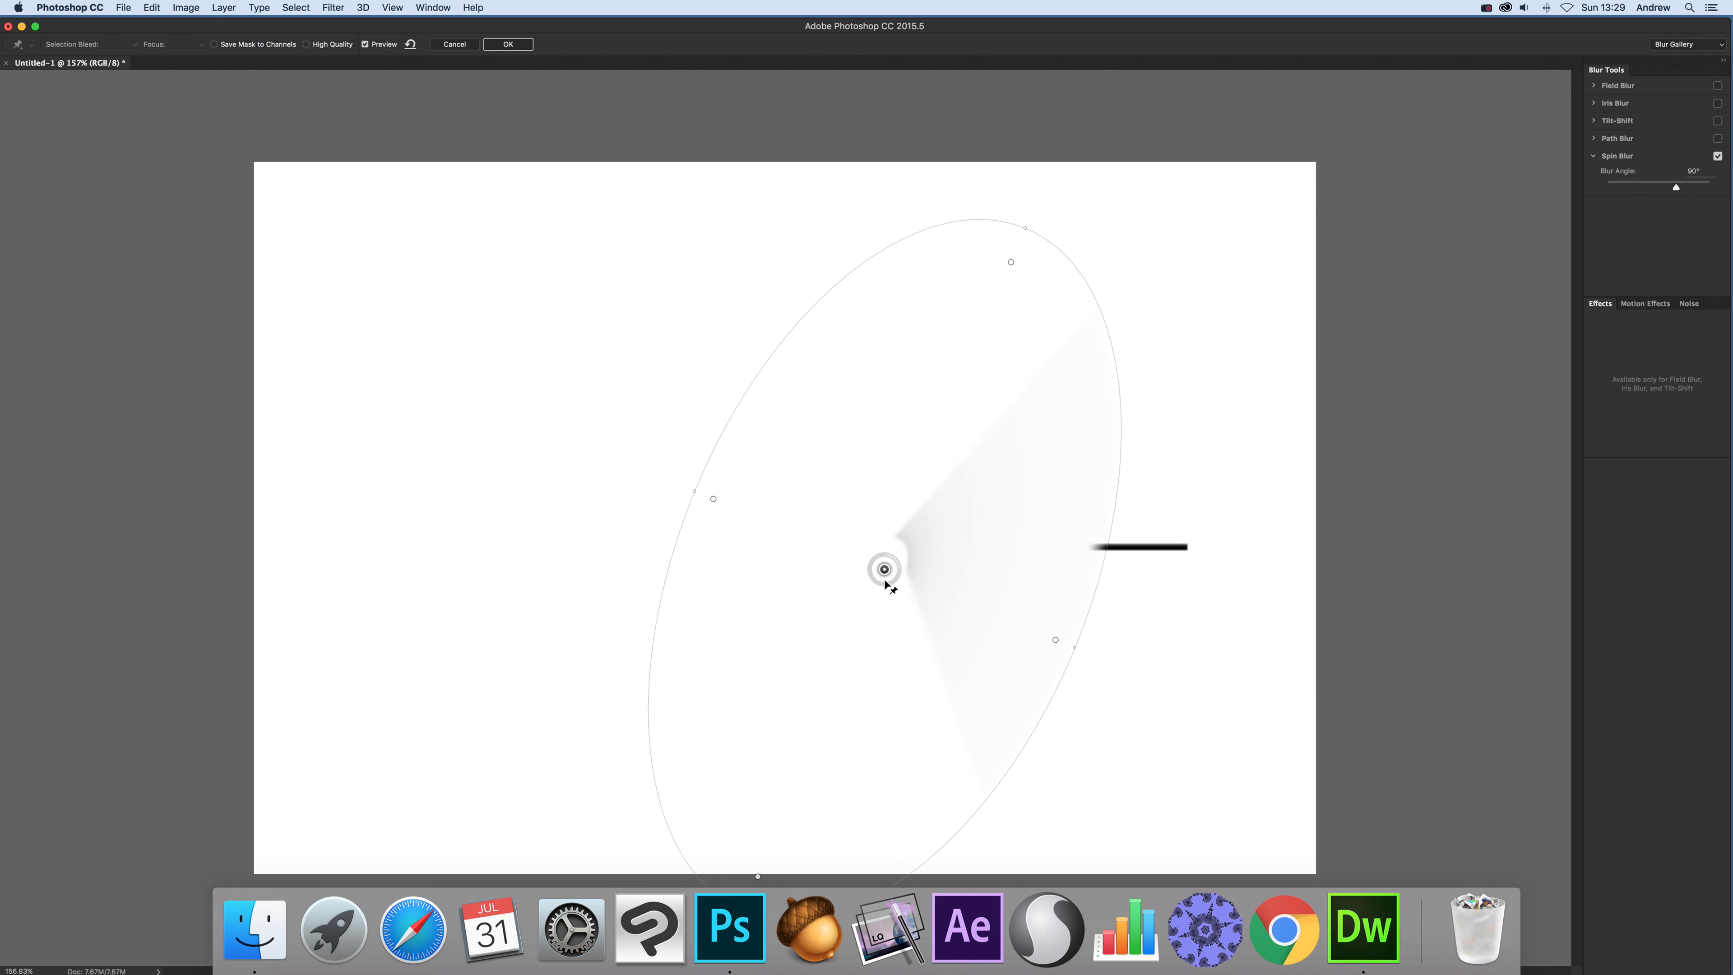
{"action": "left_click_drag", "start_coordinate": [885, 569], "coordinate": [920, 605]}
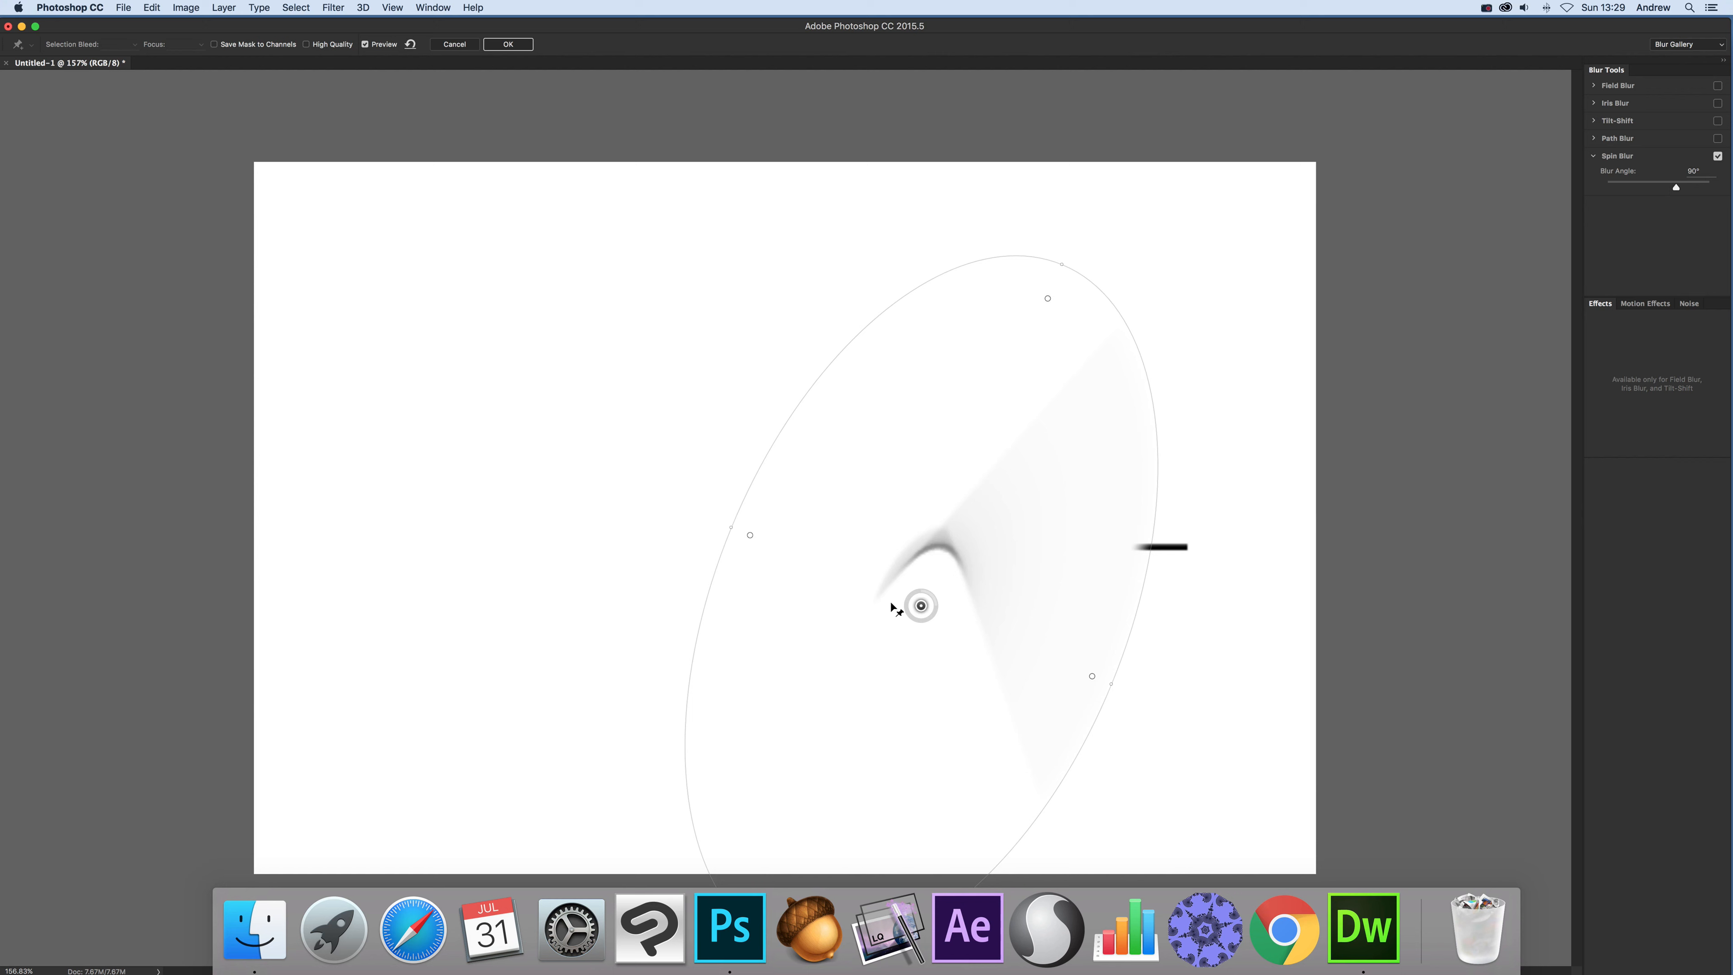
{"action": "left_click_drag", "start_coordinate": [921, 605], "coordinate": [901, 609]}
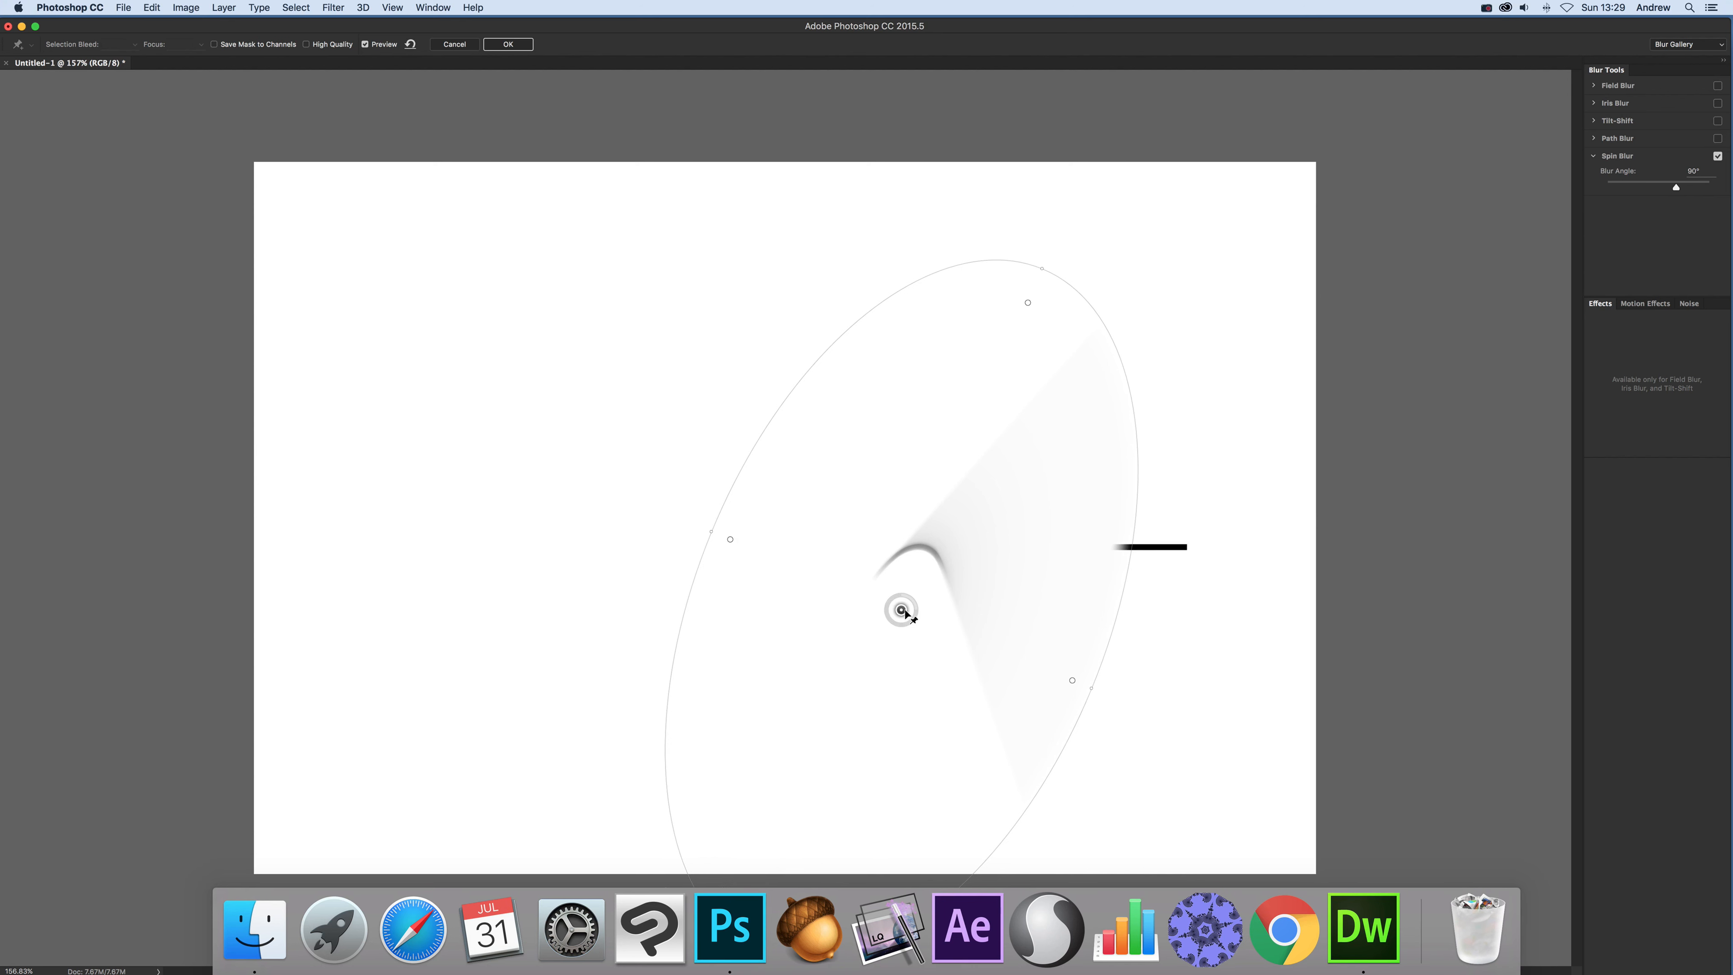
{"action": "left_click_drag", "start_coordinate": [900, 611], "coordinate": [867, 561]}
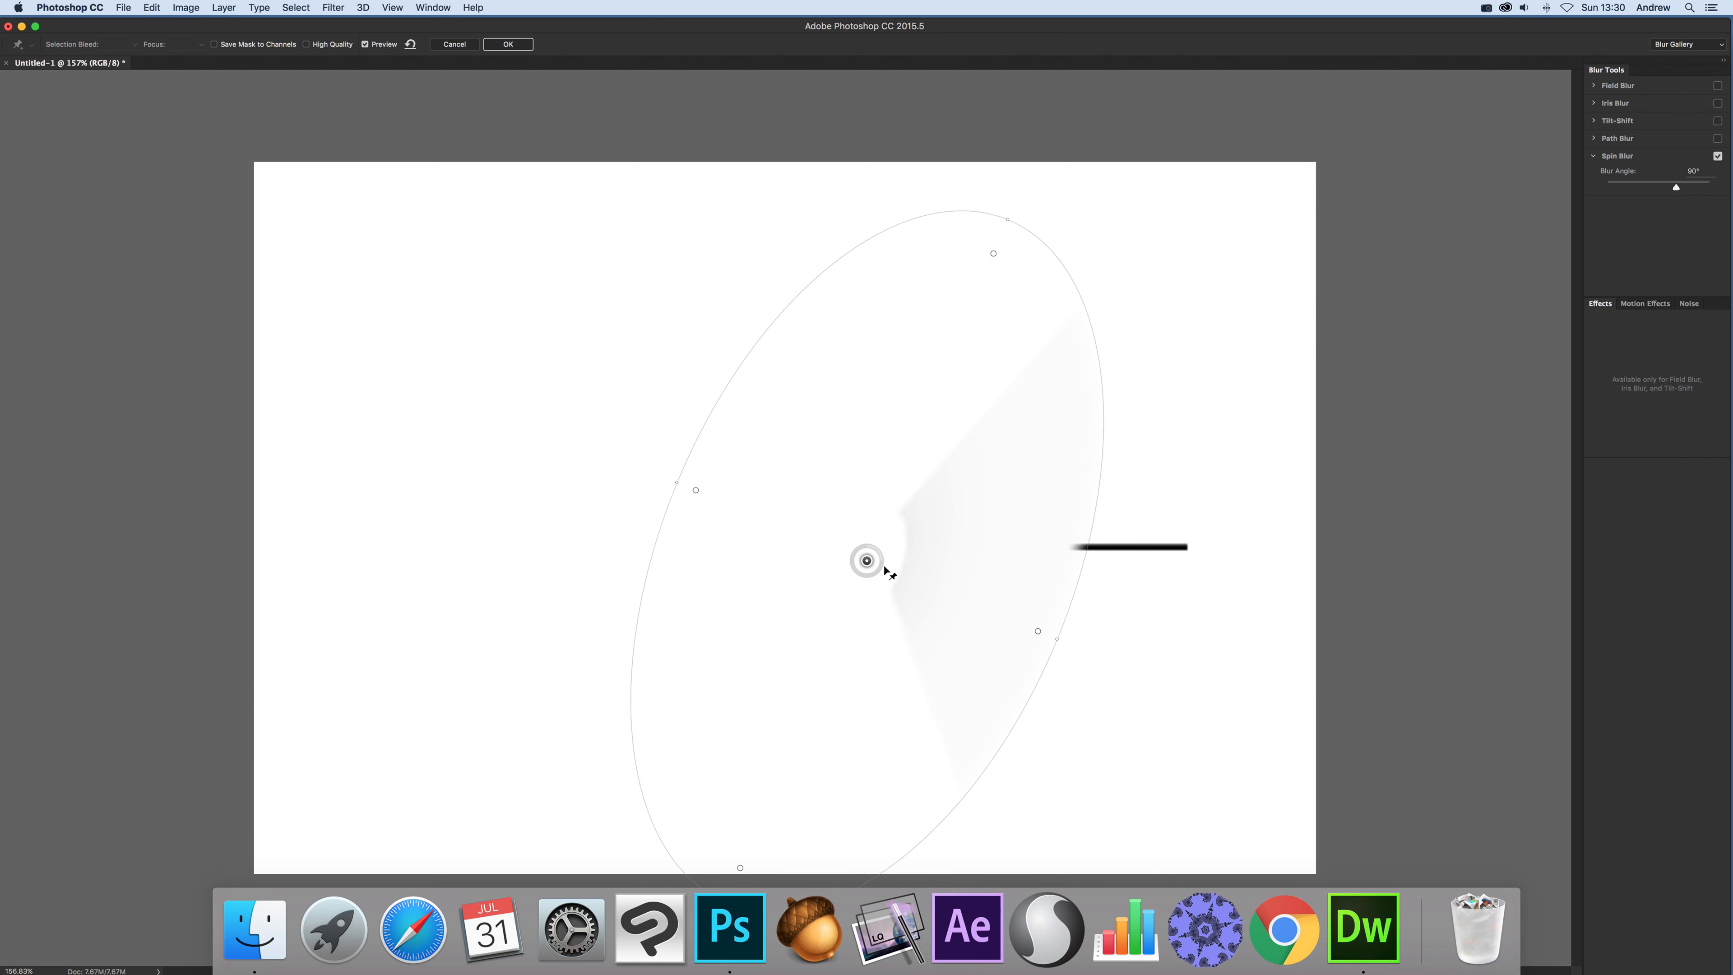
{"action": "left_click_drag", "start_coordinate": [867, 561], "coordinate": [896, 572]}
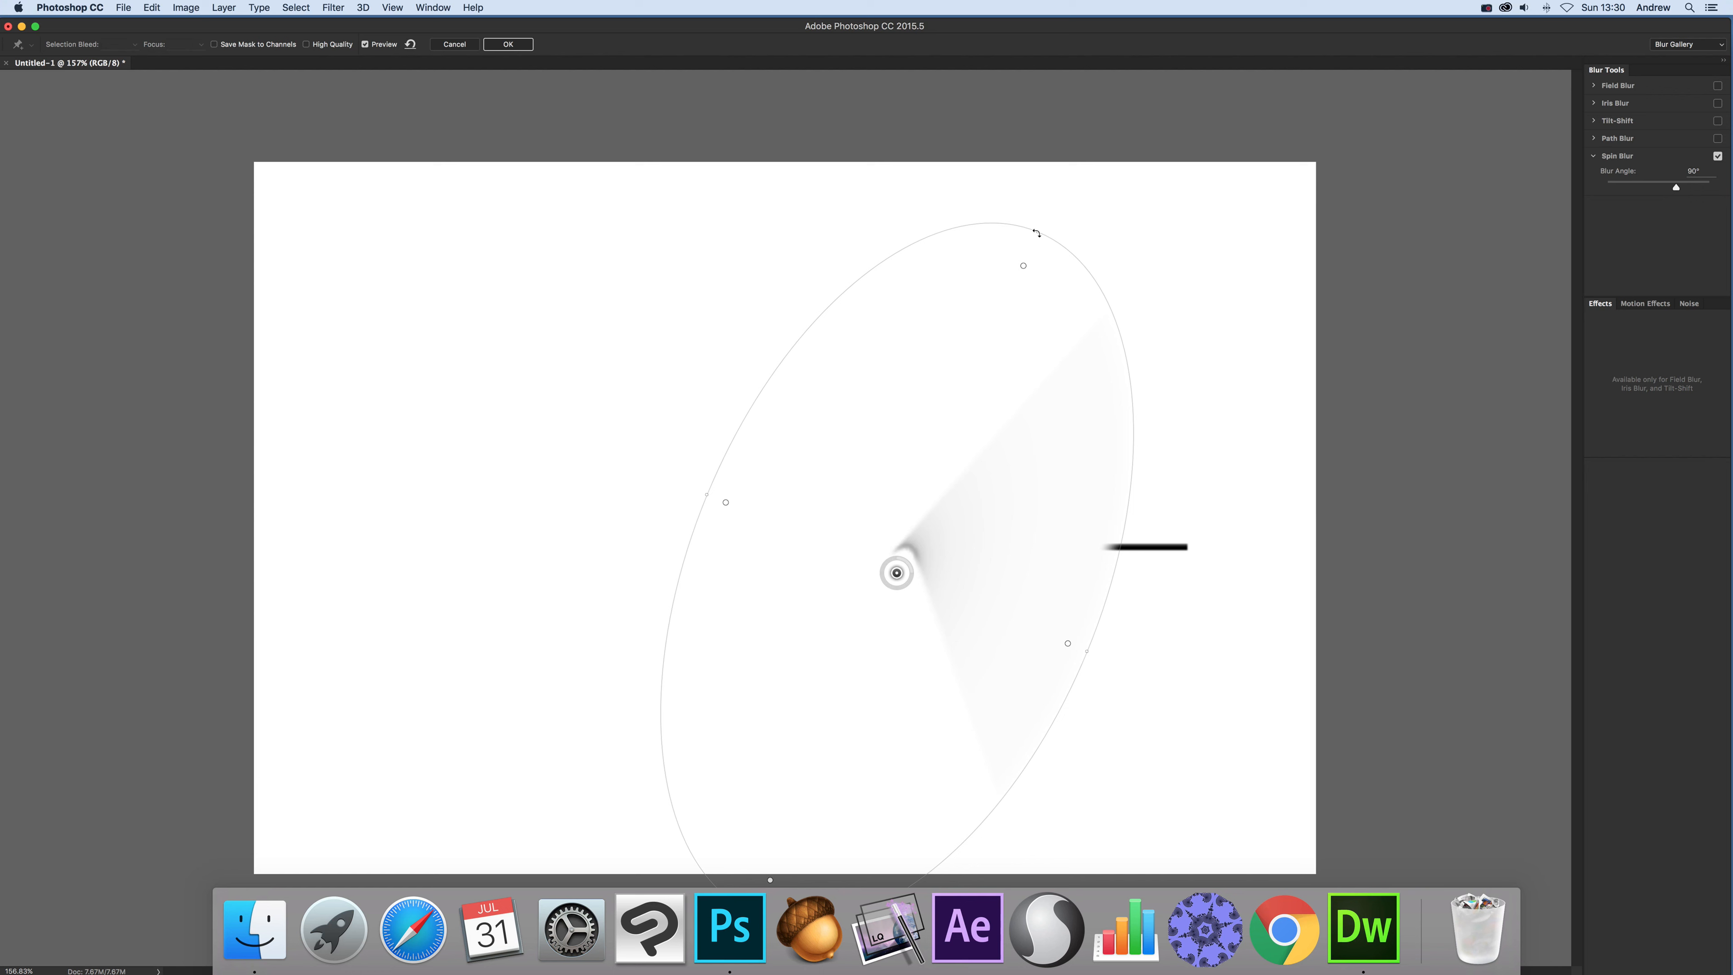
Shrink the blur area to a smaller circle centred on the line's left end.
{"action": "left_click_drag", "start_coordinate": [1035, 232], "coordinate": [956, 357]}
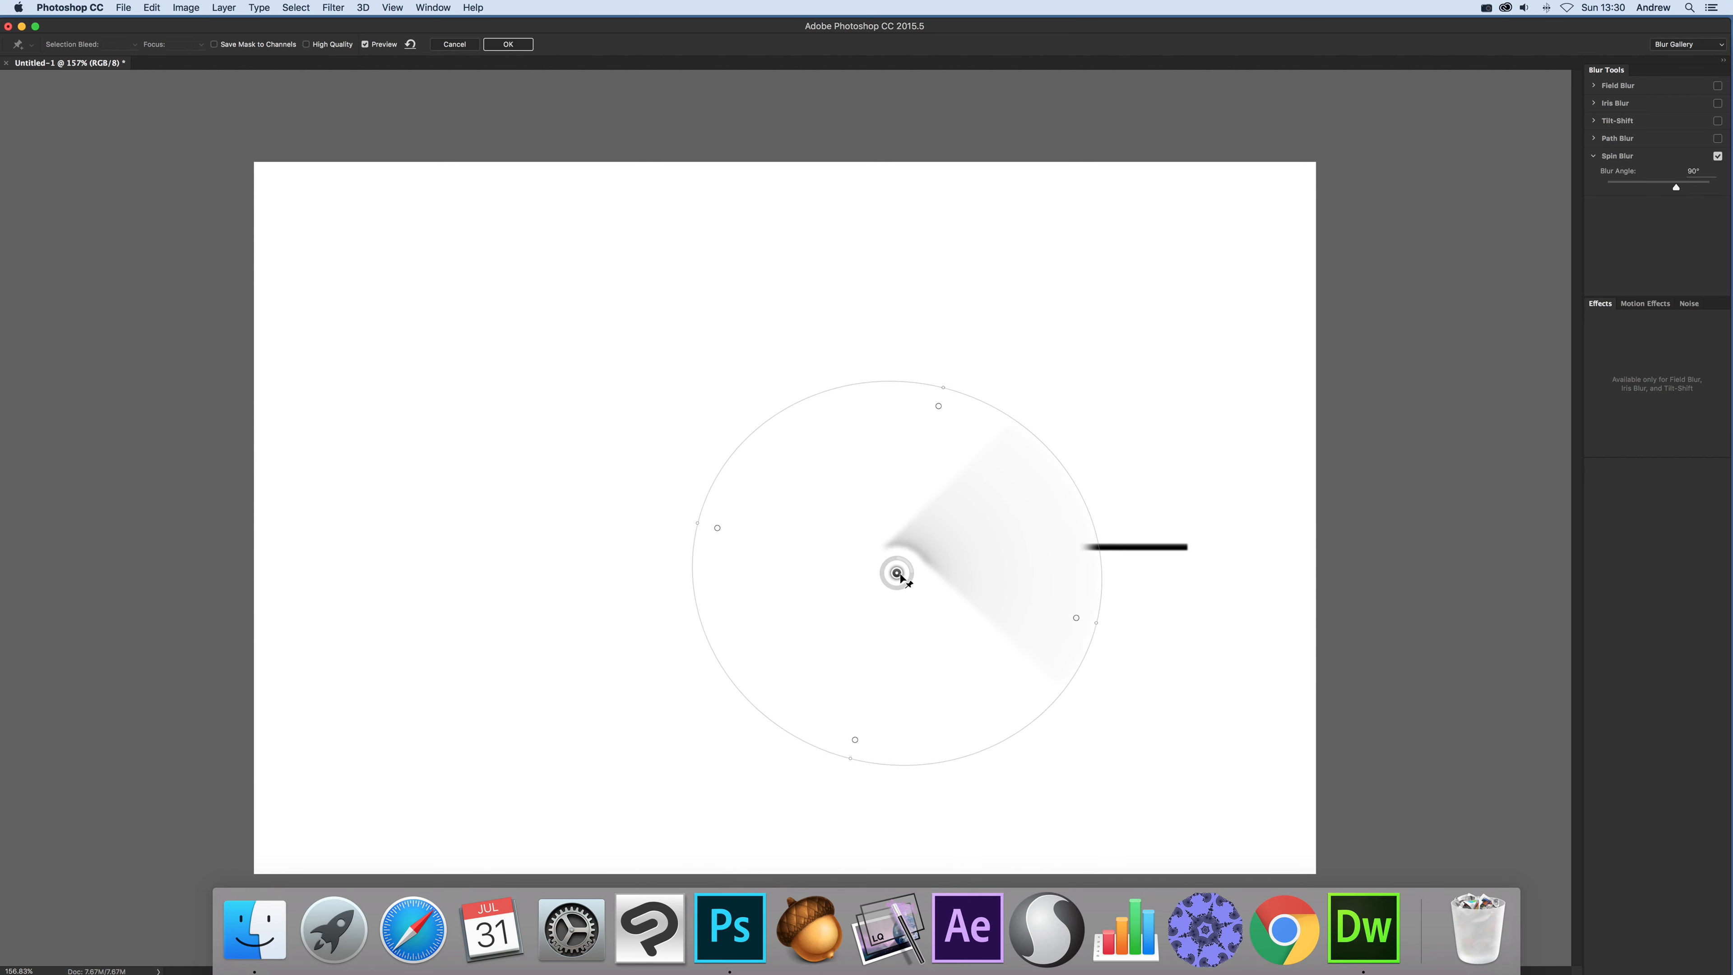
{"action": "left_click_drag", "start_coordinate": [897, 572], "coordinate": [922, 553]}
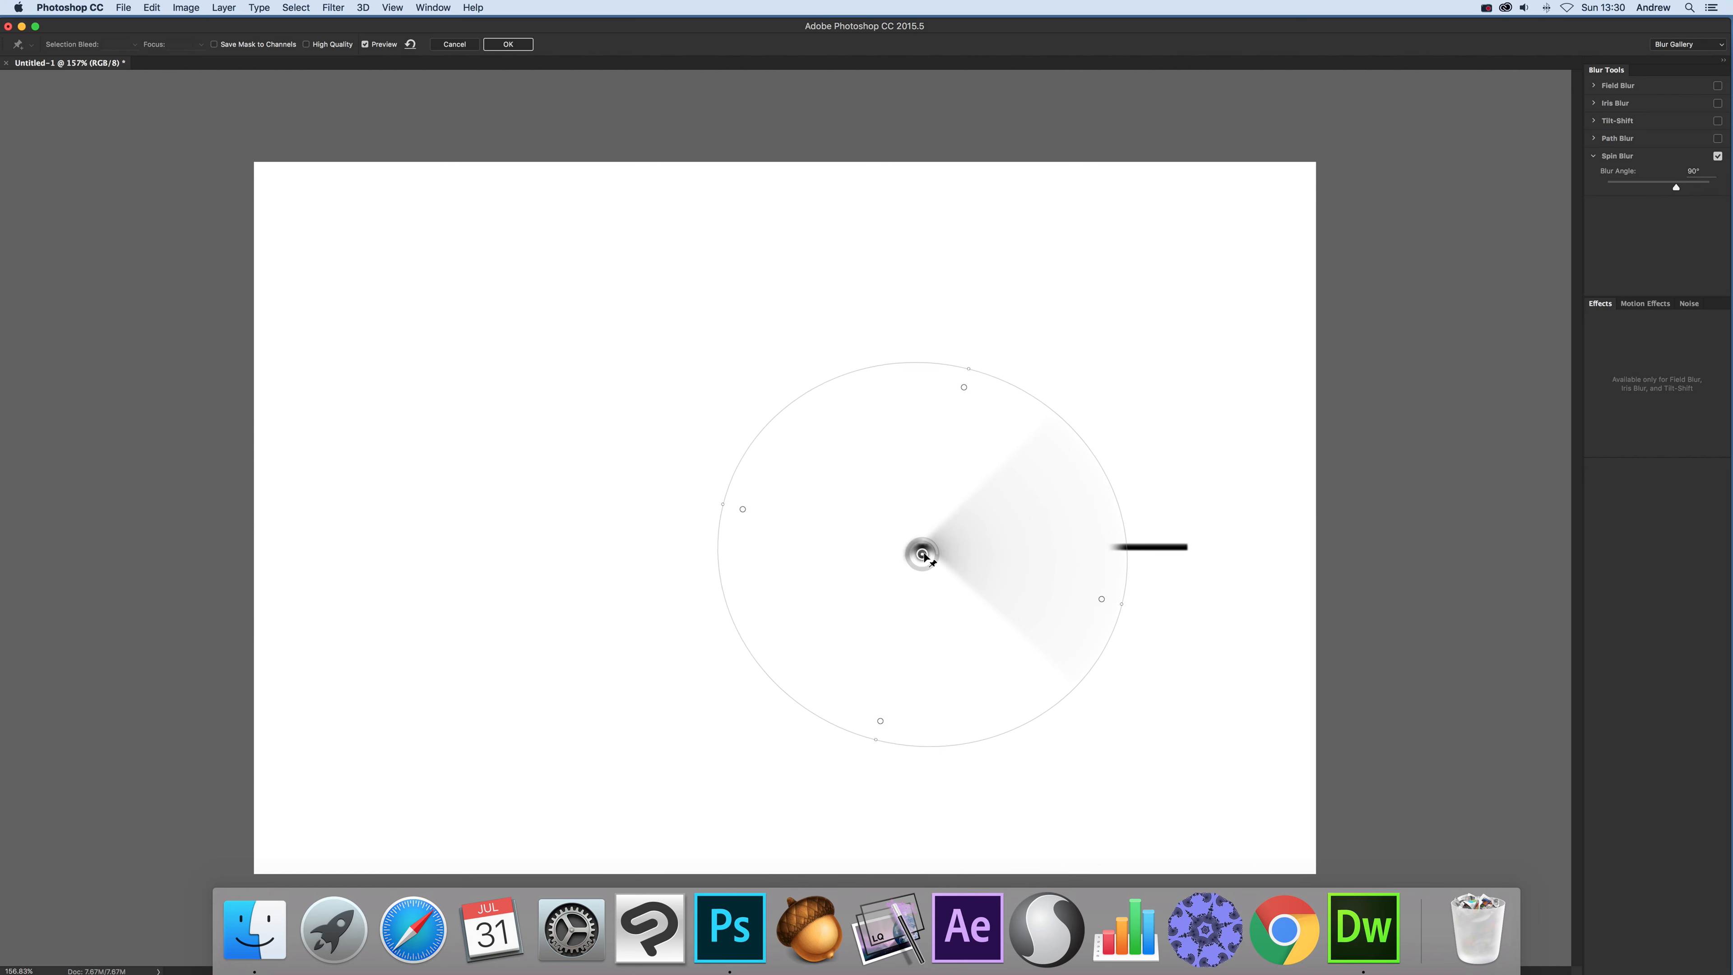
{"action": "left_click_drag", "start_coordinate": [923, 552], "coordinate": [904, 547]}
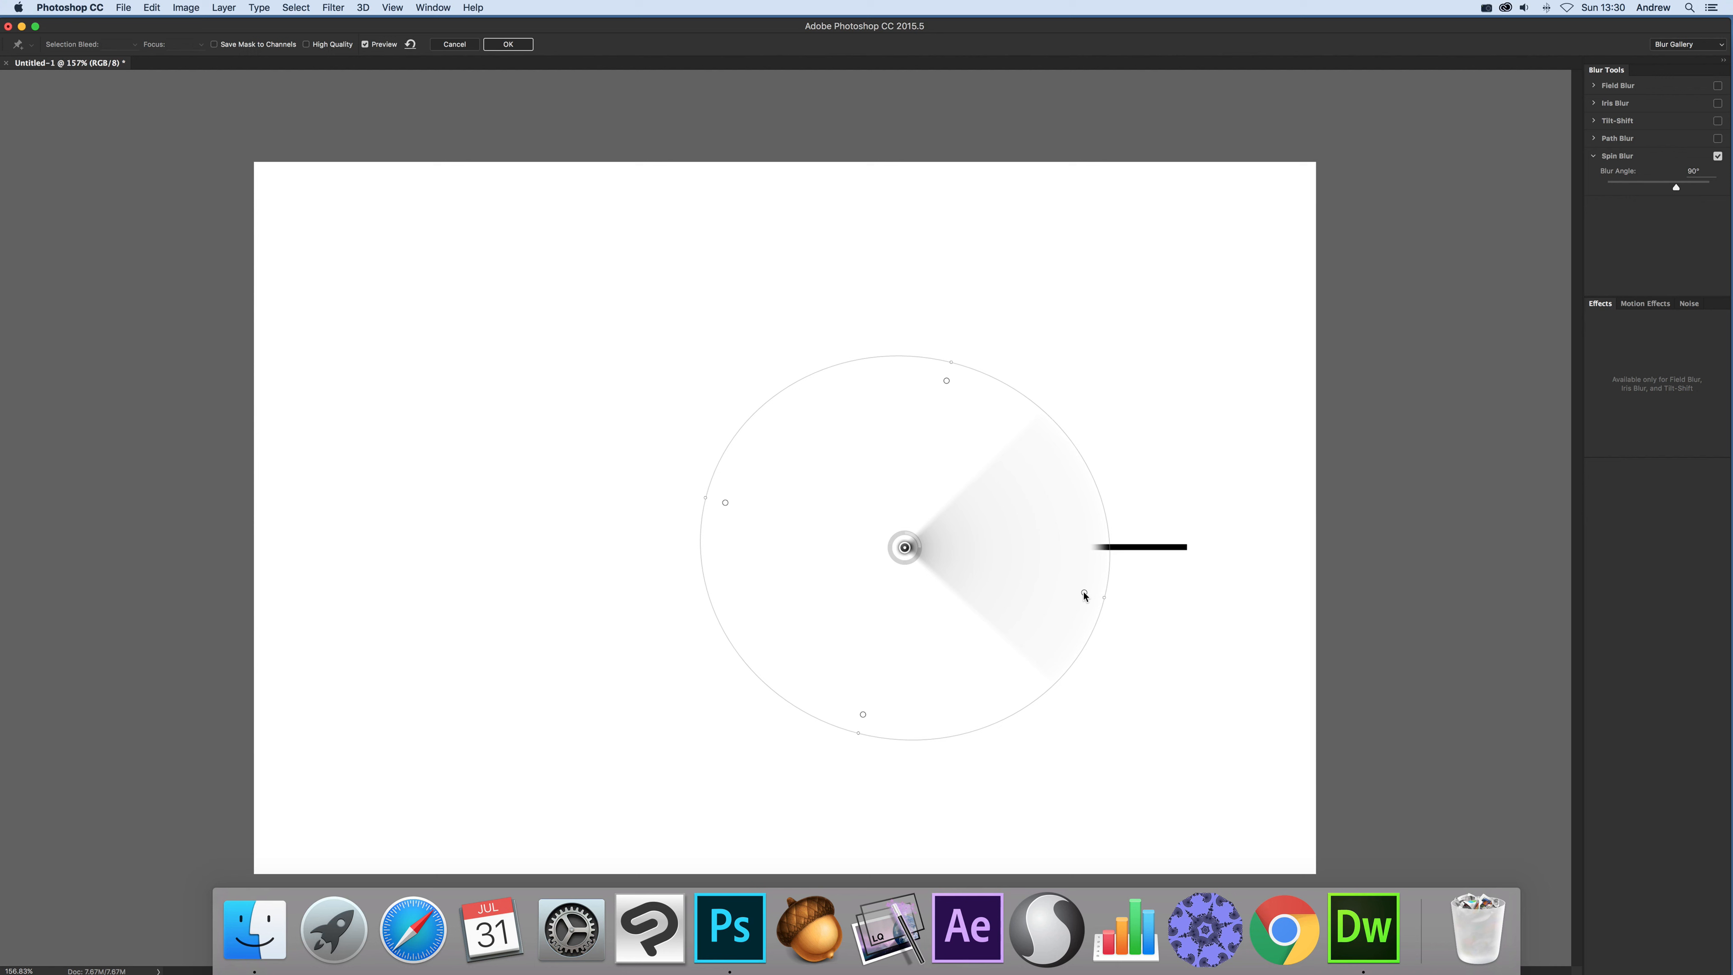
Adjust the blur feather handles and shift the pin just above the line's left end.
{"action": "left_click_drag", "start_coordinate": [1085, 595], "coordinate": [1007, 582]}
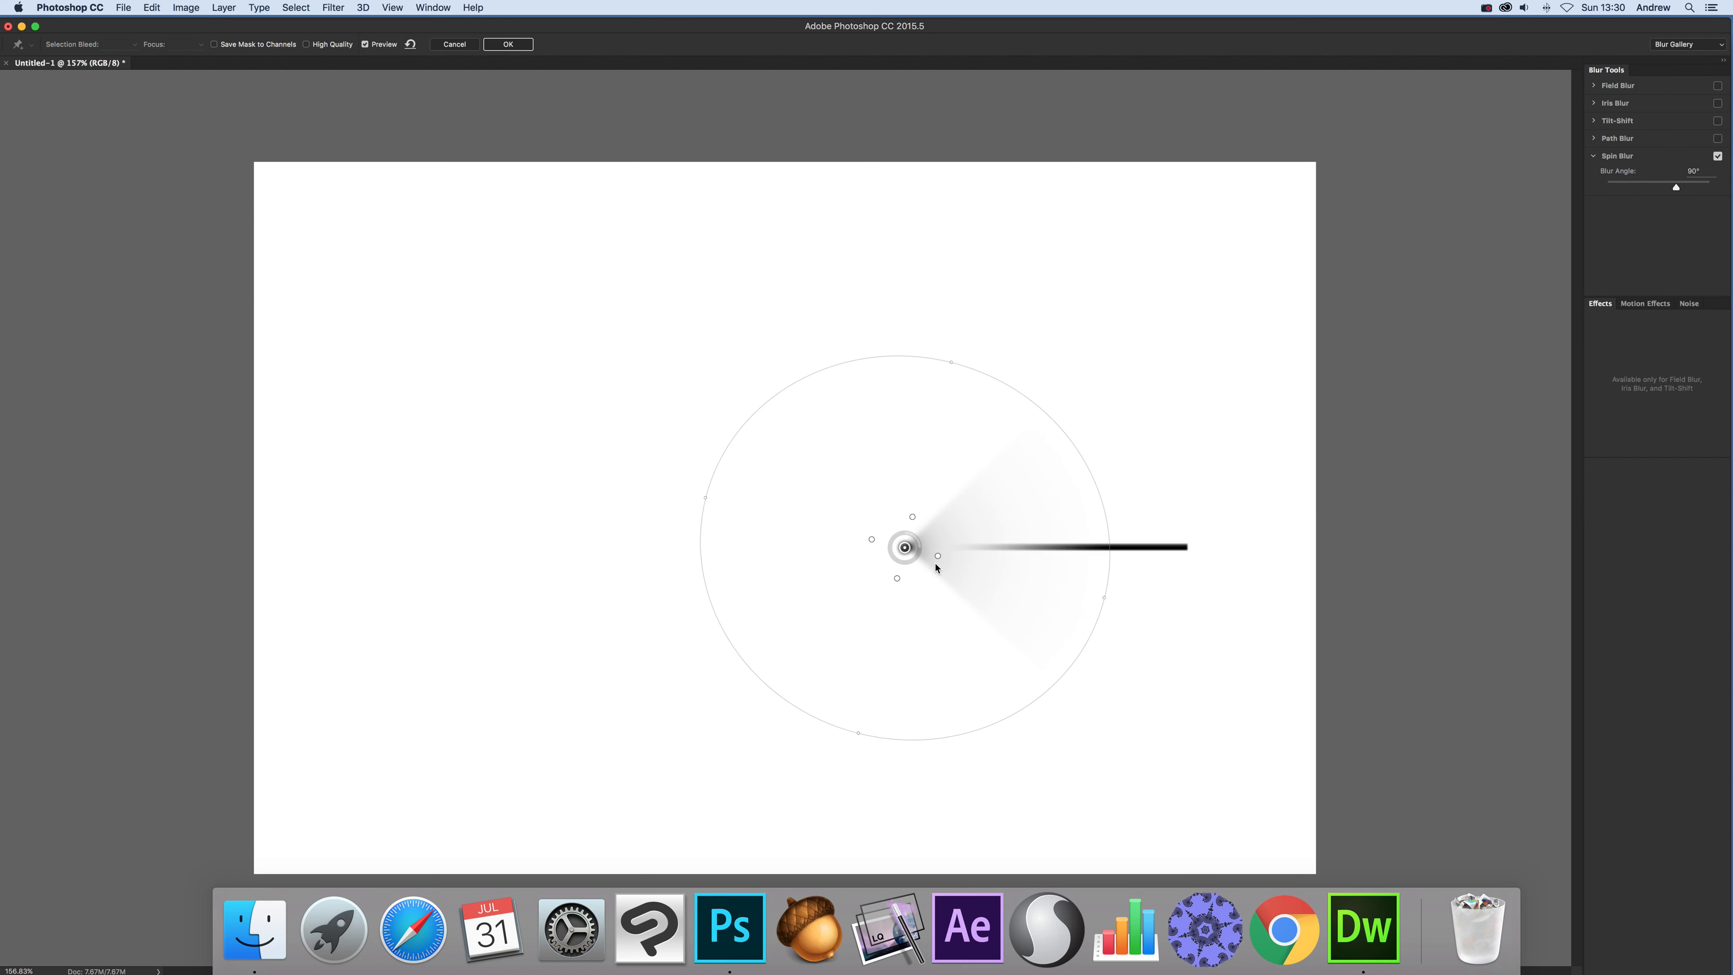
{"action": "left_click_drag", "start_coordinate": [906, 547], "coordinate": [897, 547]}
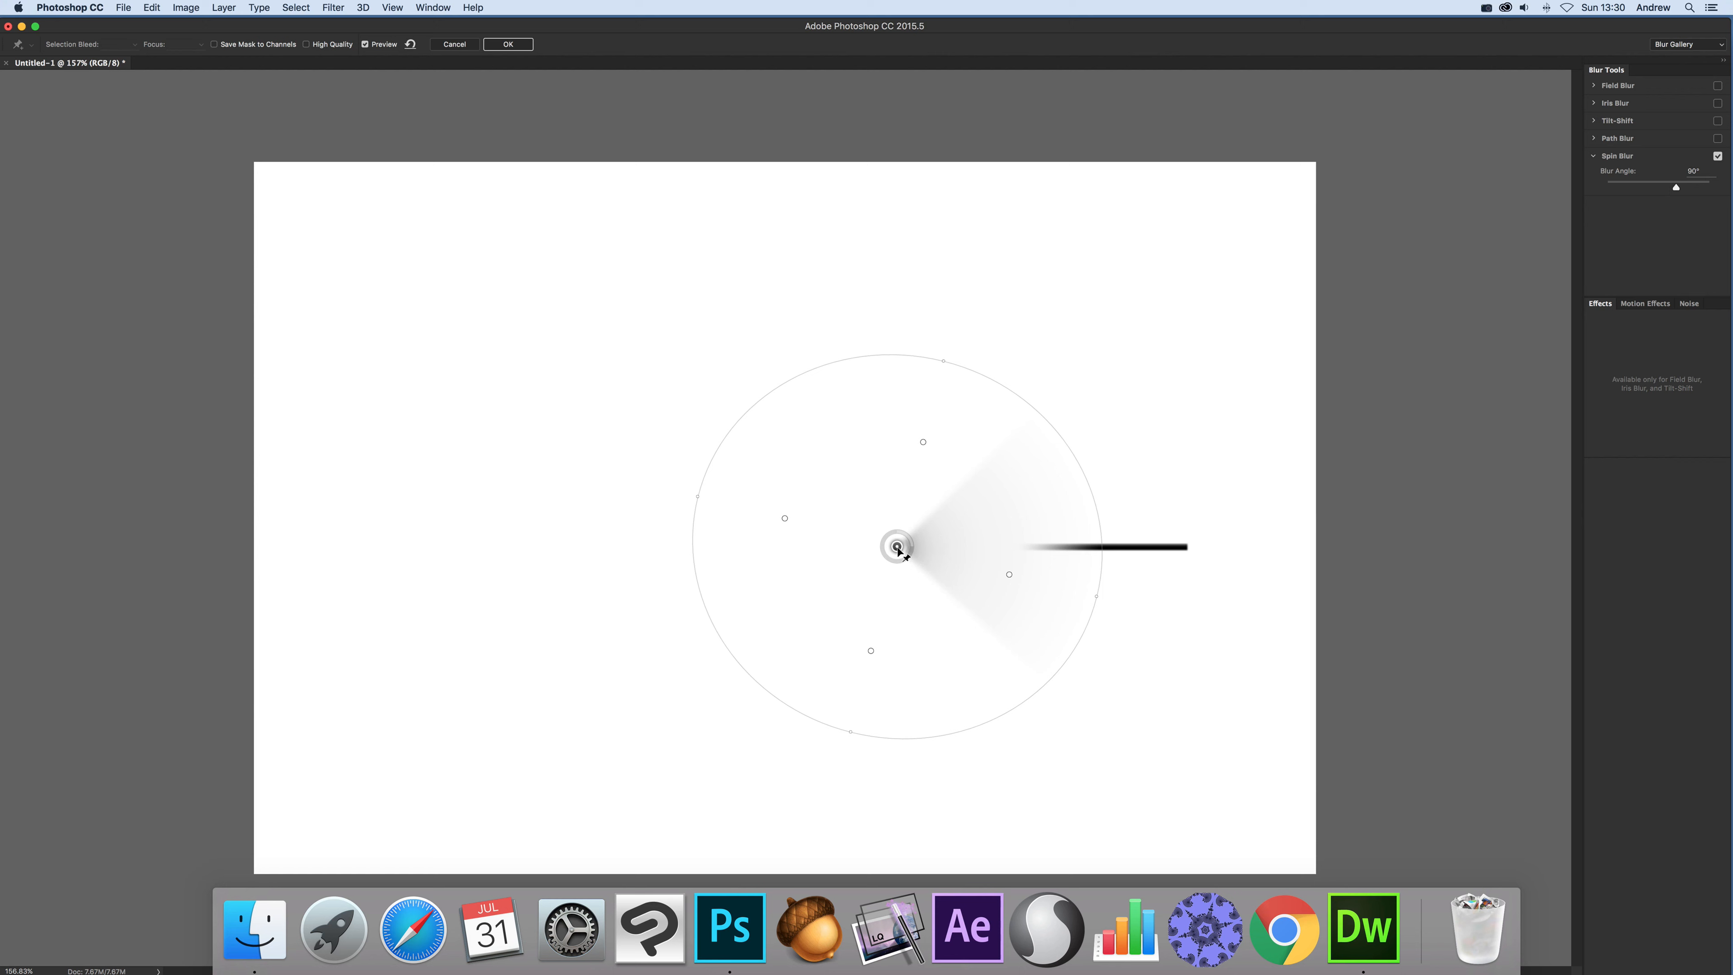
{"action": "left_click_drag", "start_coordinate": [897, 546], "coordinate": [946, 509]}
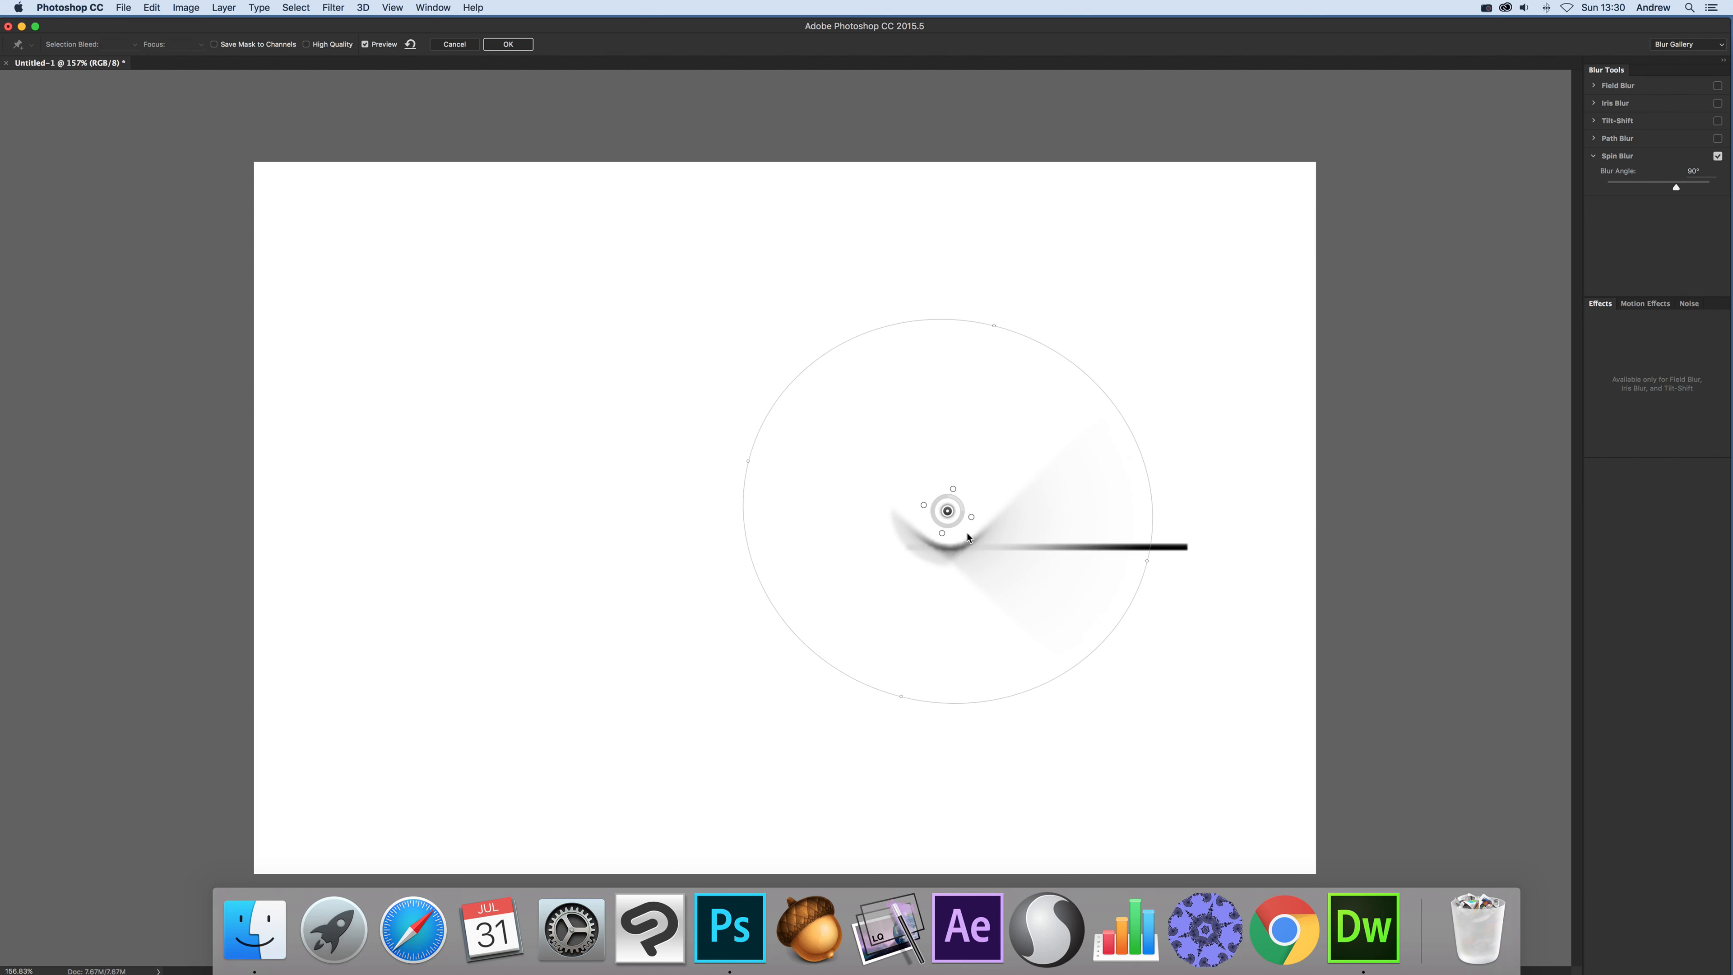
Return the spin centre to the line's left end, straightening the fan wedge.
{"action": "left_click_drag", "start_coordinate": [946, 509], "coordinate": [904, 543]}
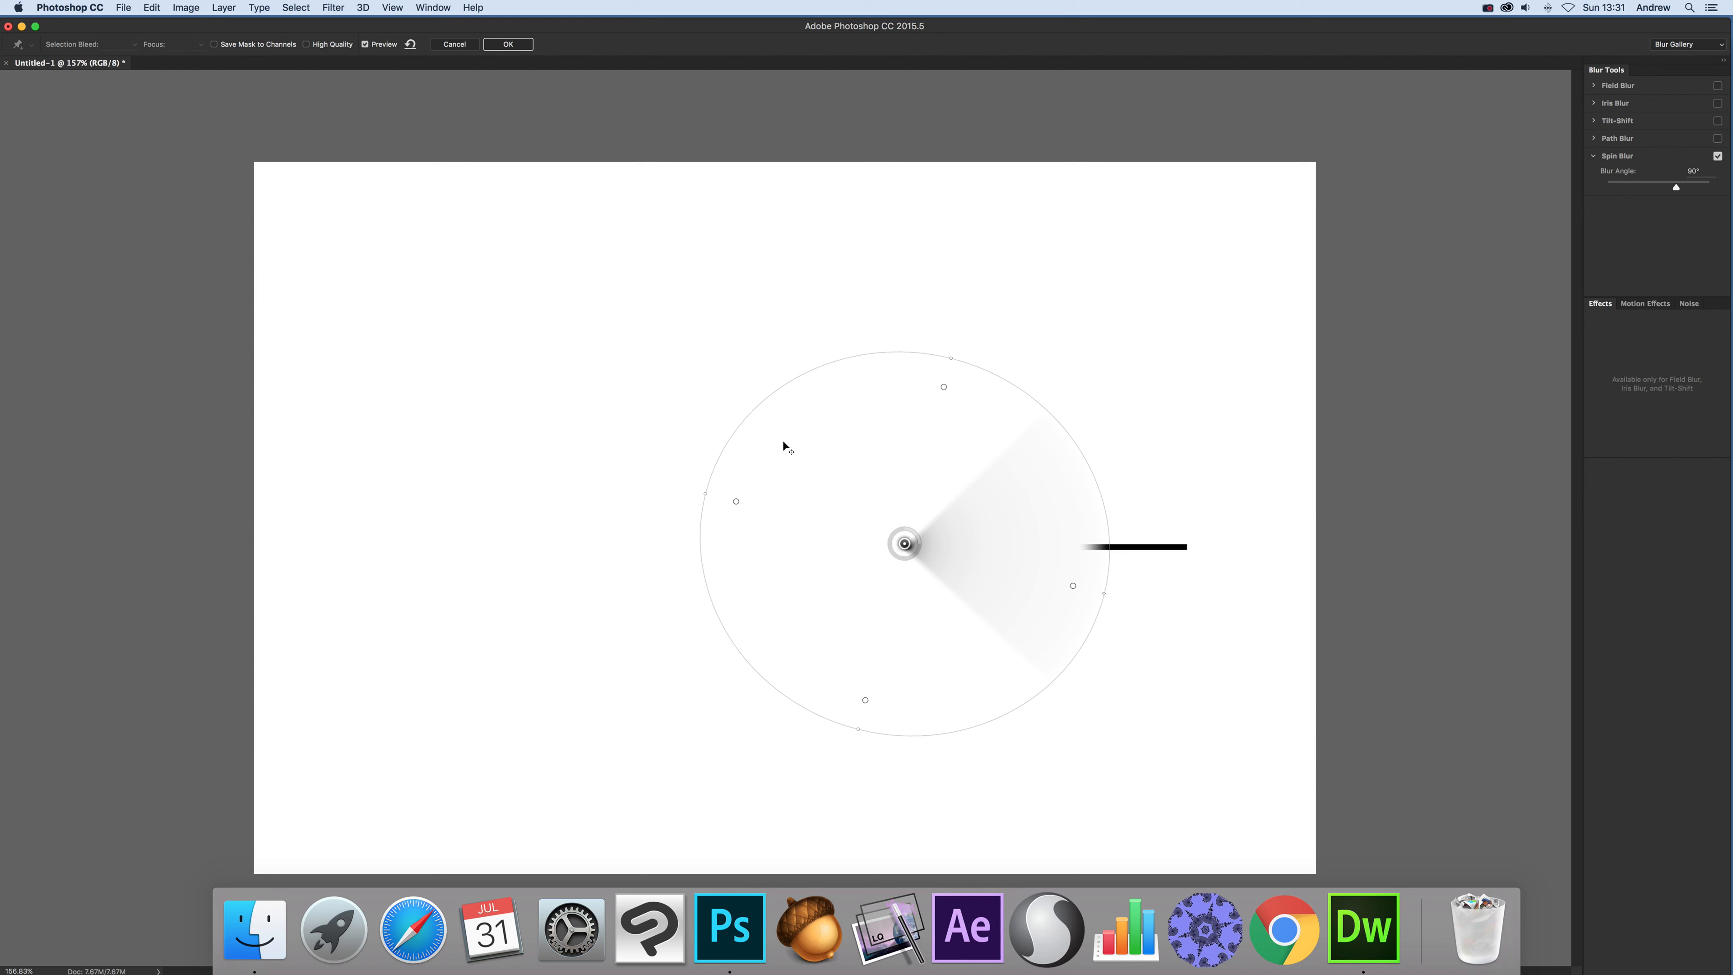
{"action": "mouse_move", "coordinate": [1073, 517]}
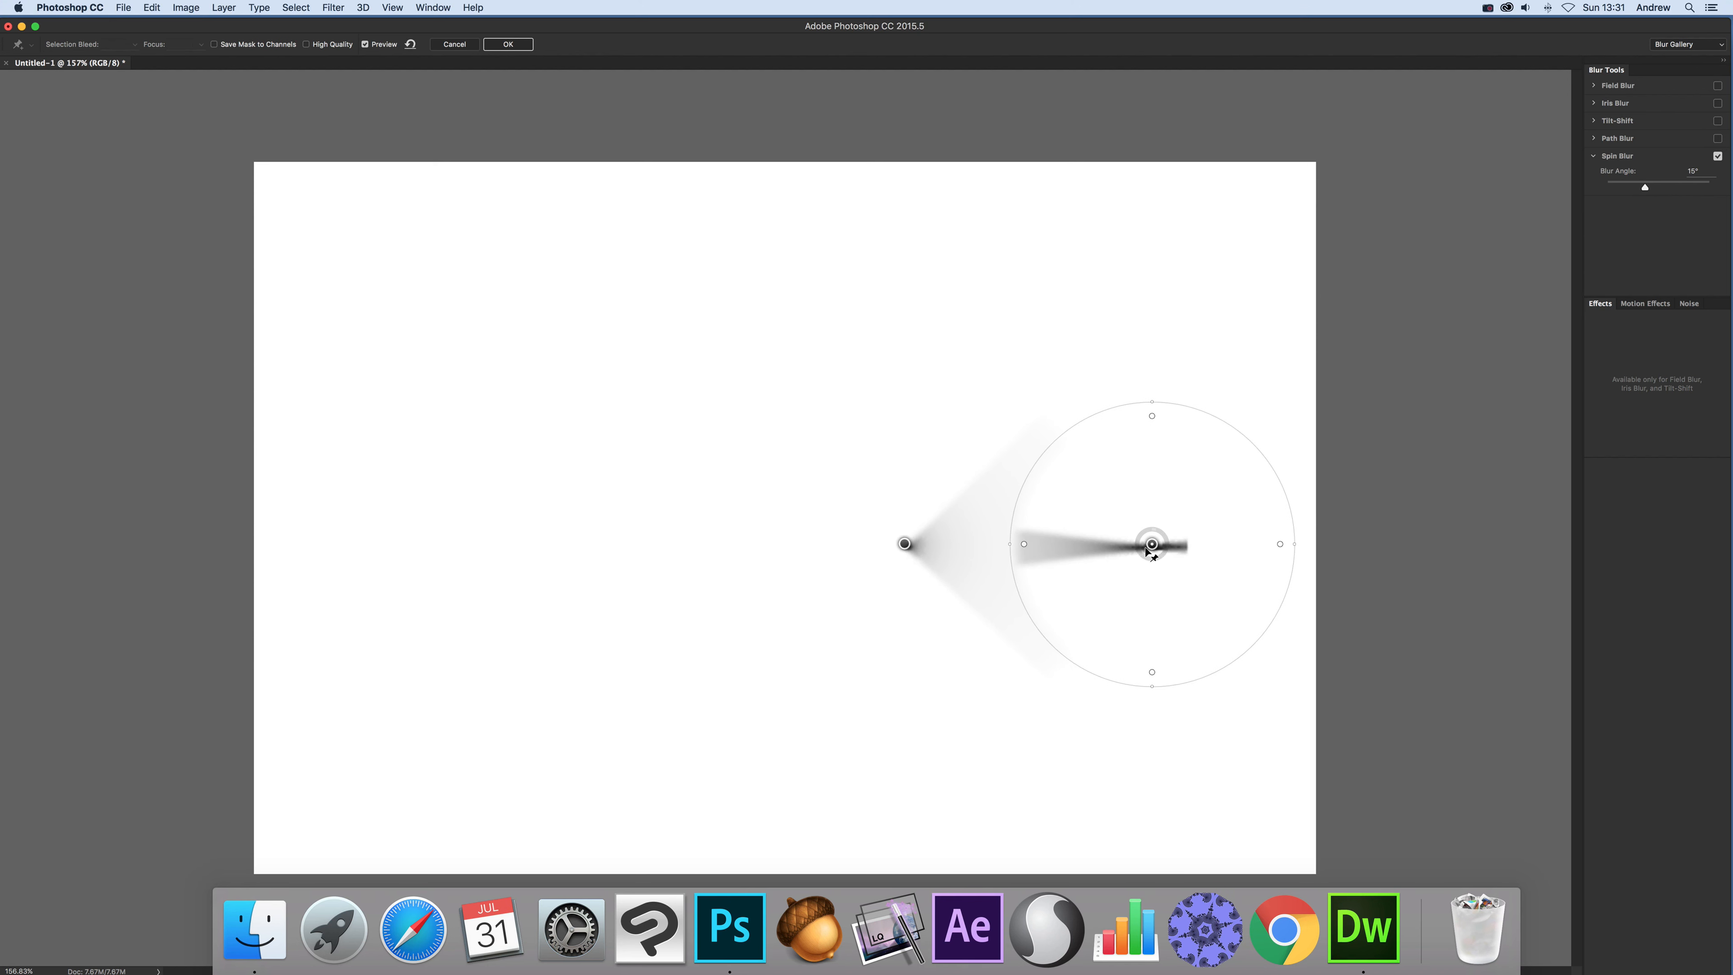
Try the second spin centre at the line's middle, below it, and back on the line.
{"action": "left_click_drag", "start_coordinate": [1151, 542], "coordinate": [1121, 549]}
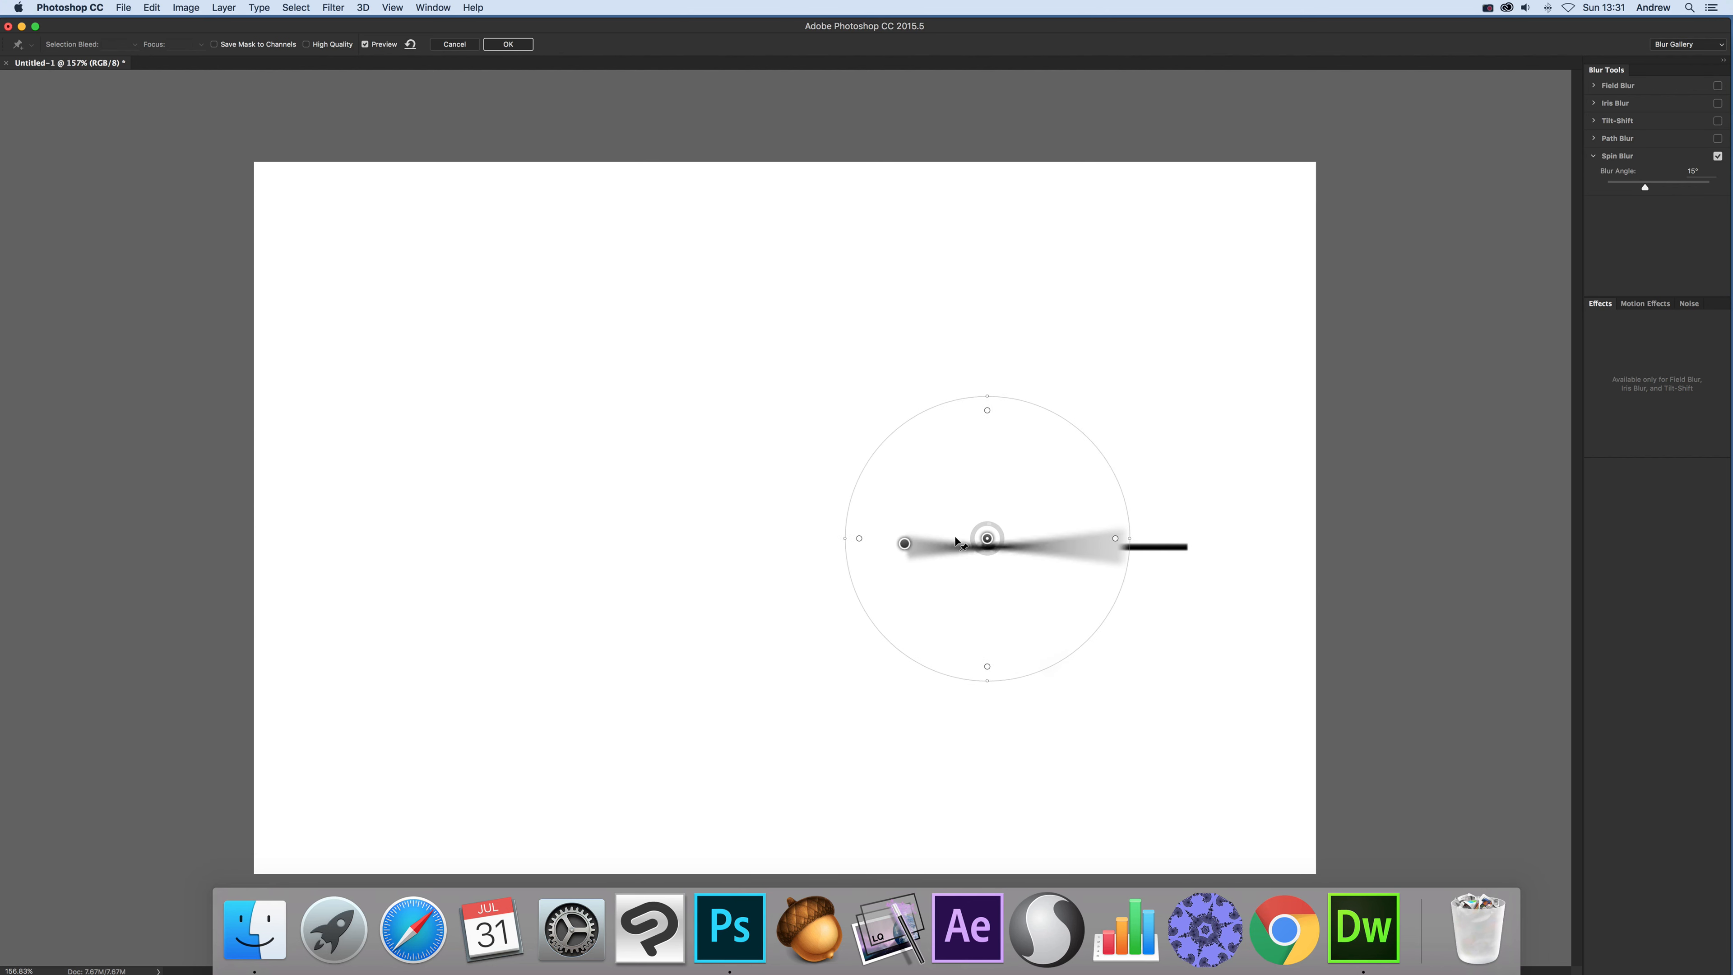
{"action": "left_click_drag", "start_coordinate": [986, 539], "coordinate": [1138, 543]}
{"action": "type", "text": "45"}
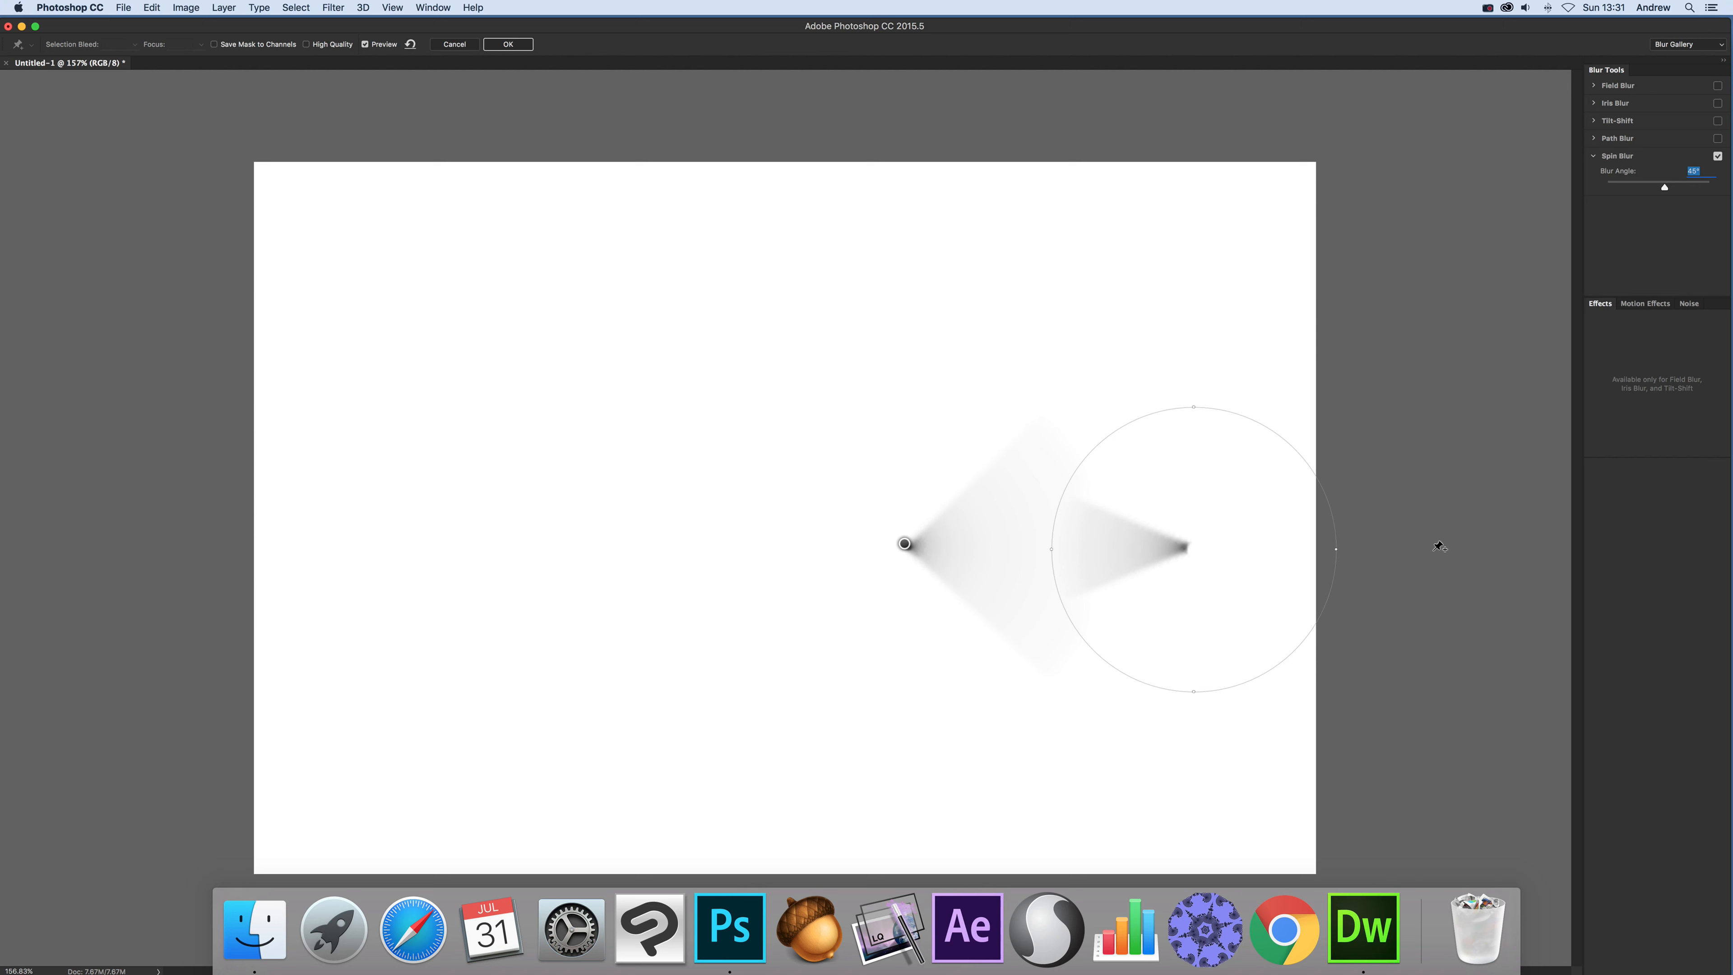
{"action": "left_click_drag", "start_coordinate": [1335, 547], "coordinate": [1175, 553]}
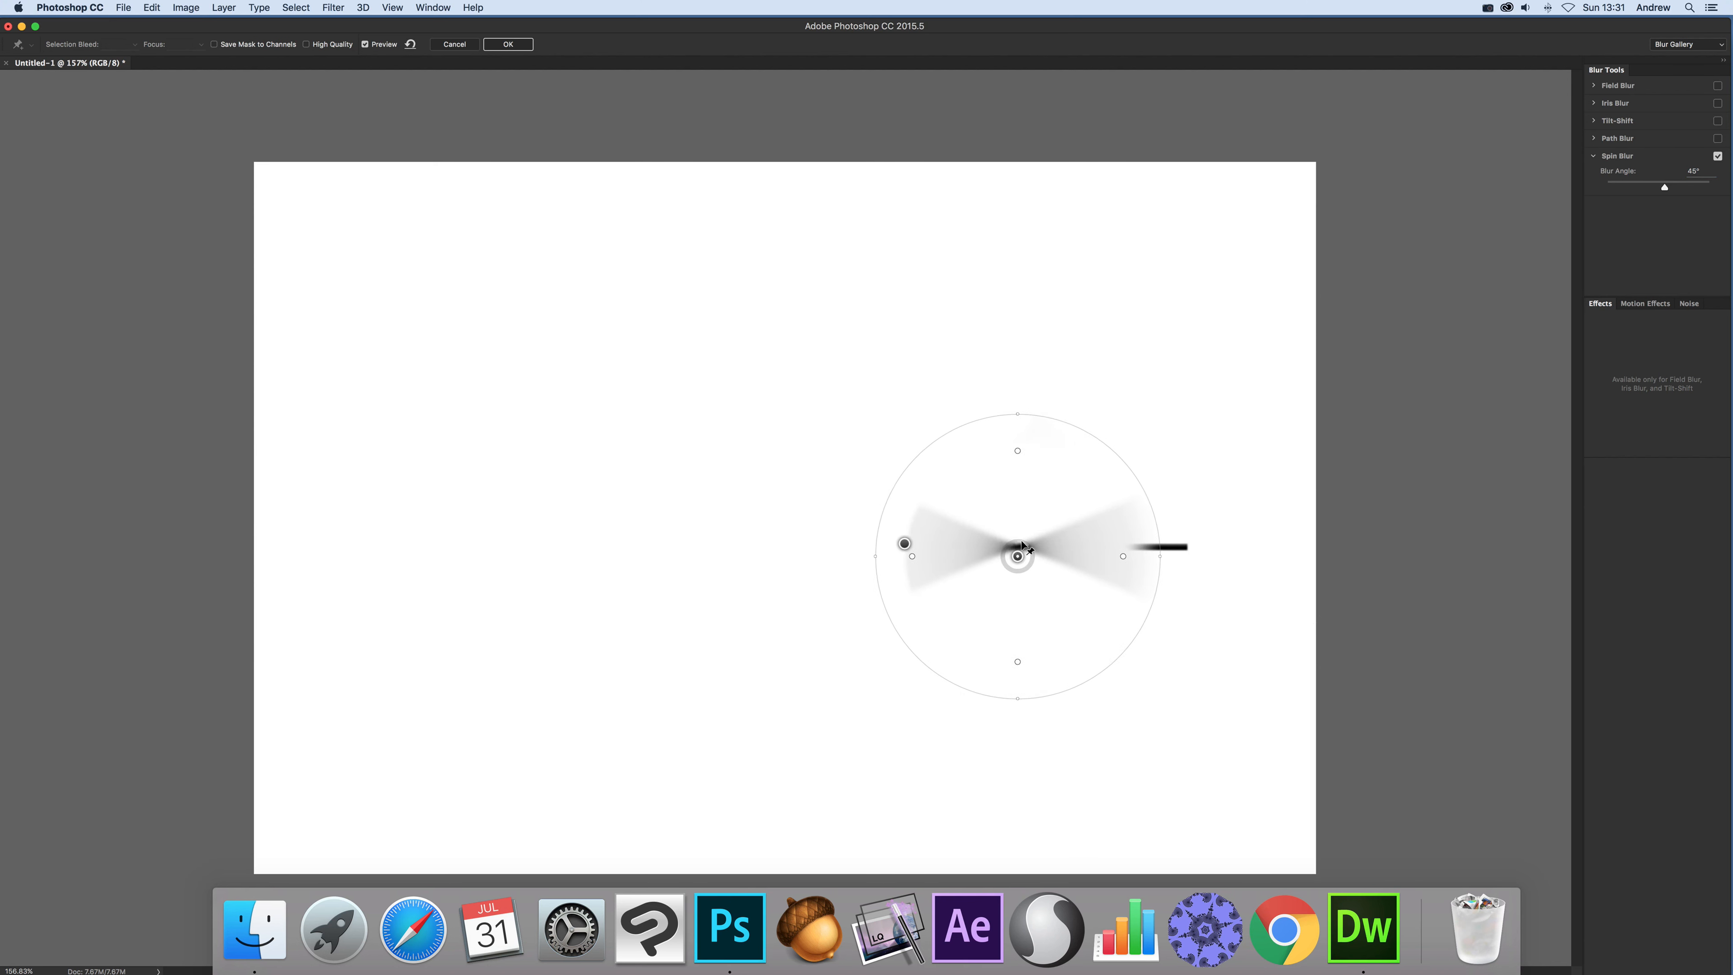
{"action": "left_click_drag", "start_coordinate": [1018, 556], "coordinate": [1018, 591]}
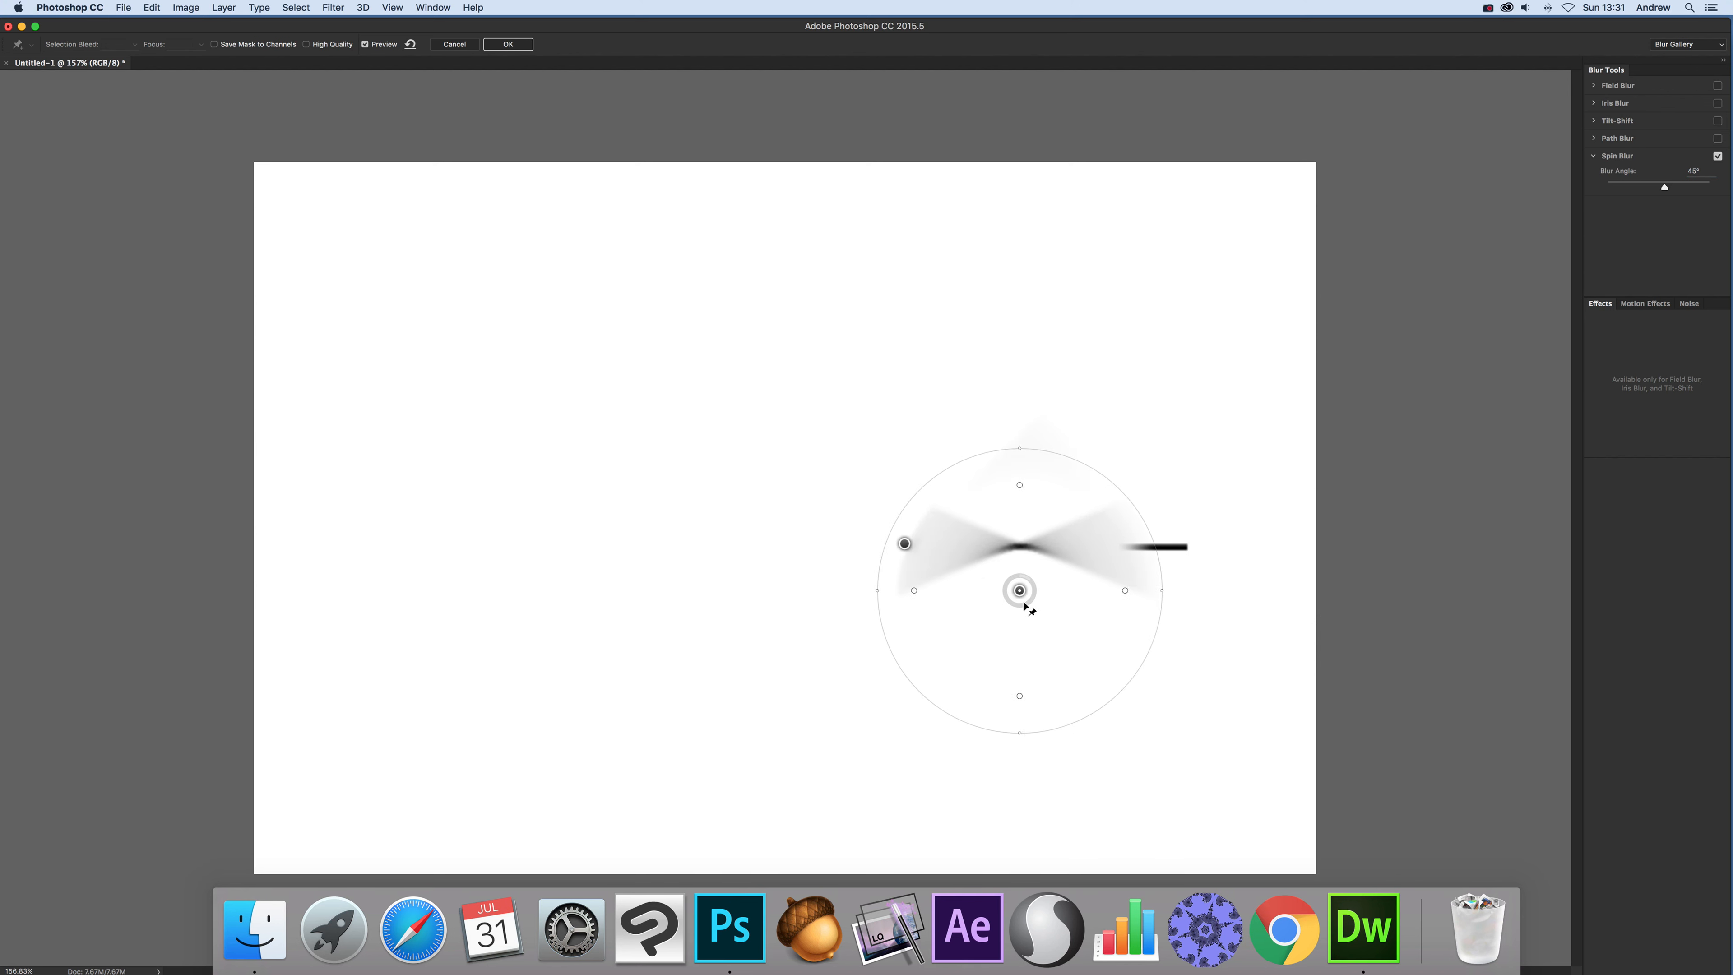
{"action": "left_click_drag", "start_coordinate": [1019, 589], "coordinate": [1047, 619]}
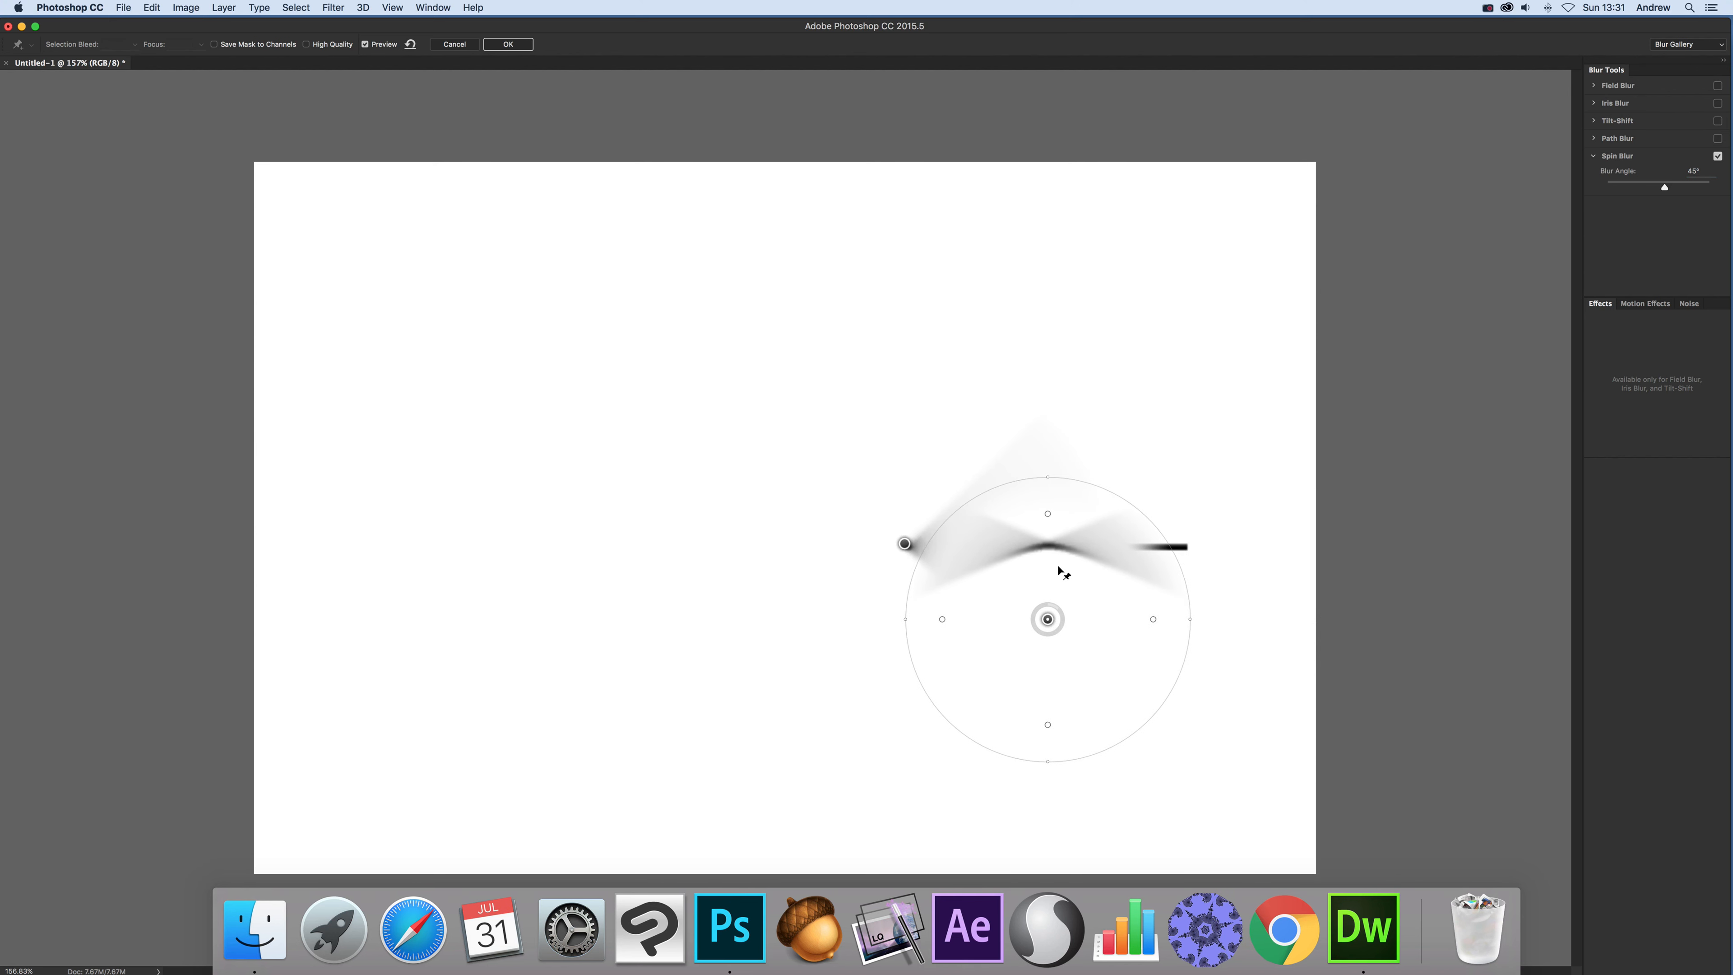
{"action": "left_click_drag", "start_coordinate": [1047, 619], "coordinate": [1070, 543]}
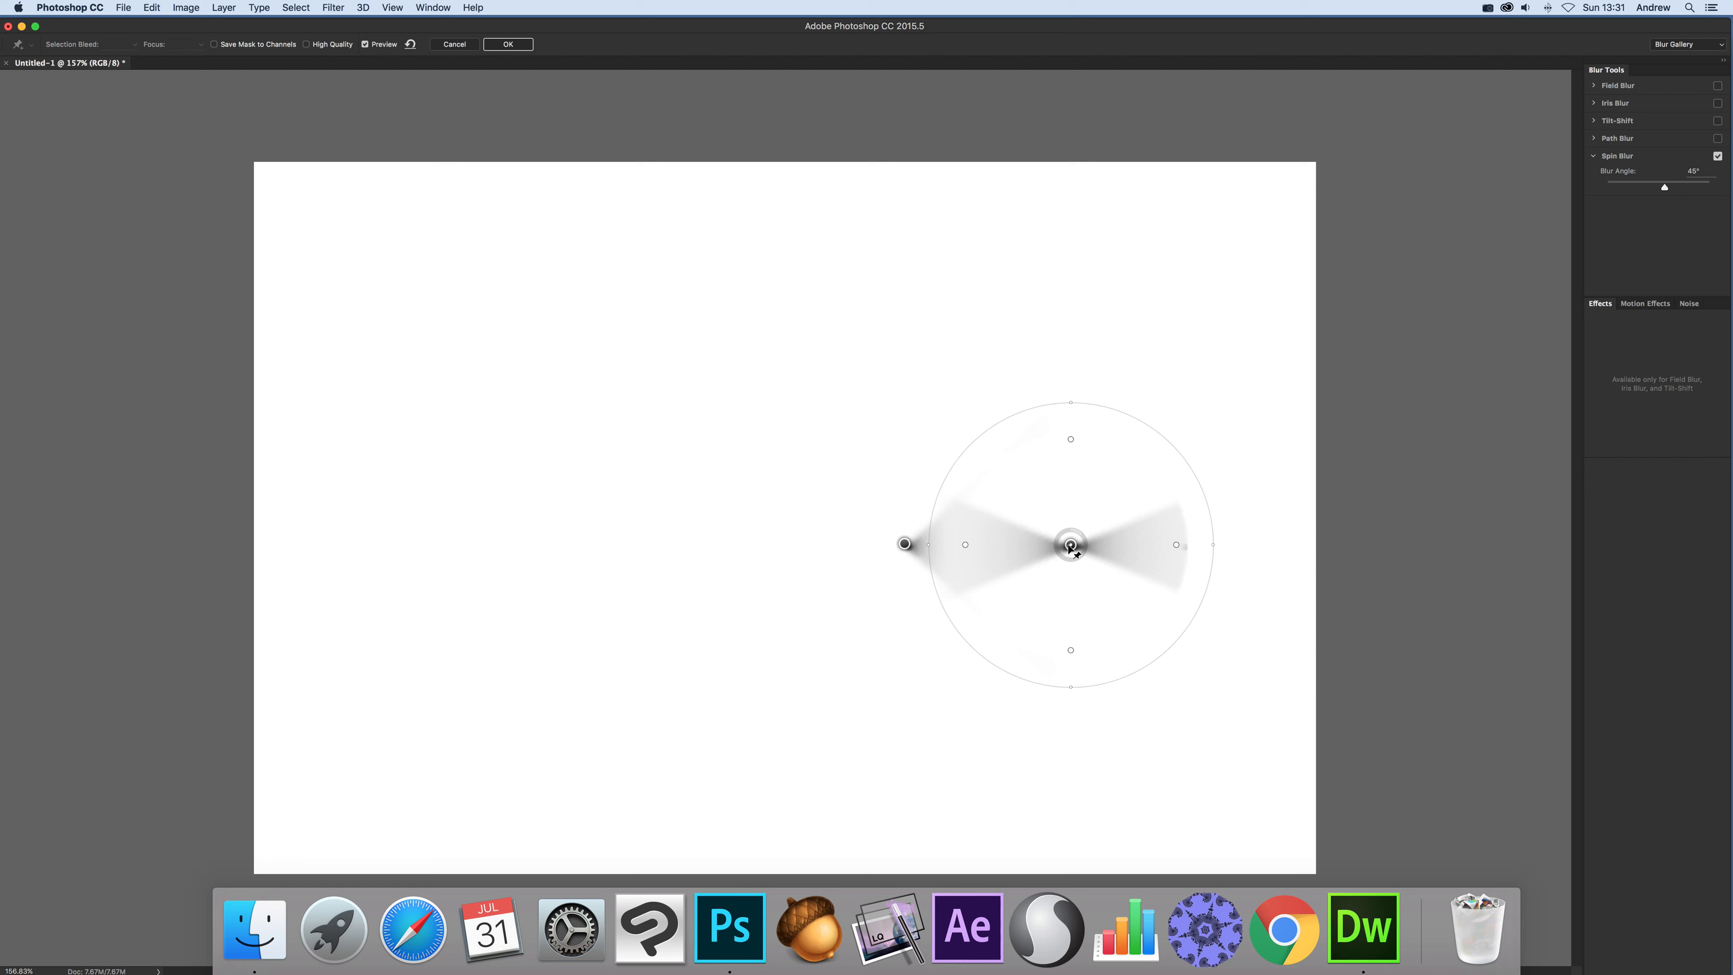
Raise the spin blur angle to 90° and place its centre at the line's left end.
{"action": "left_click_drag", "start_coordinate": [1070, 543], "coordinate": [945, 610]}
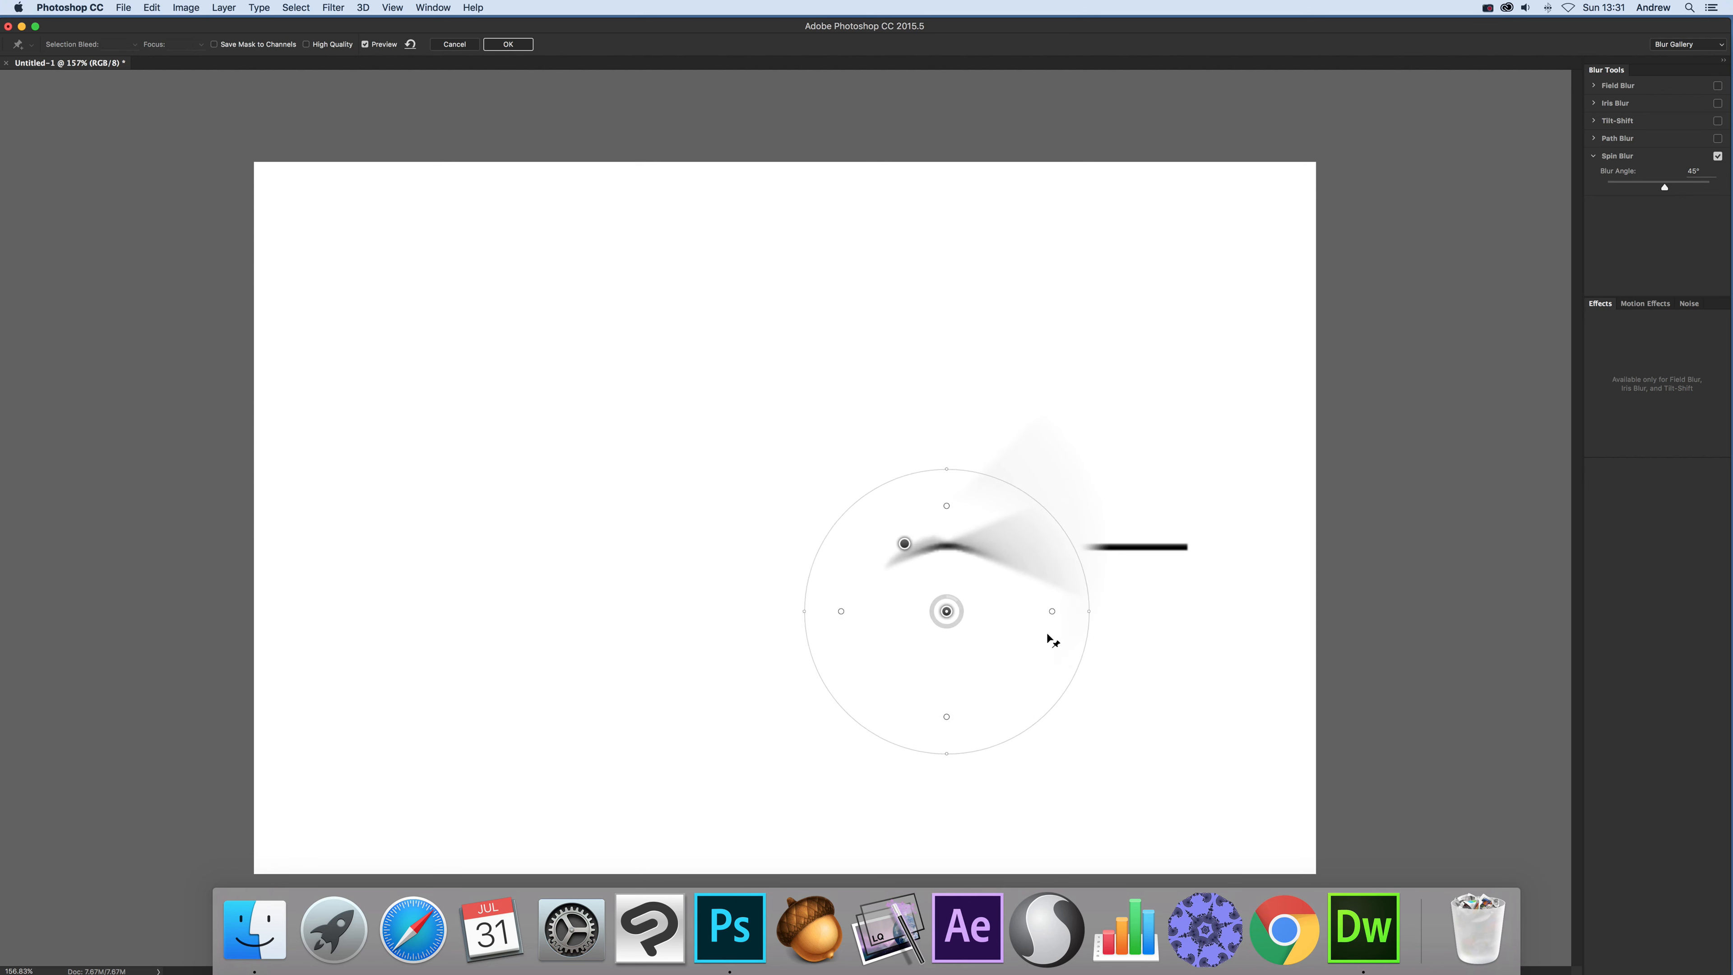
{"action": "left_click_drag", "start_coordinate": [1051, 610], "coordinate": [1100, 634]}
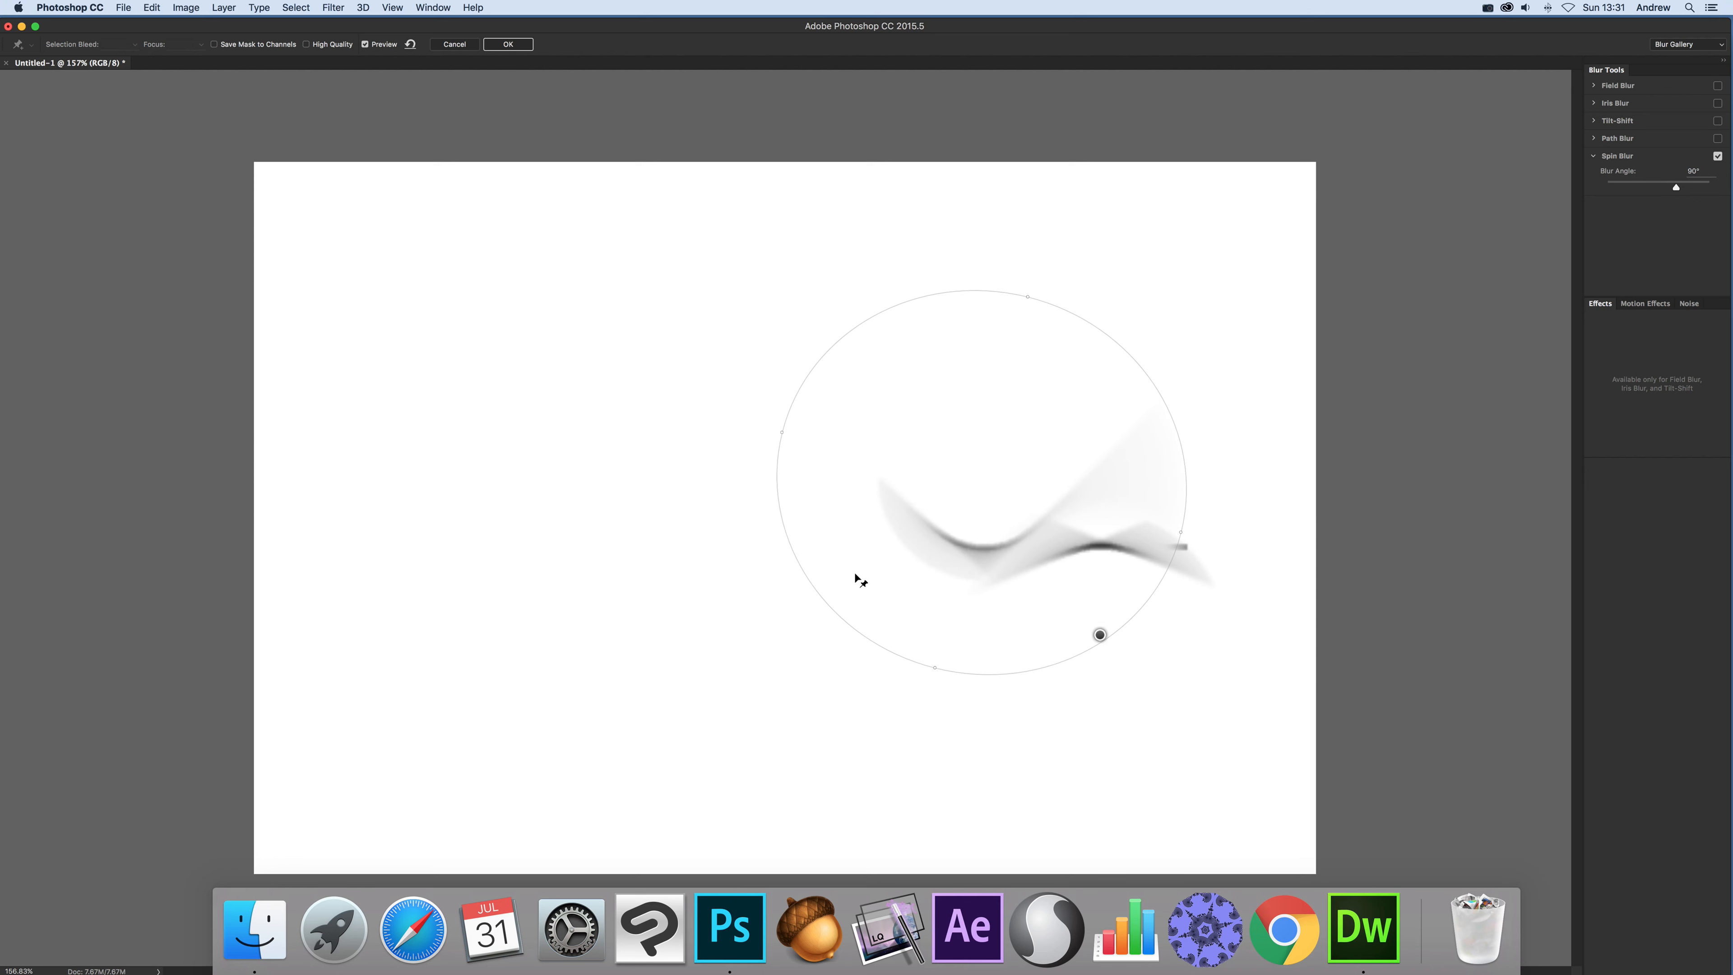
{"action": "left_click", "coordinate": [980, 482]}
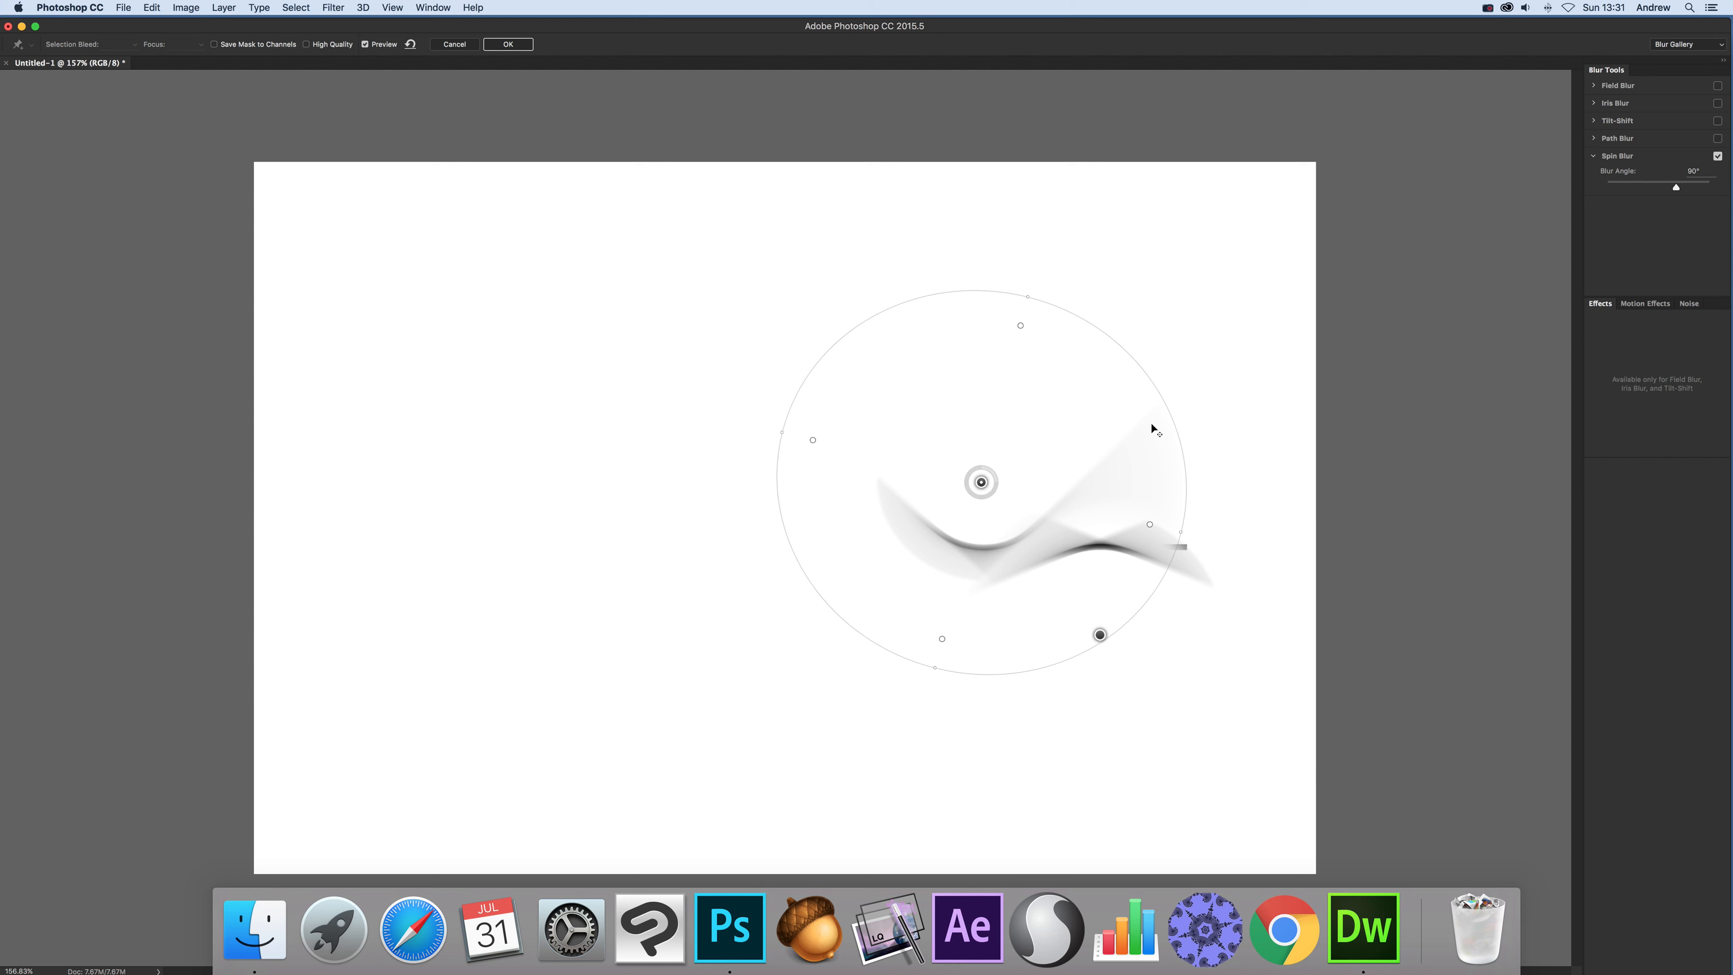
{"action": "left_click_drag", "start_coordinate": [979, 482], "coordinate": [963, 563]}
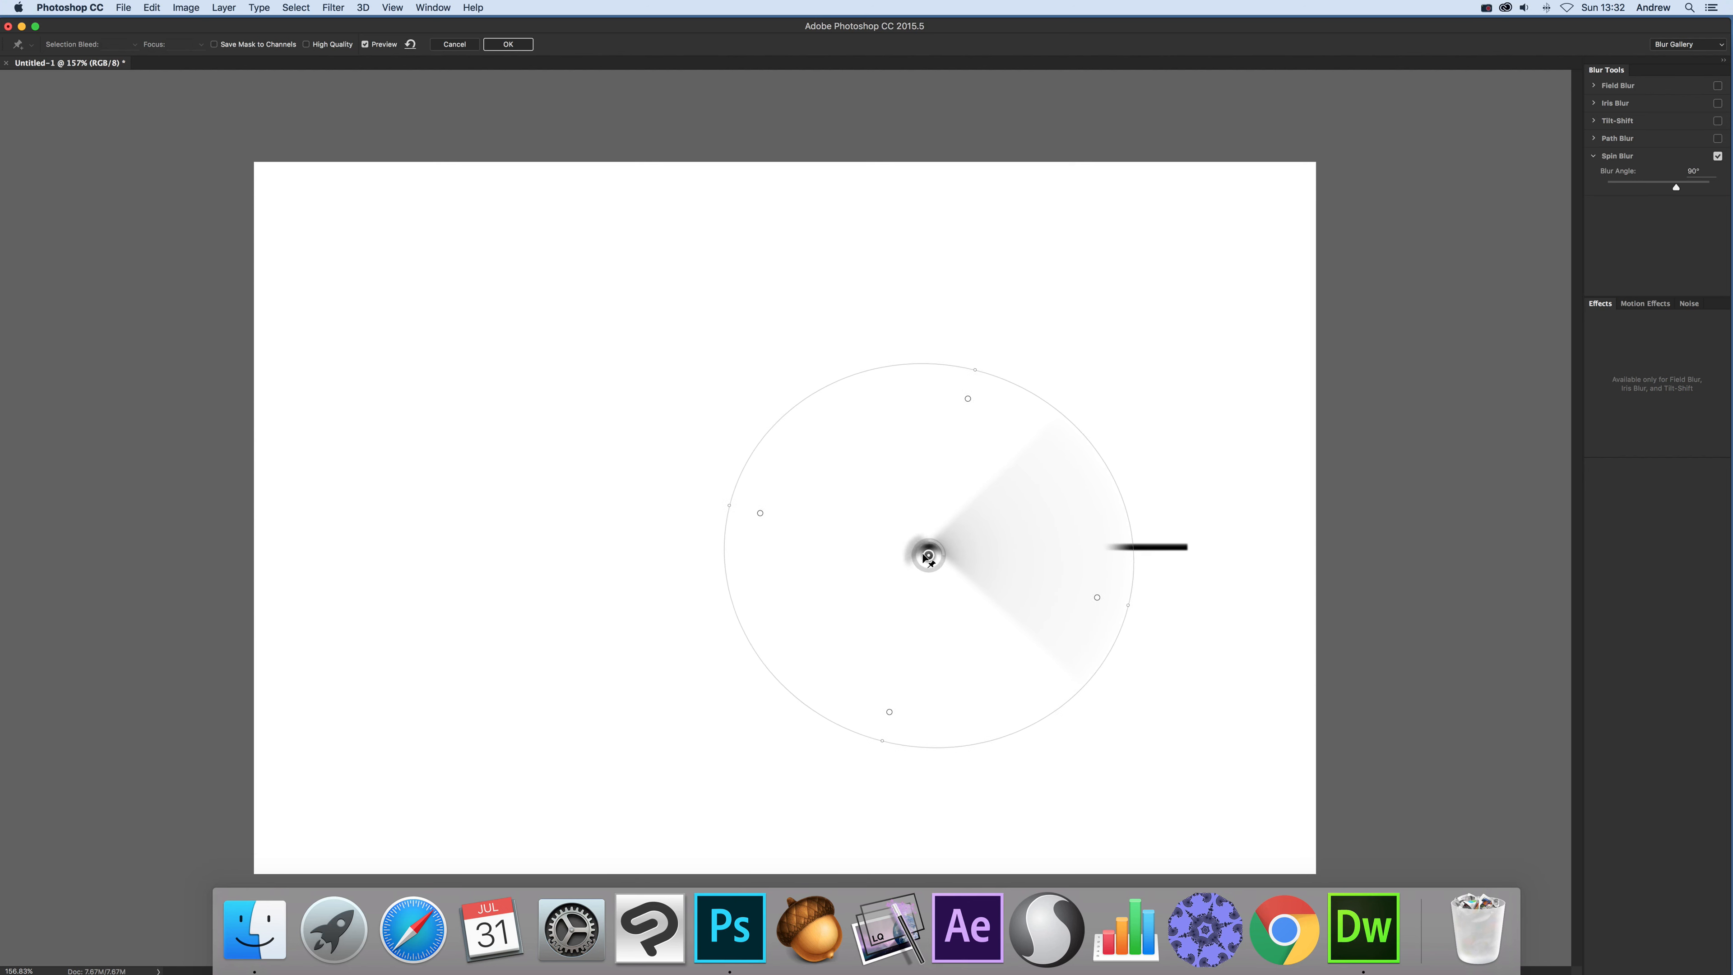
Enlarge the blur circle so it encloses the whole line from its left end.
{"action": "left_click_drag", "start_coordinate": [929, 552], "coordinate": [886, 547]}
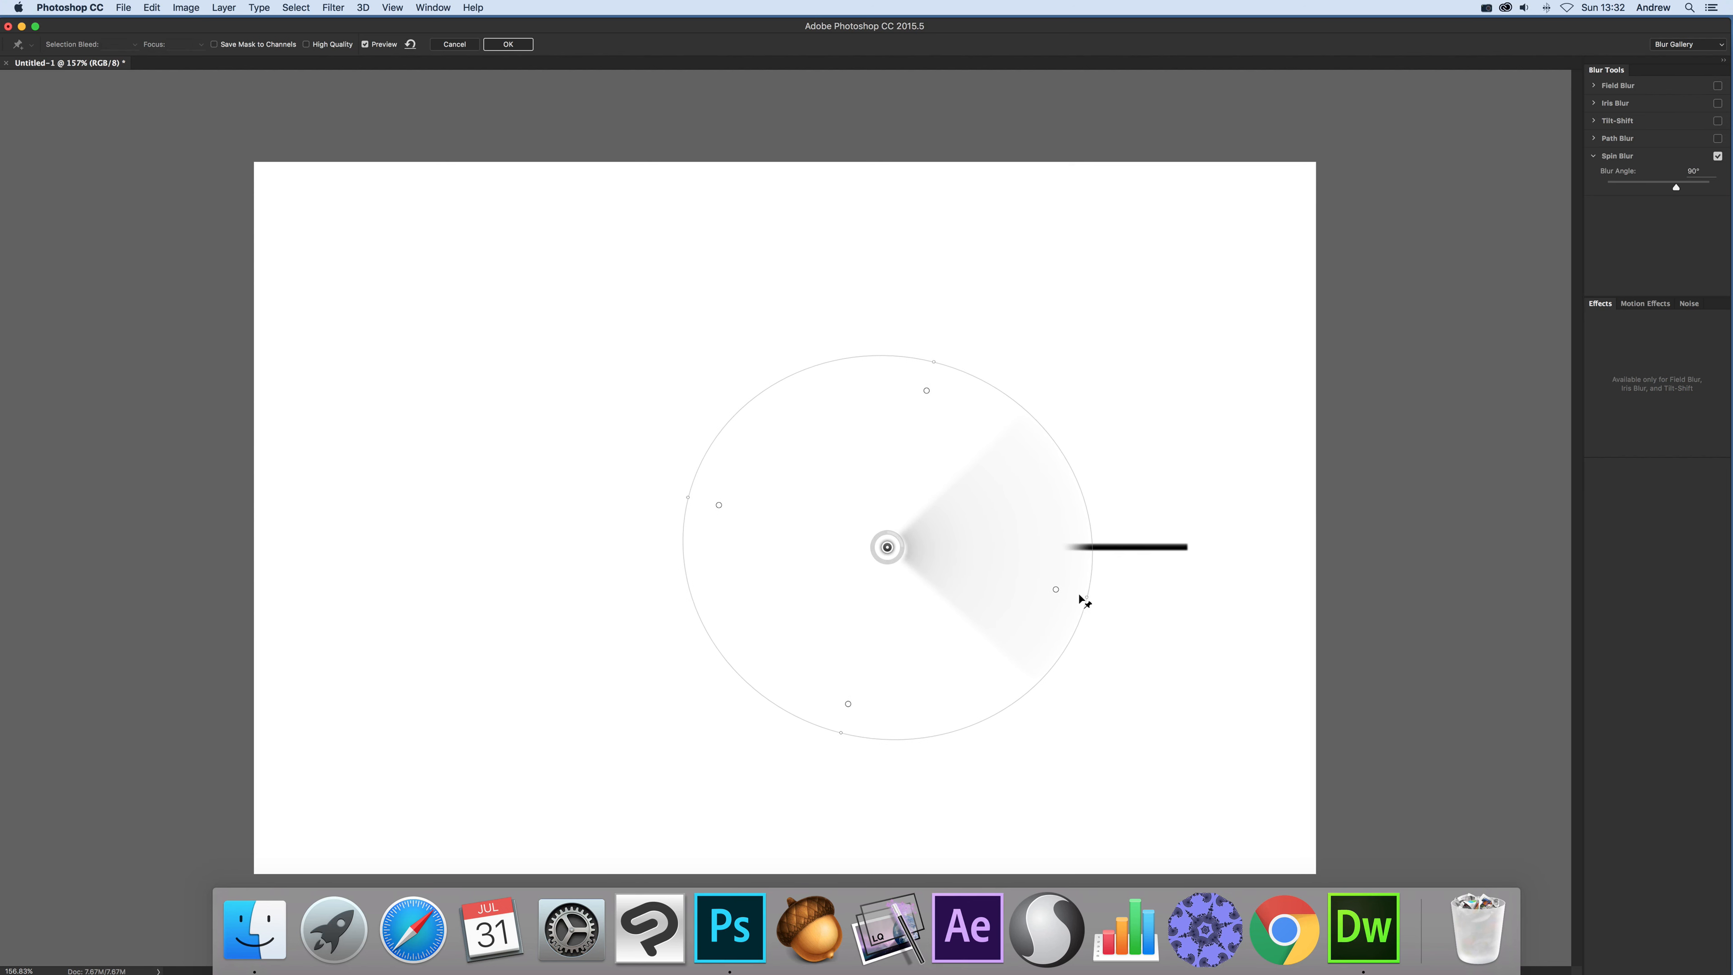
{"action": "left_click_drag", "start_coordinate": [1055, 588], "coordinate": [1146, 611]}
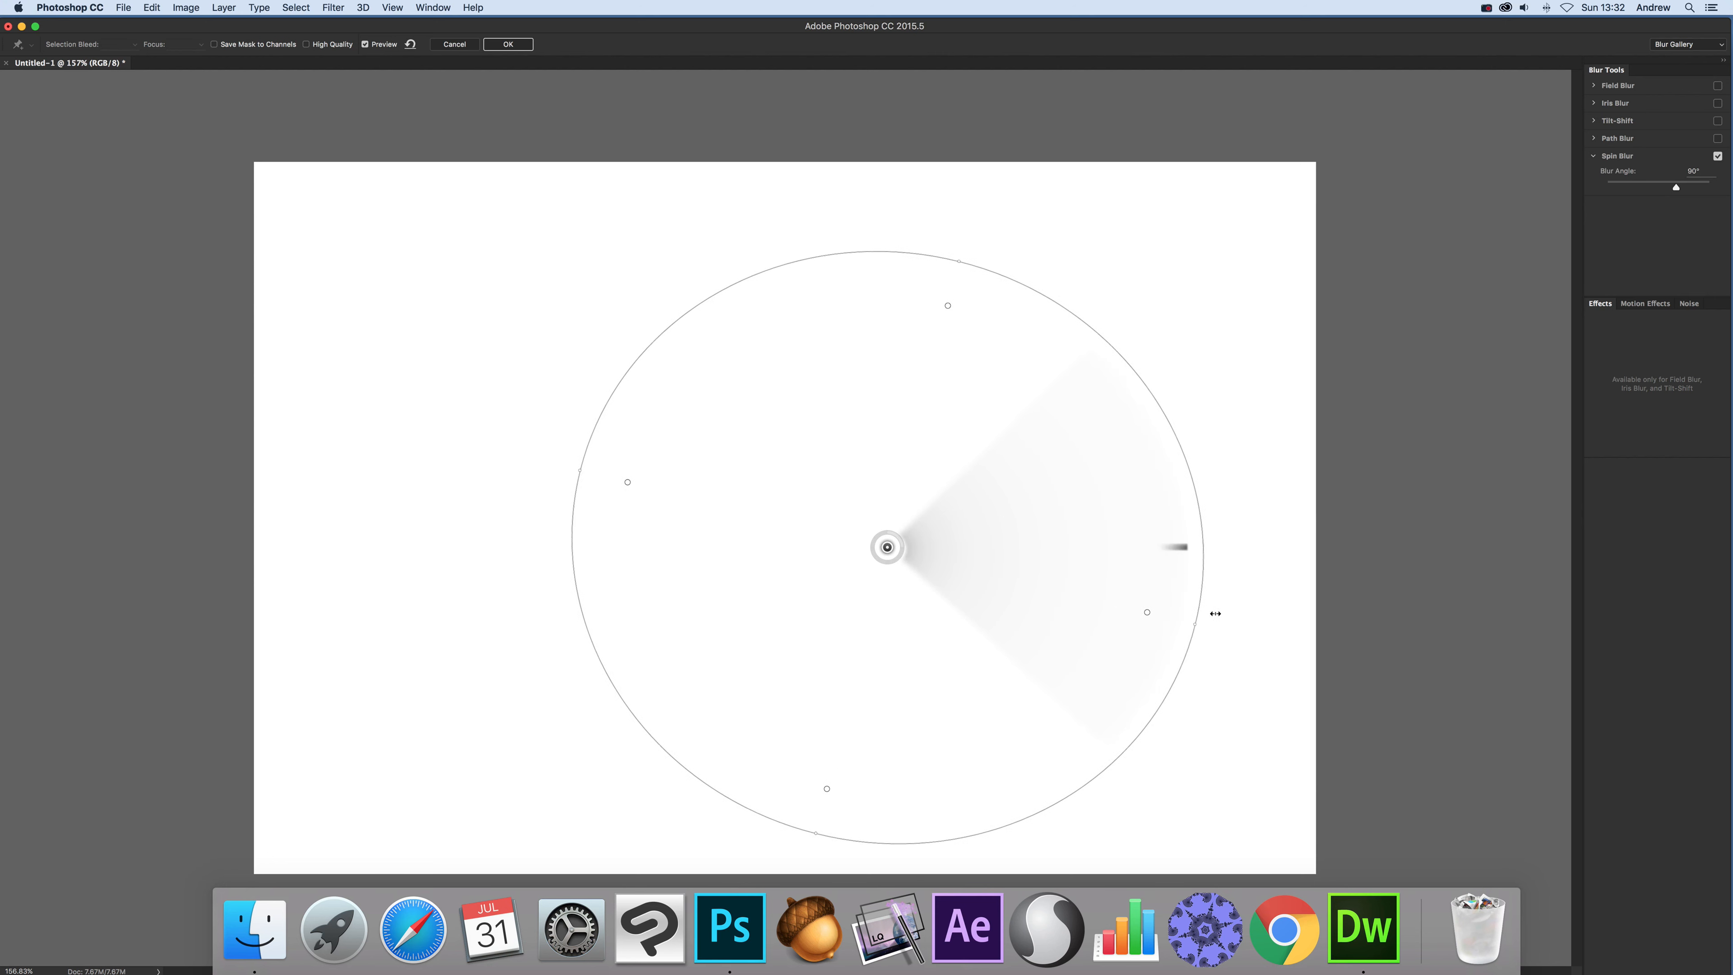
{"action": "left_click_drag", "start_coordinate": [1147, 612], "coordinate": [1186, 621]}
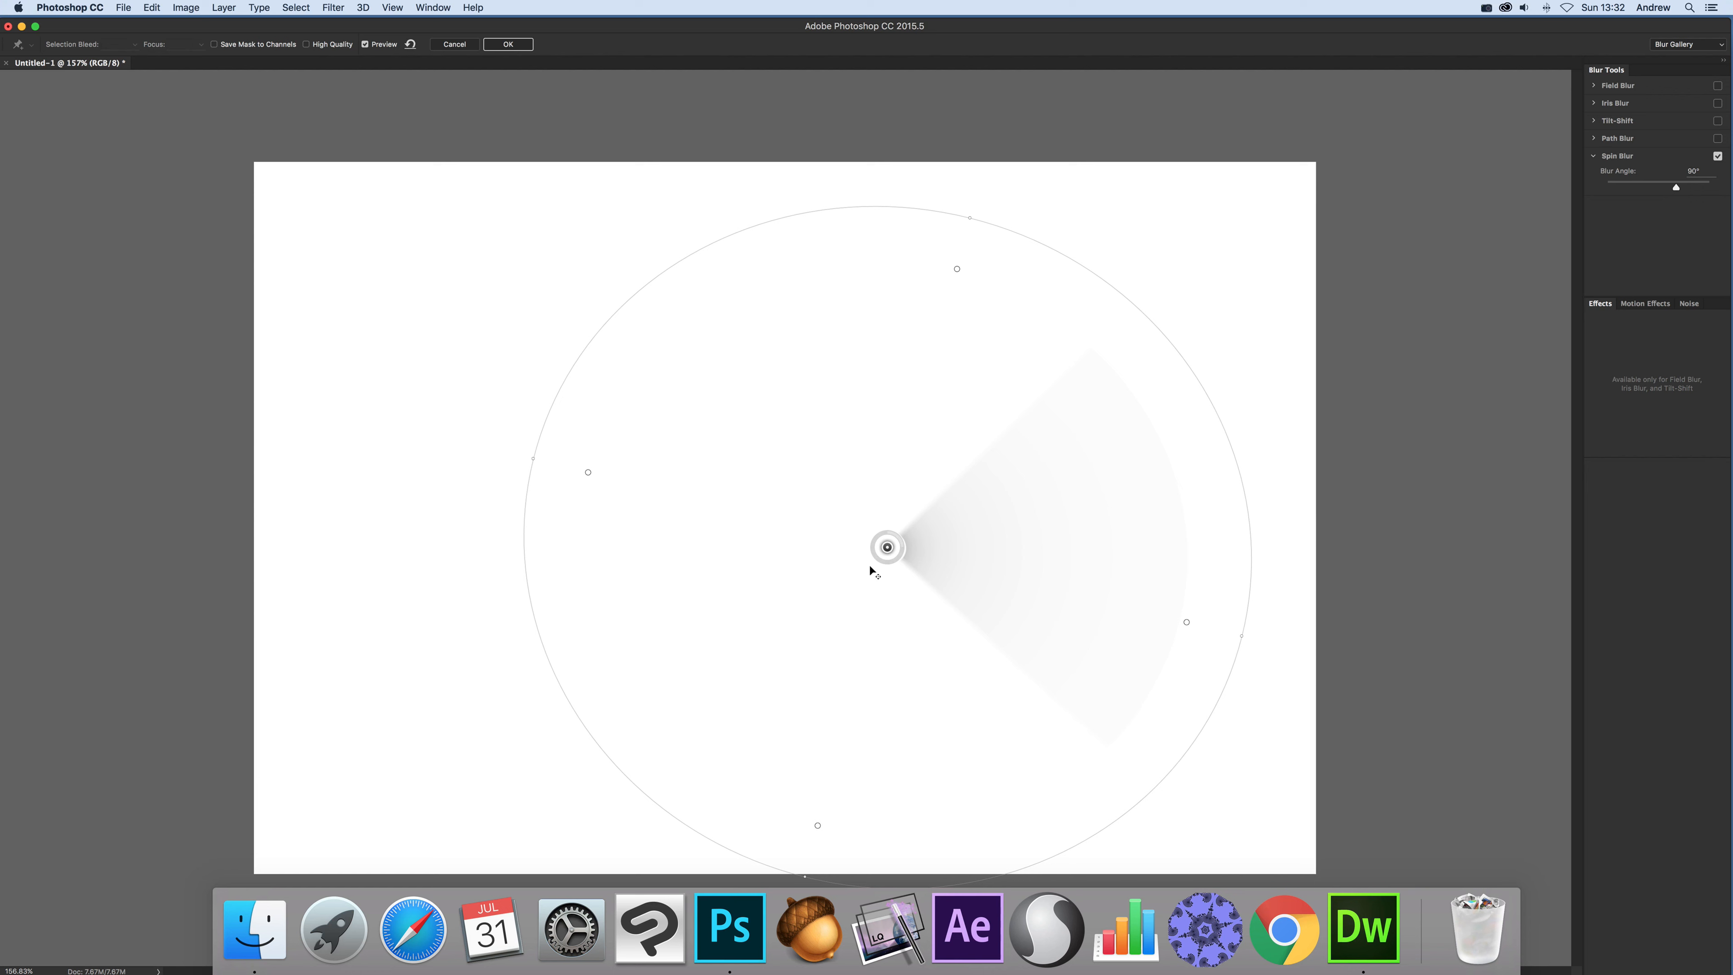
Test the pin along the line, then place it back at the line's left end.
{"action": "left_click_drag", "start_coordinate": [887, 547], "coordinate": [1057, 566]}
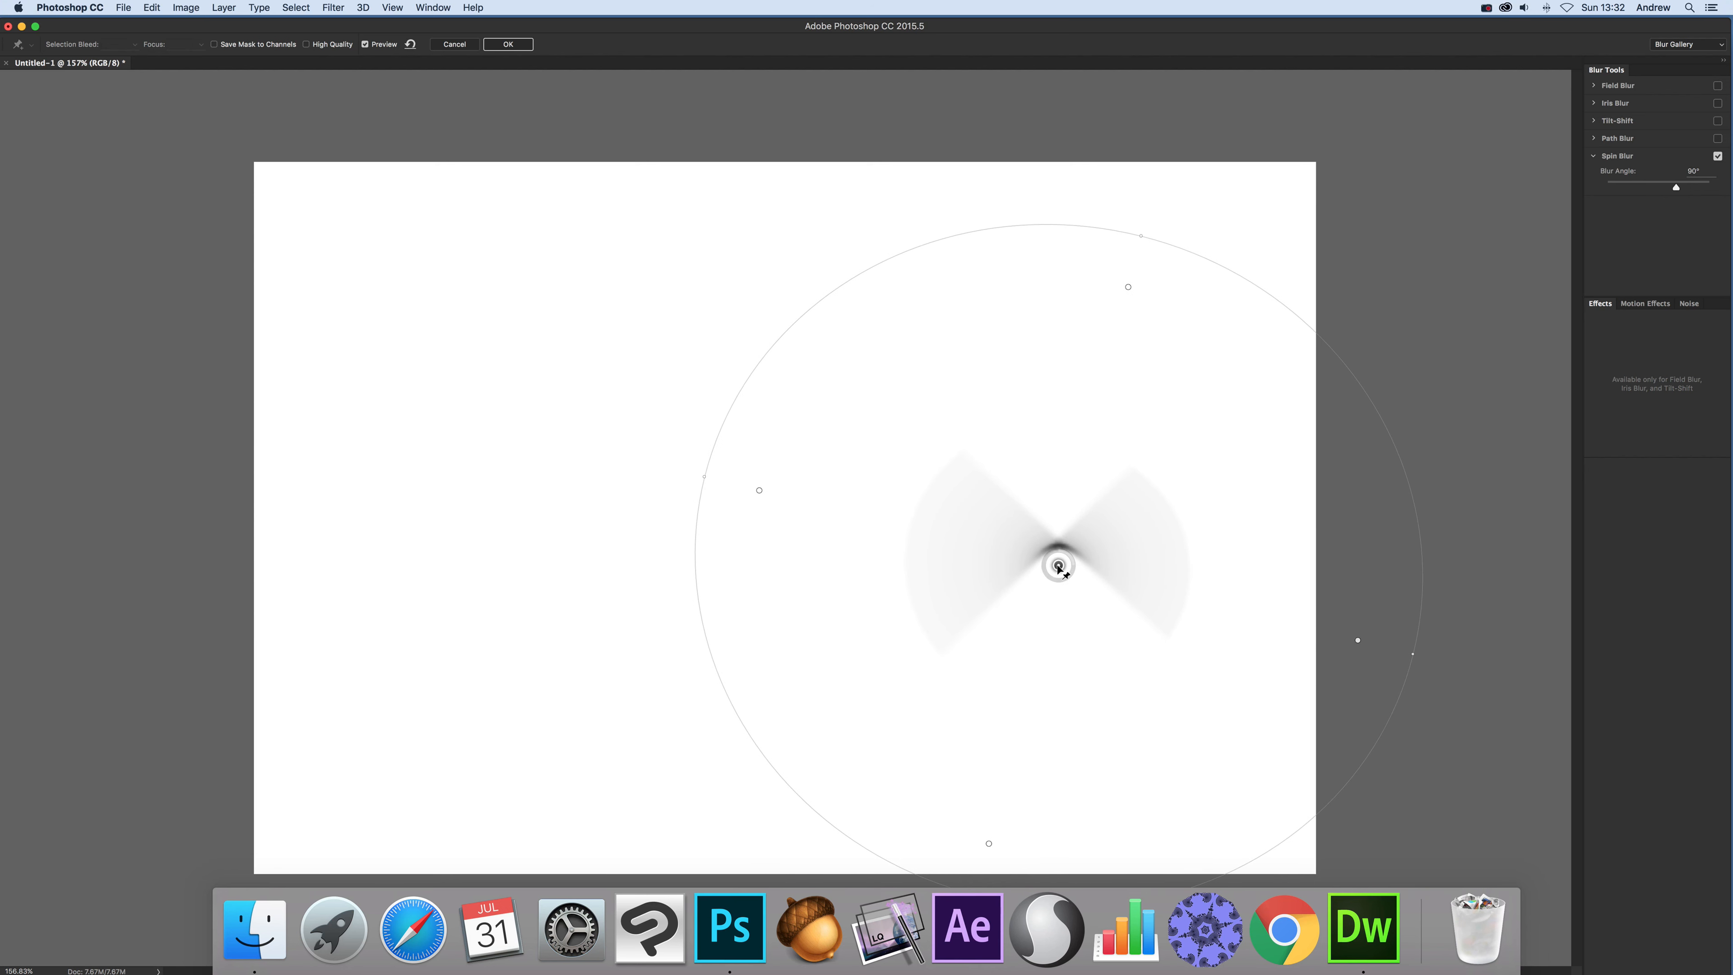
{"action": "left_click_drag", "start_coordinate": [1059, 566], "coordinate": [1025, 553]}
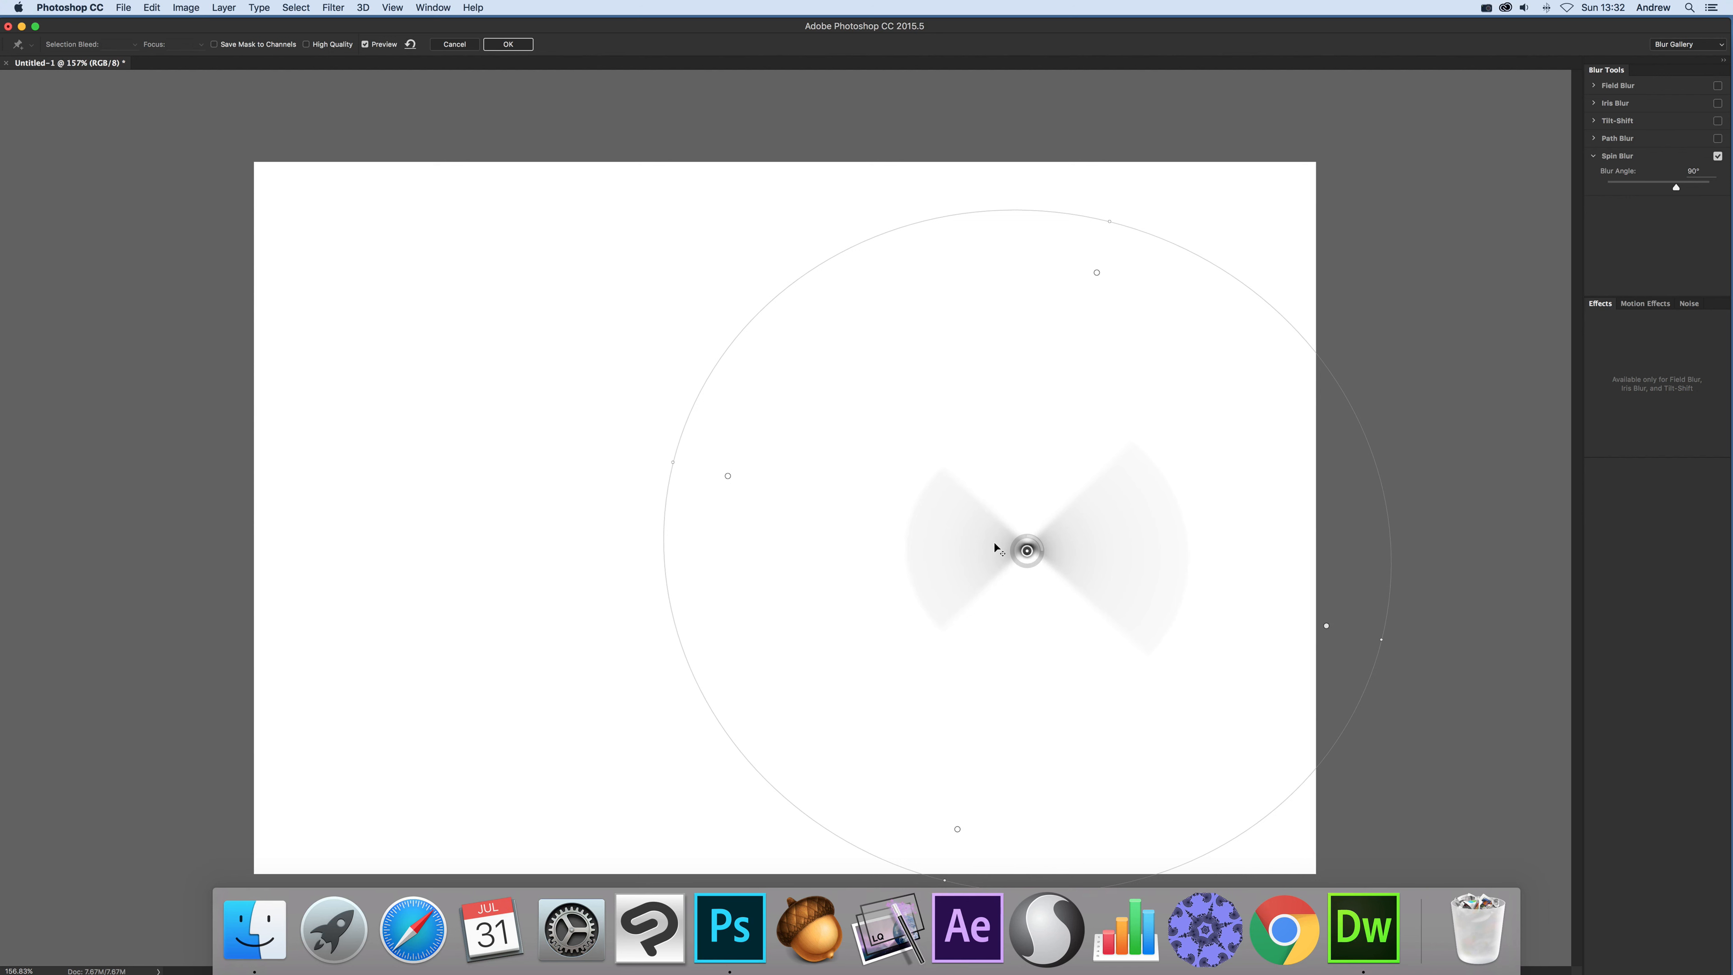
{"action": "mouse_move", "coordinate": [708, 476]}
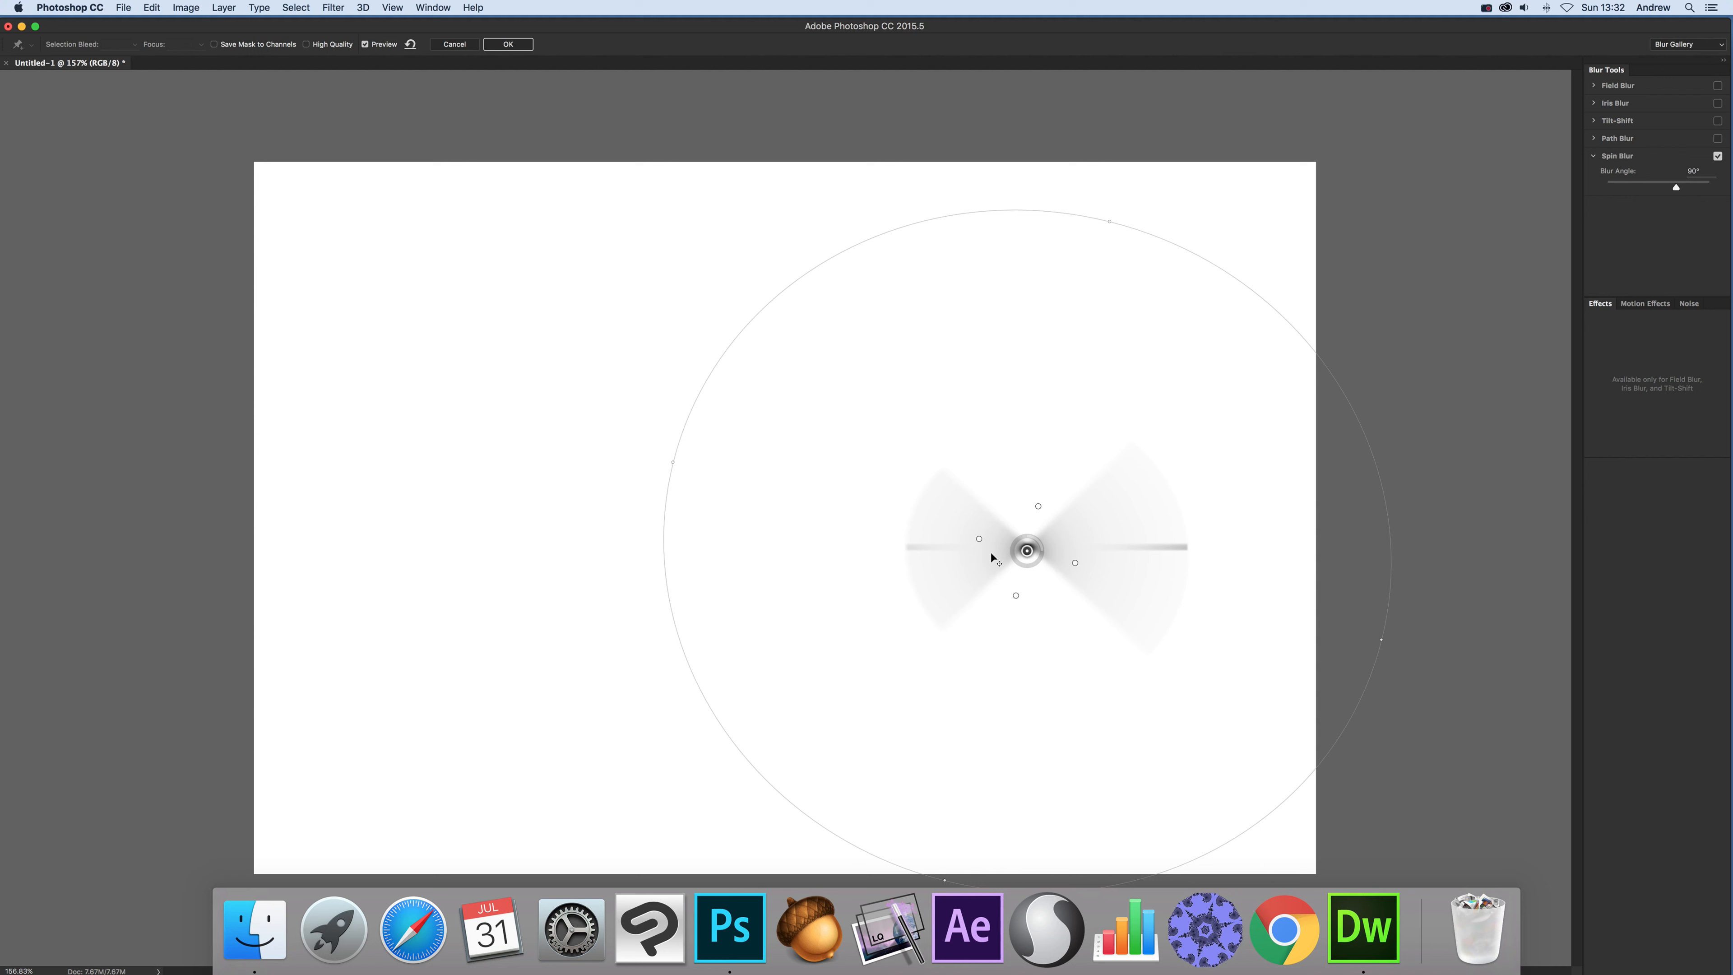
{"action": "mouse_move", "coordinate": [979, 542]}
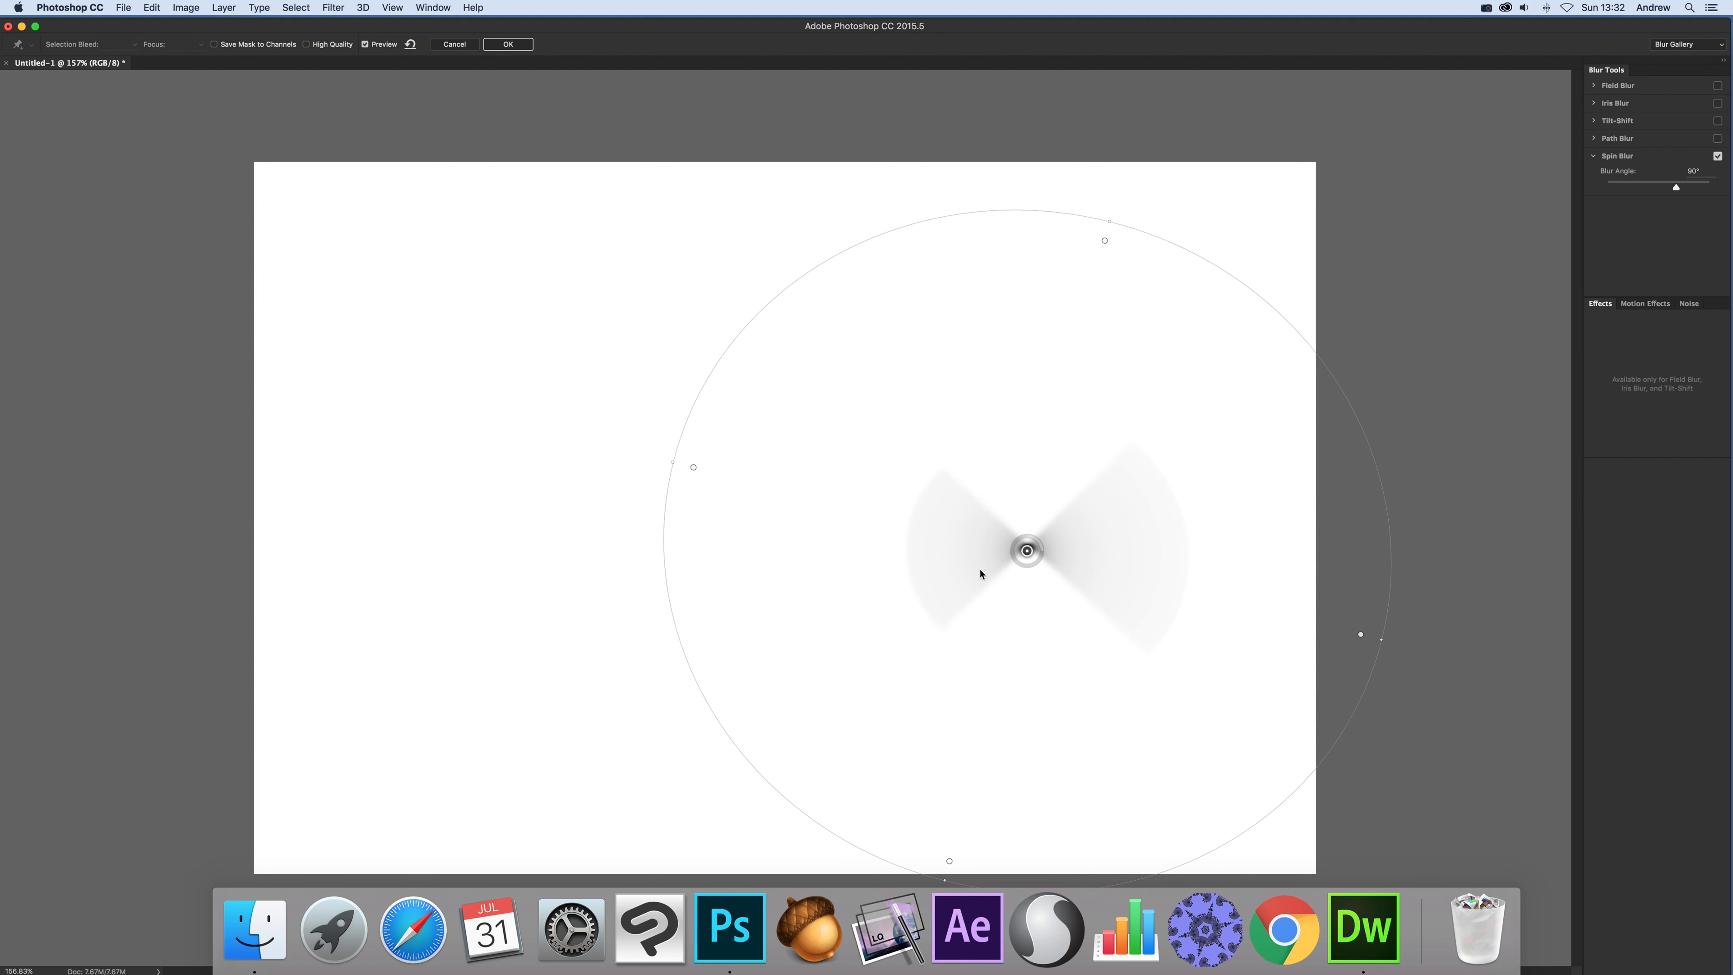
{"action": "left_click_drag", "start_coordinate": [1025, 551], "coordinate": [948, 558]}
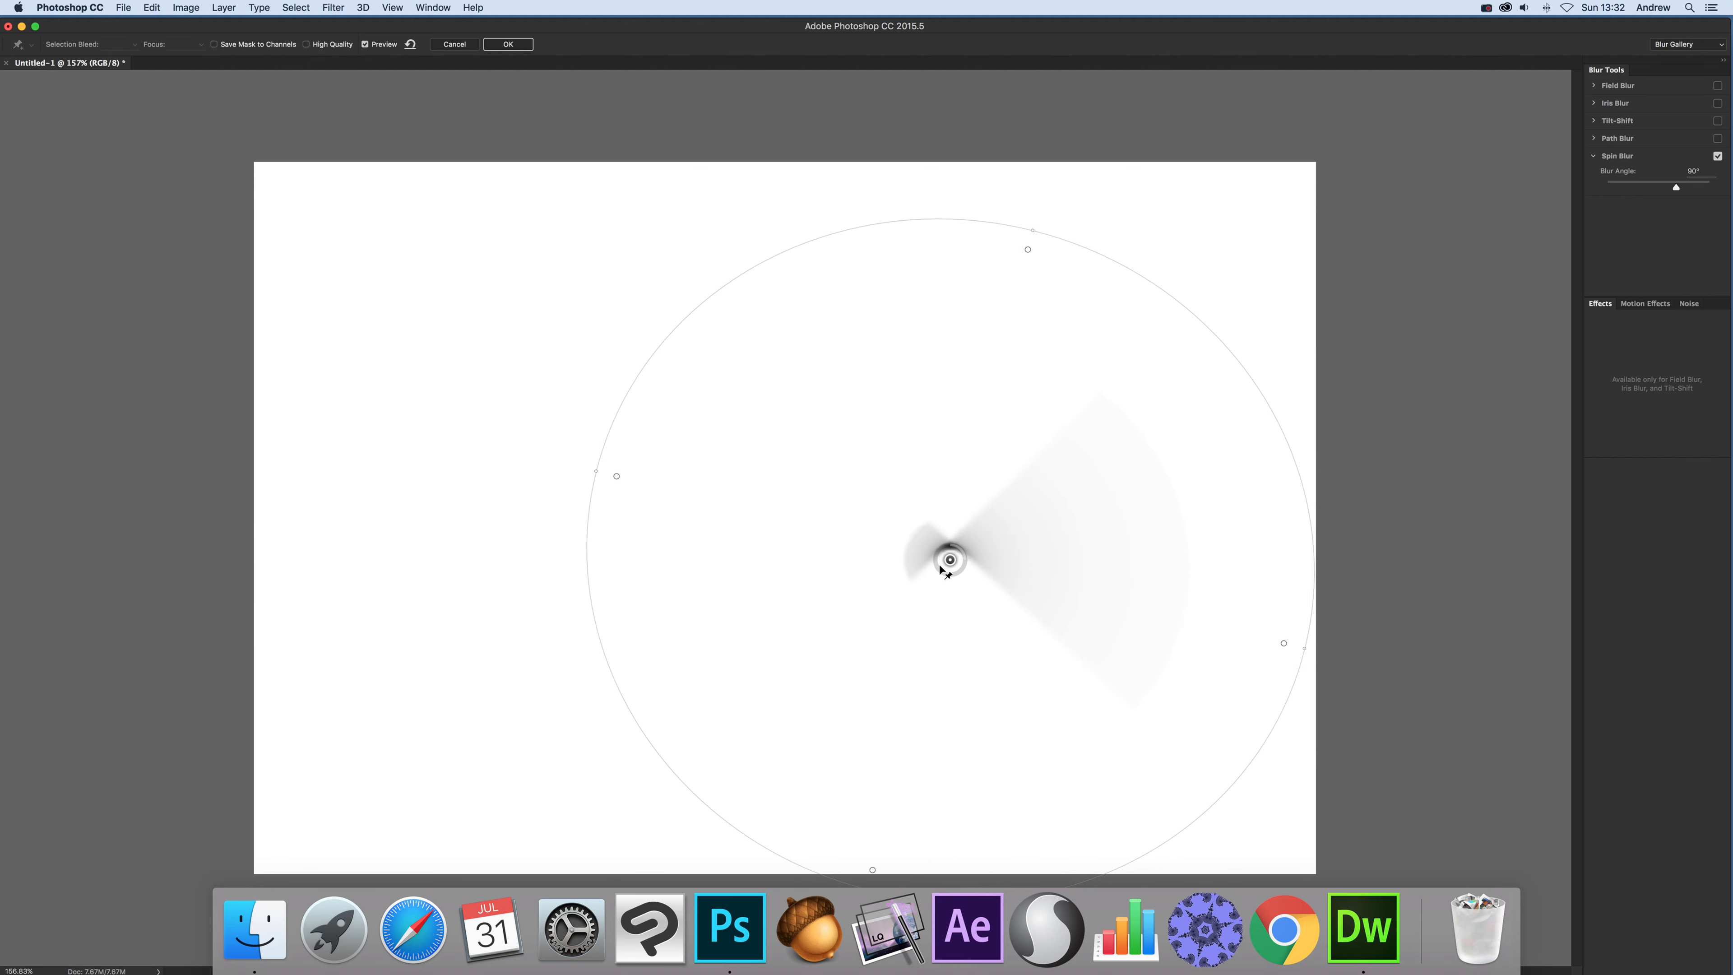
{"action": "left_click_drag", "start_coordinate": [948, 558], "coordinate": [926, 551]}
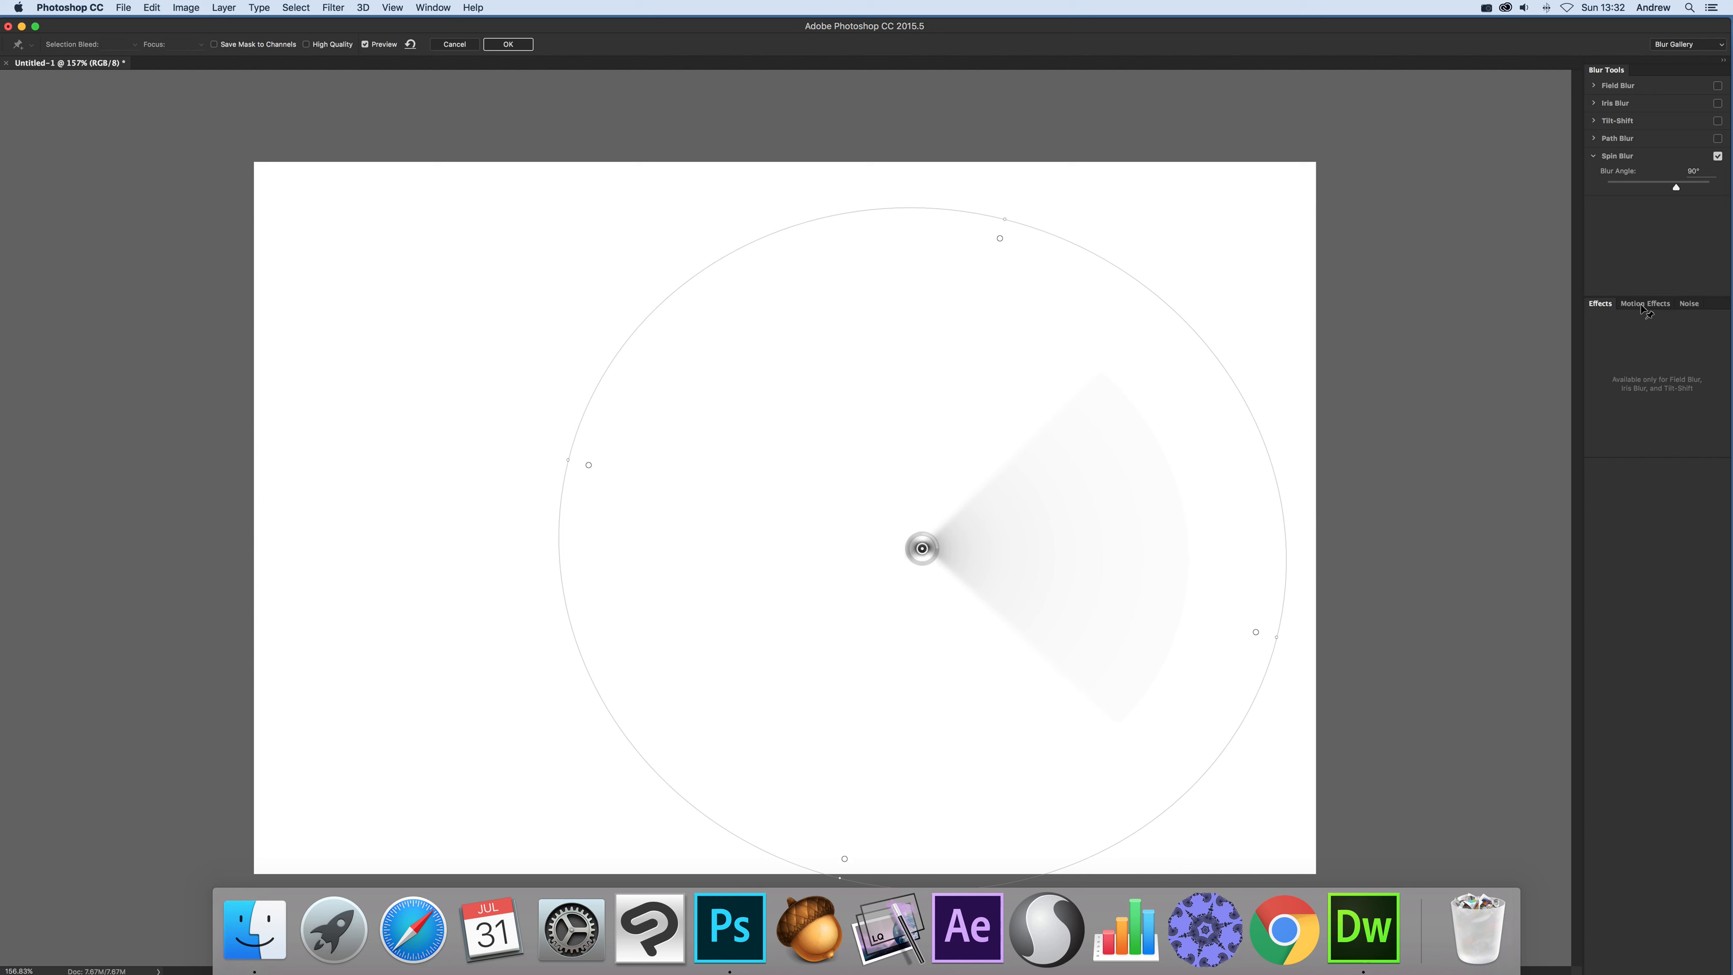
In Motion Effects, raise Strobe Strength to 100% to split the fan into rays.
{"action": "left_click", "coordinate": [1645, 304]}
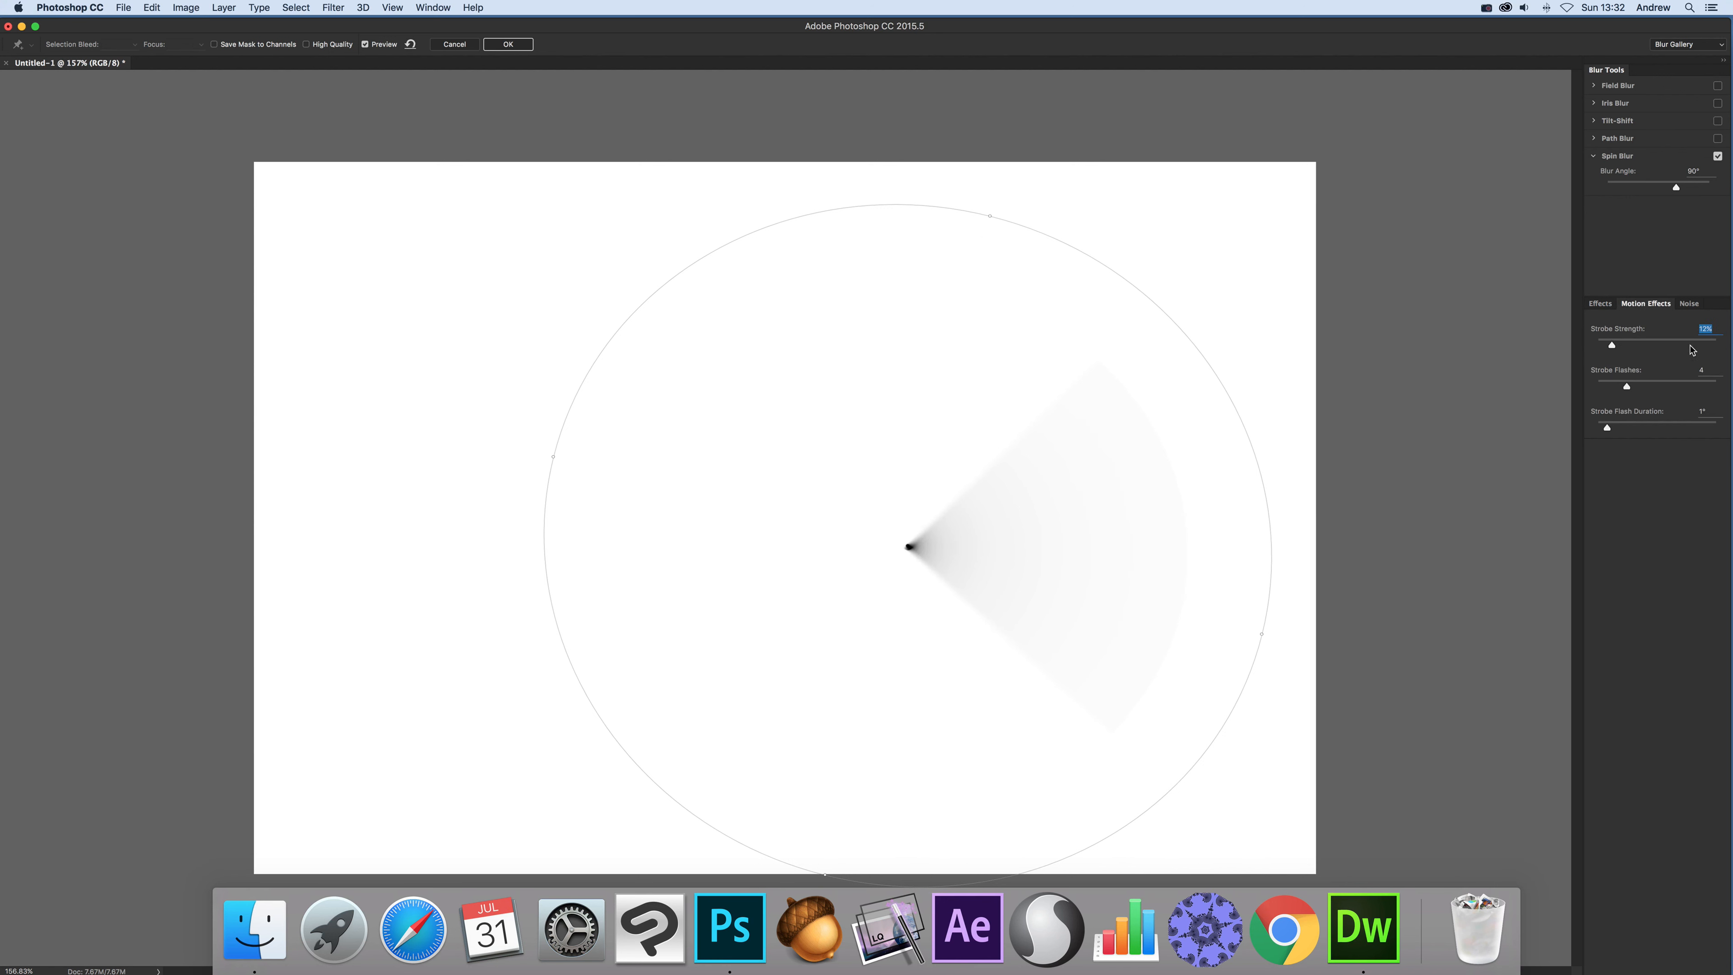
{"action": "left_click_drag", "start_coordinate": [1611, 344], "coordinate": [1717, 344]}
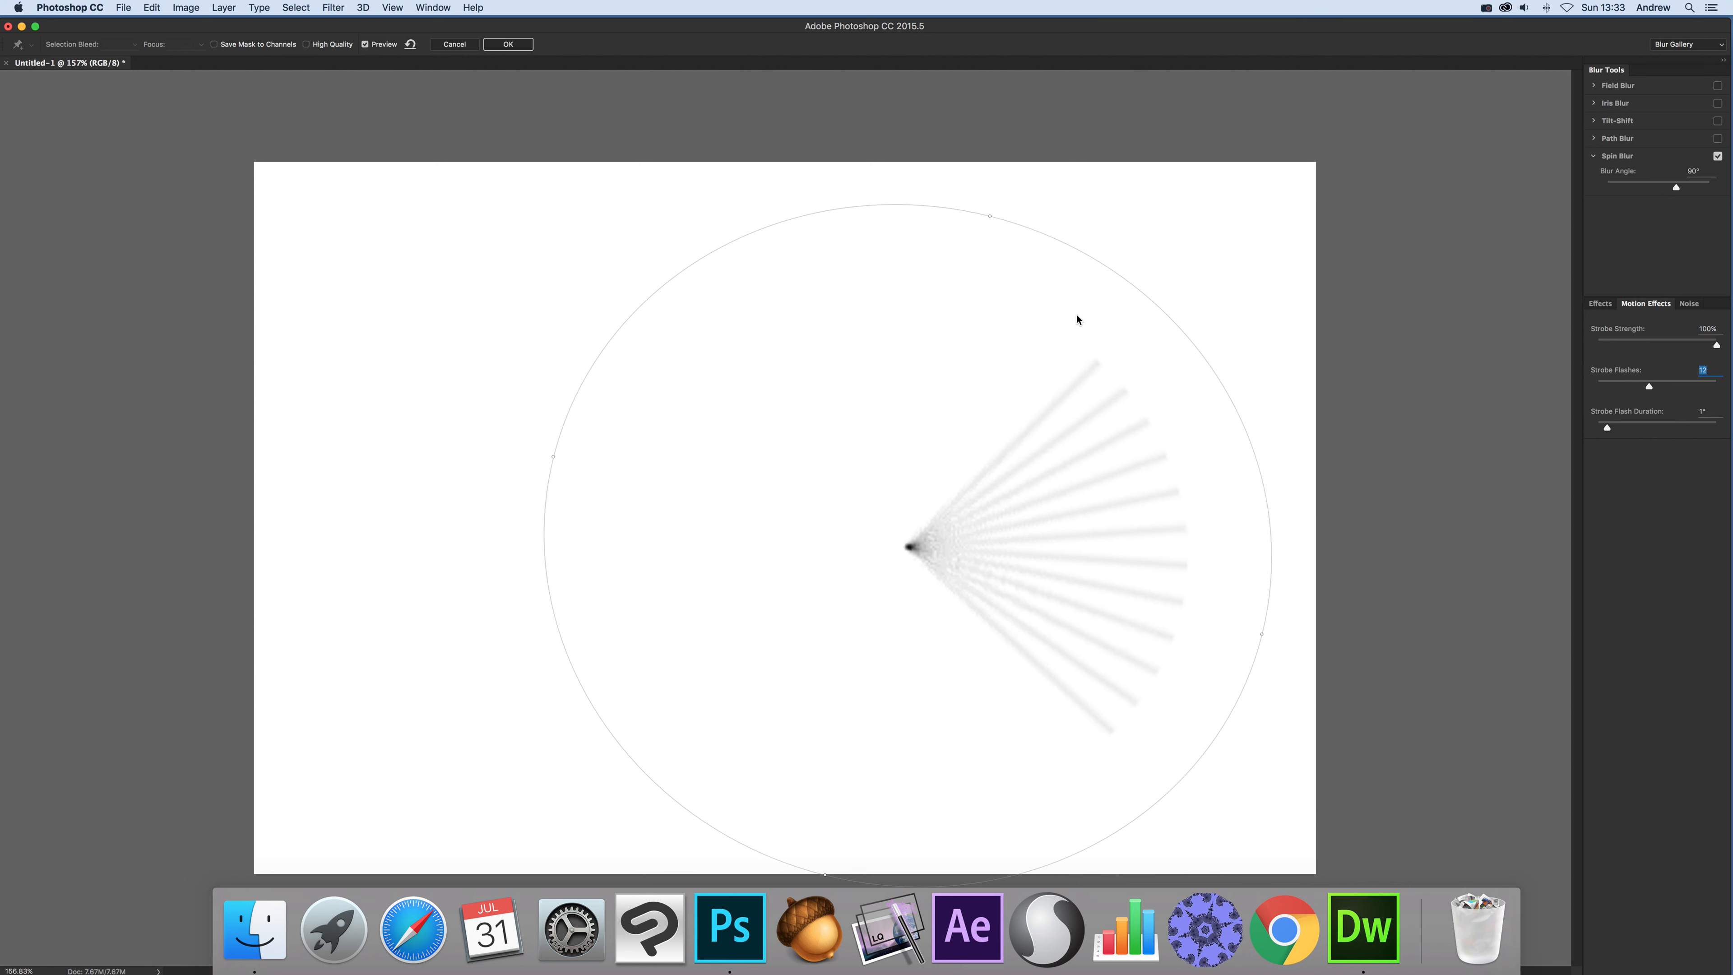
{"action": "mouse_move", "coordinate": [954, 503]}
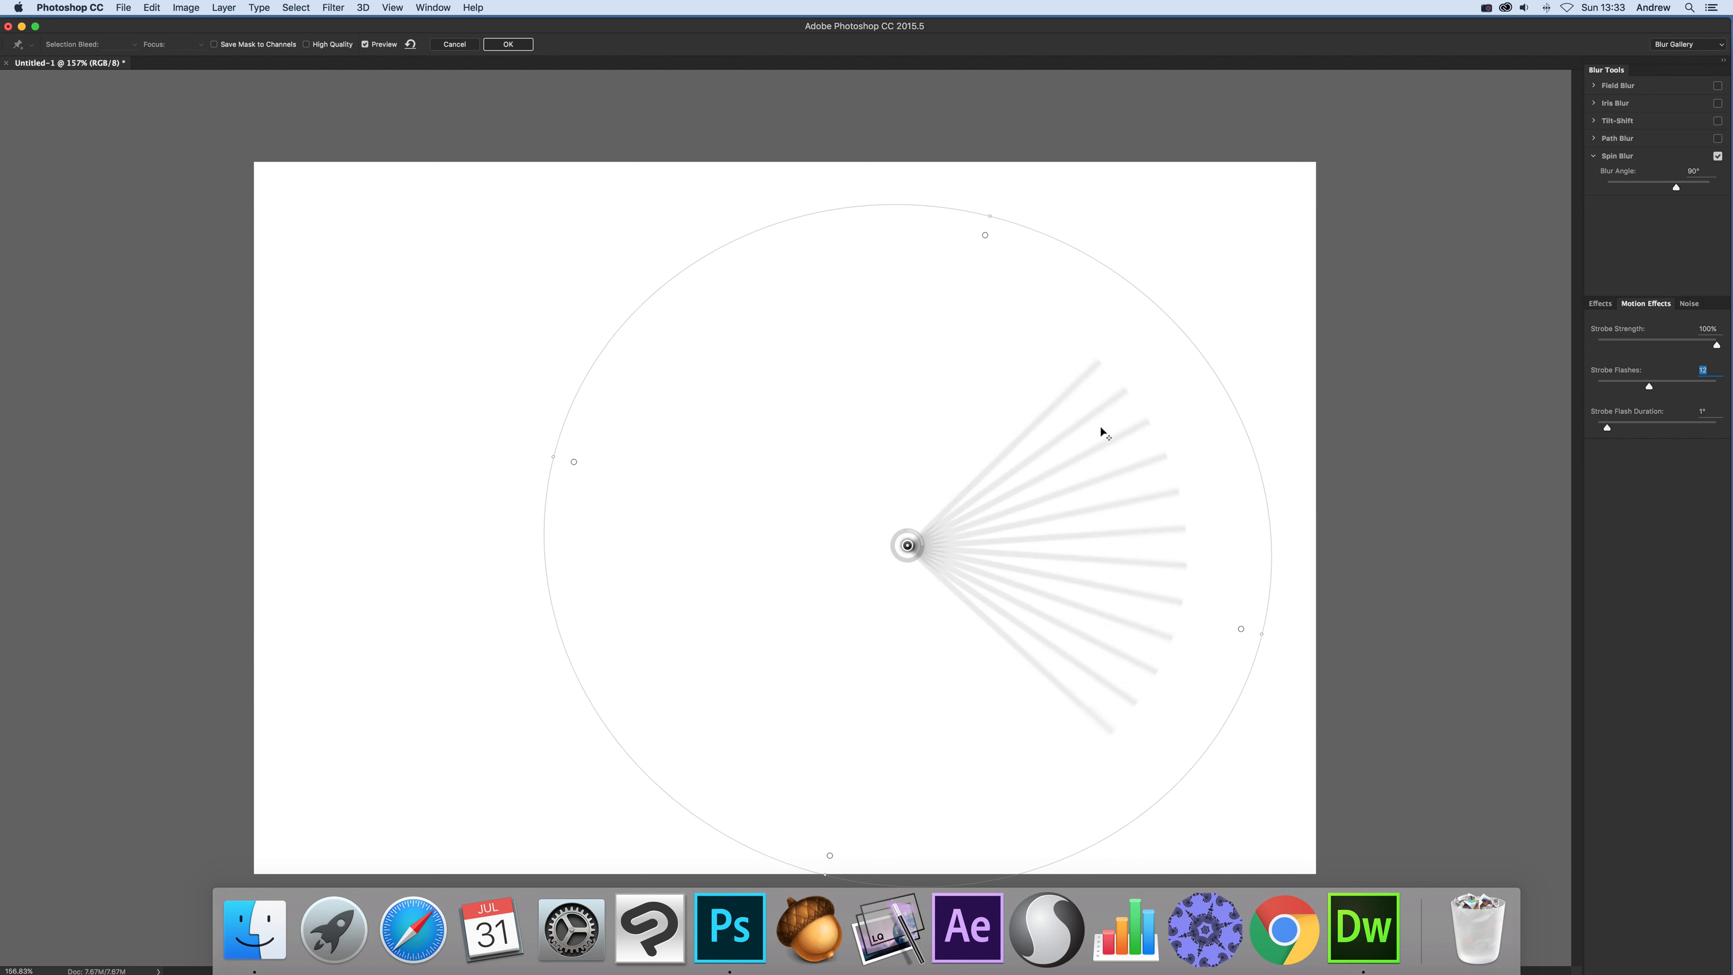
{"action": "mouse_move", "coordinate": [1004, 441]}
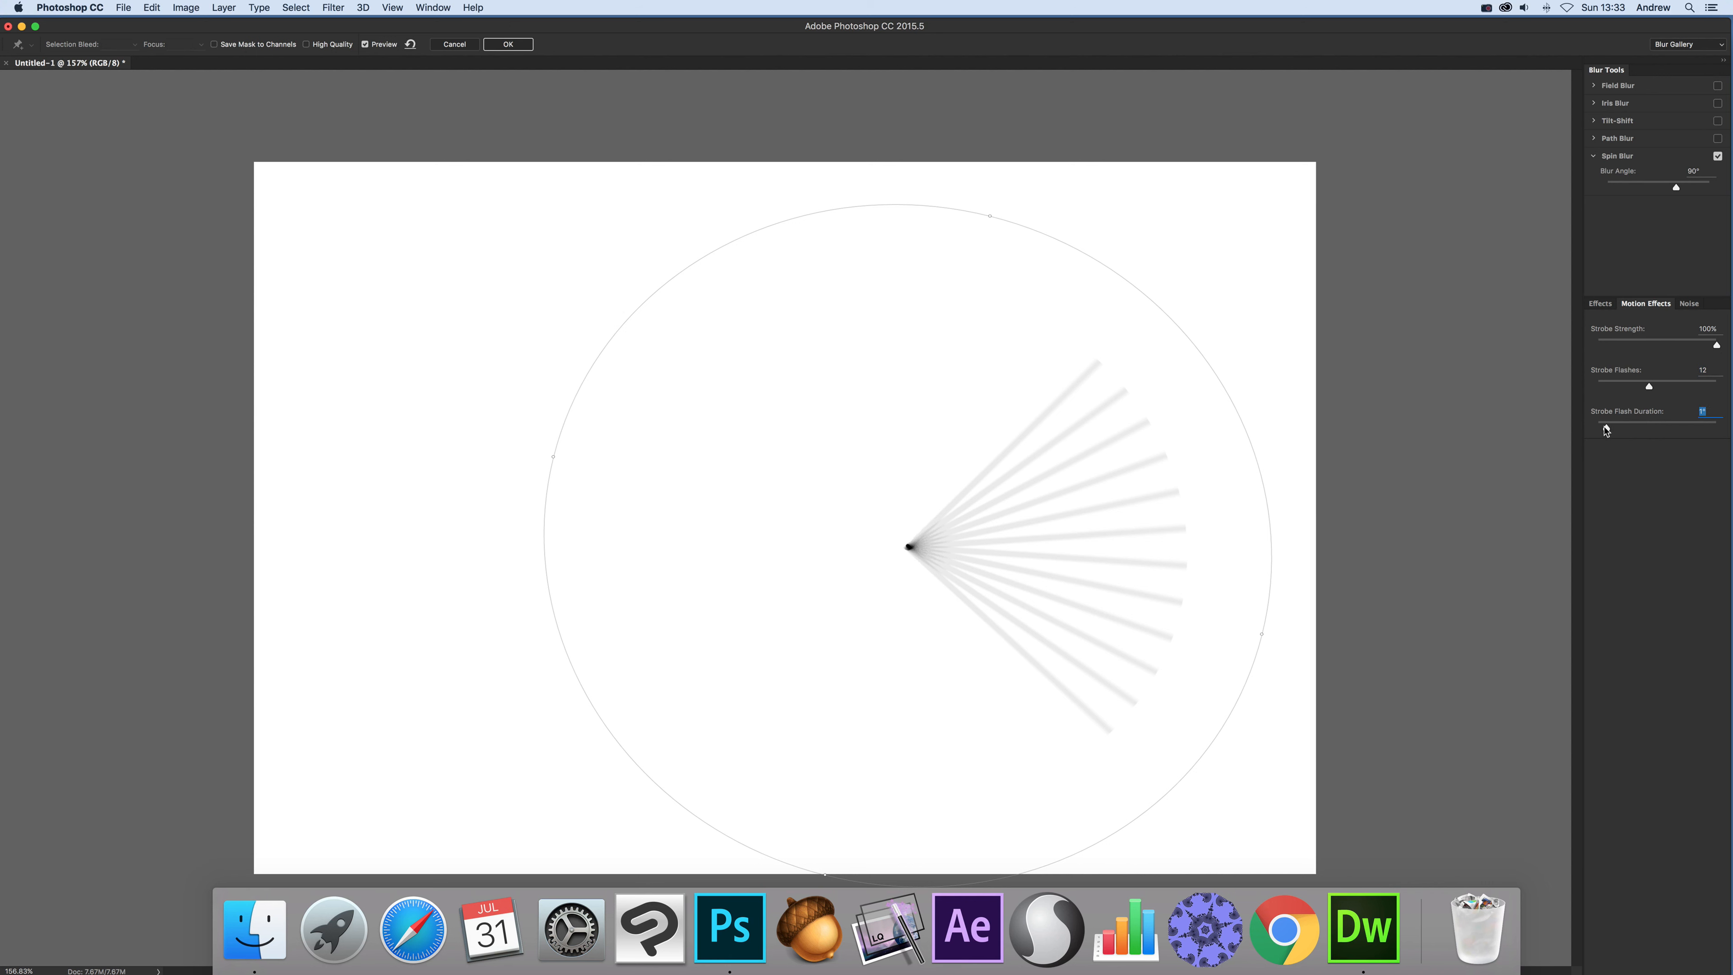
Set Strobe Flash Duration to about 10° and reduce Strobe Flashes to 2.
{"action": "left_click_drag", "start_coordinate": [1717, 427], "coordinate": [1594, 428]}
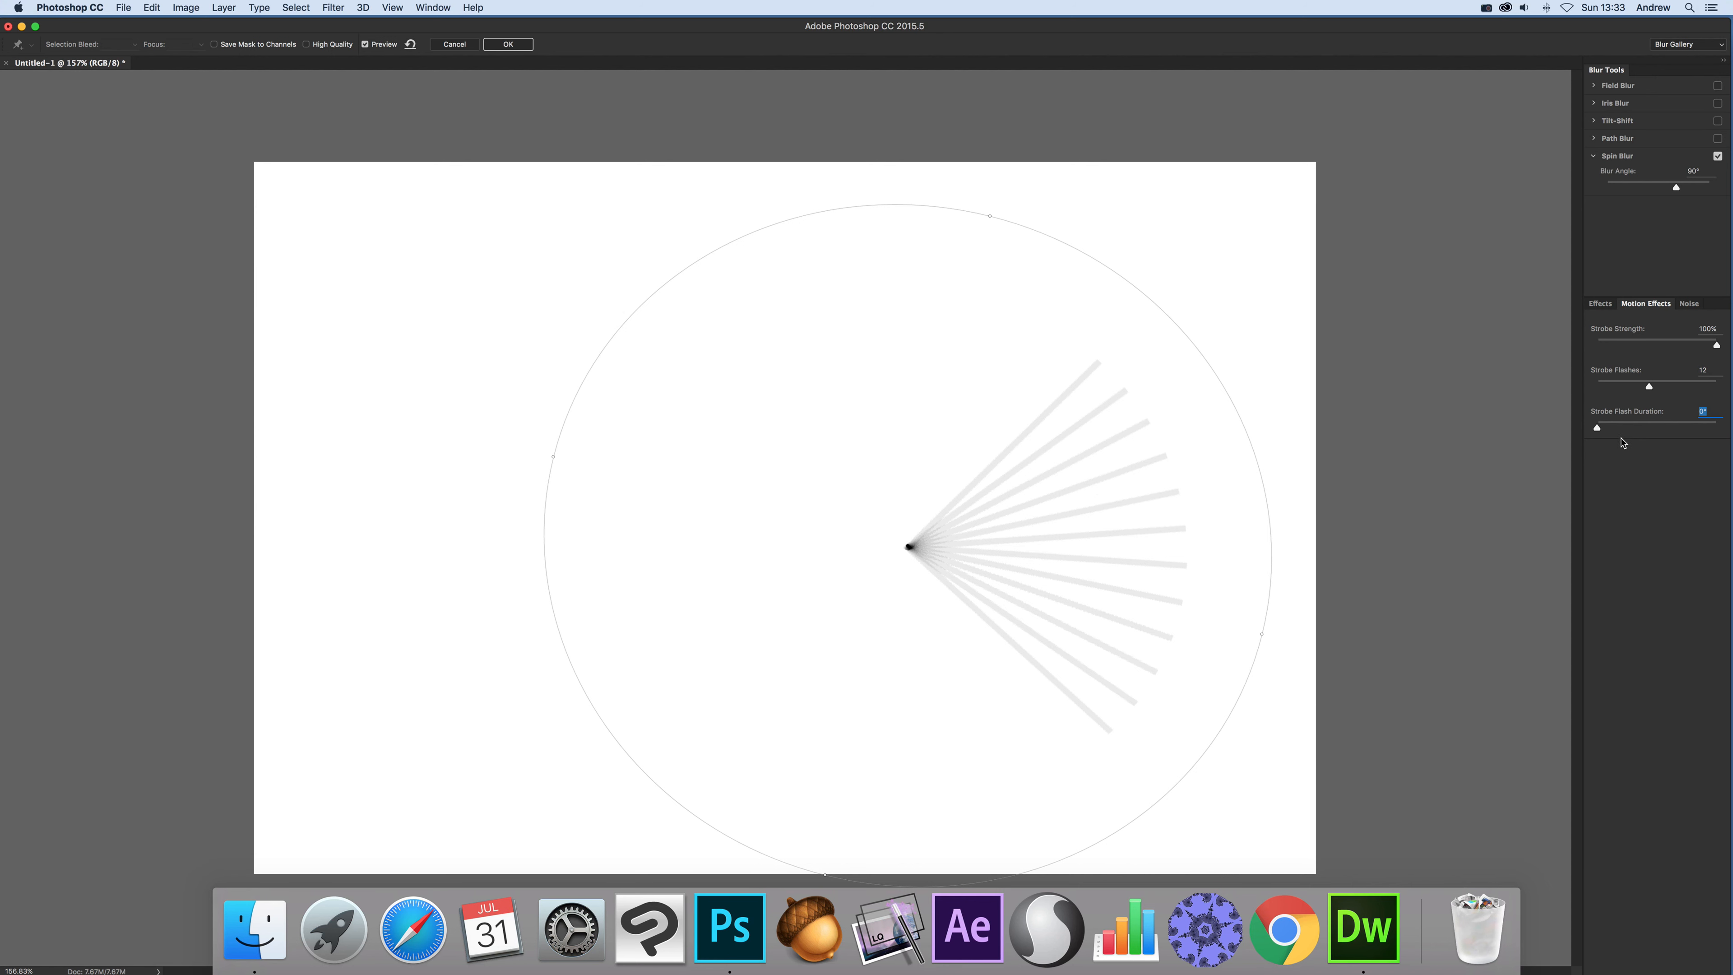
{"action": "left_click_drag", "start_coordinate": [1596, 428], "coordinate": [1611, 428]}
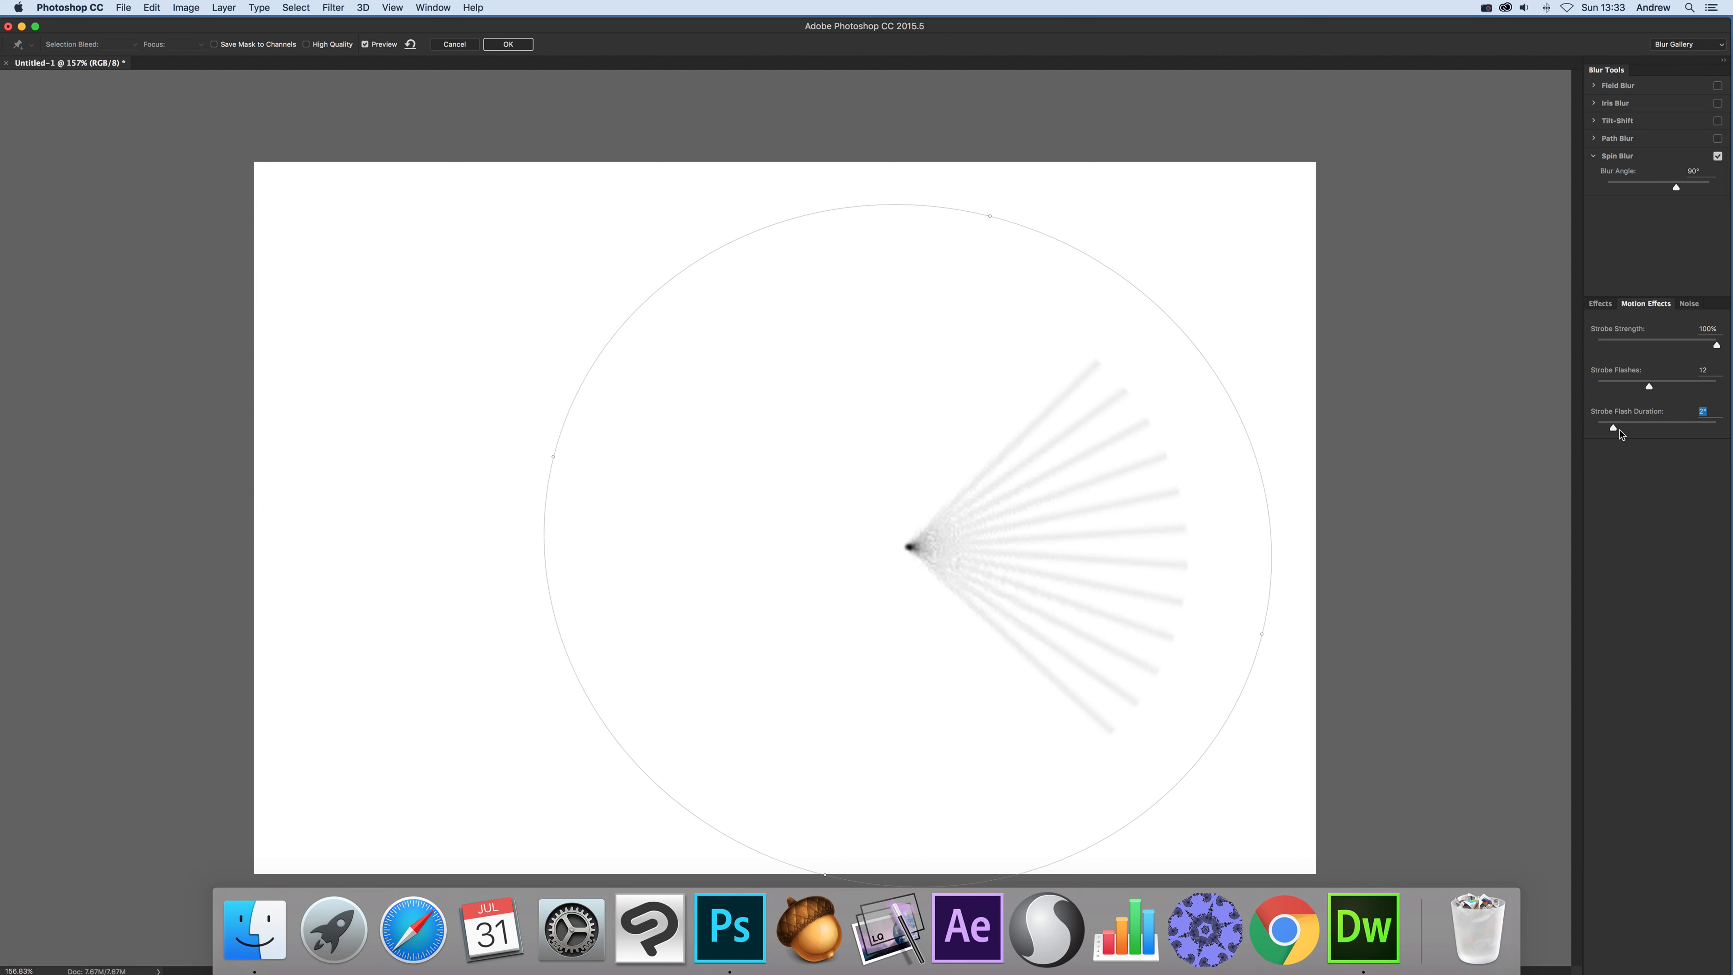
{"action": "left_click_drag", "start_coordinate": [1612, 427], "coordinate": [1655, 428]}
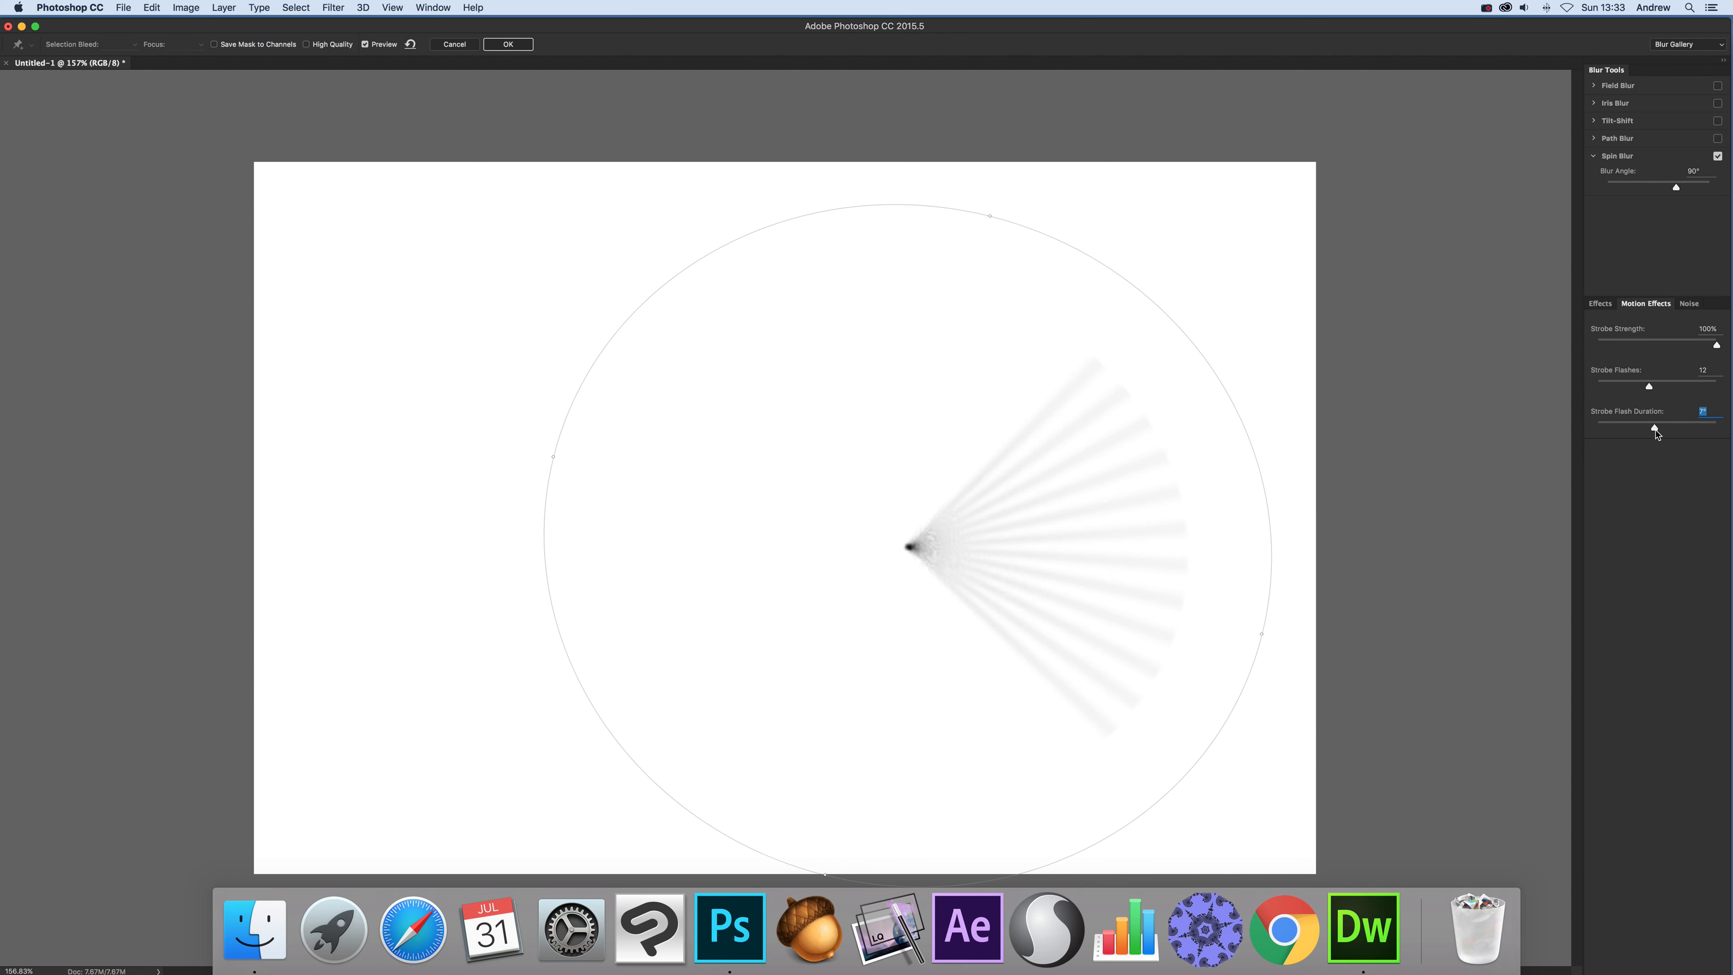
{"action": "left_click_drag", "start_coordinate": [1648, 428], "coordinate": [1656, 429]}
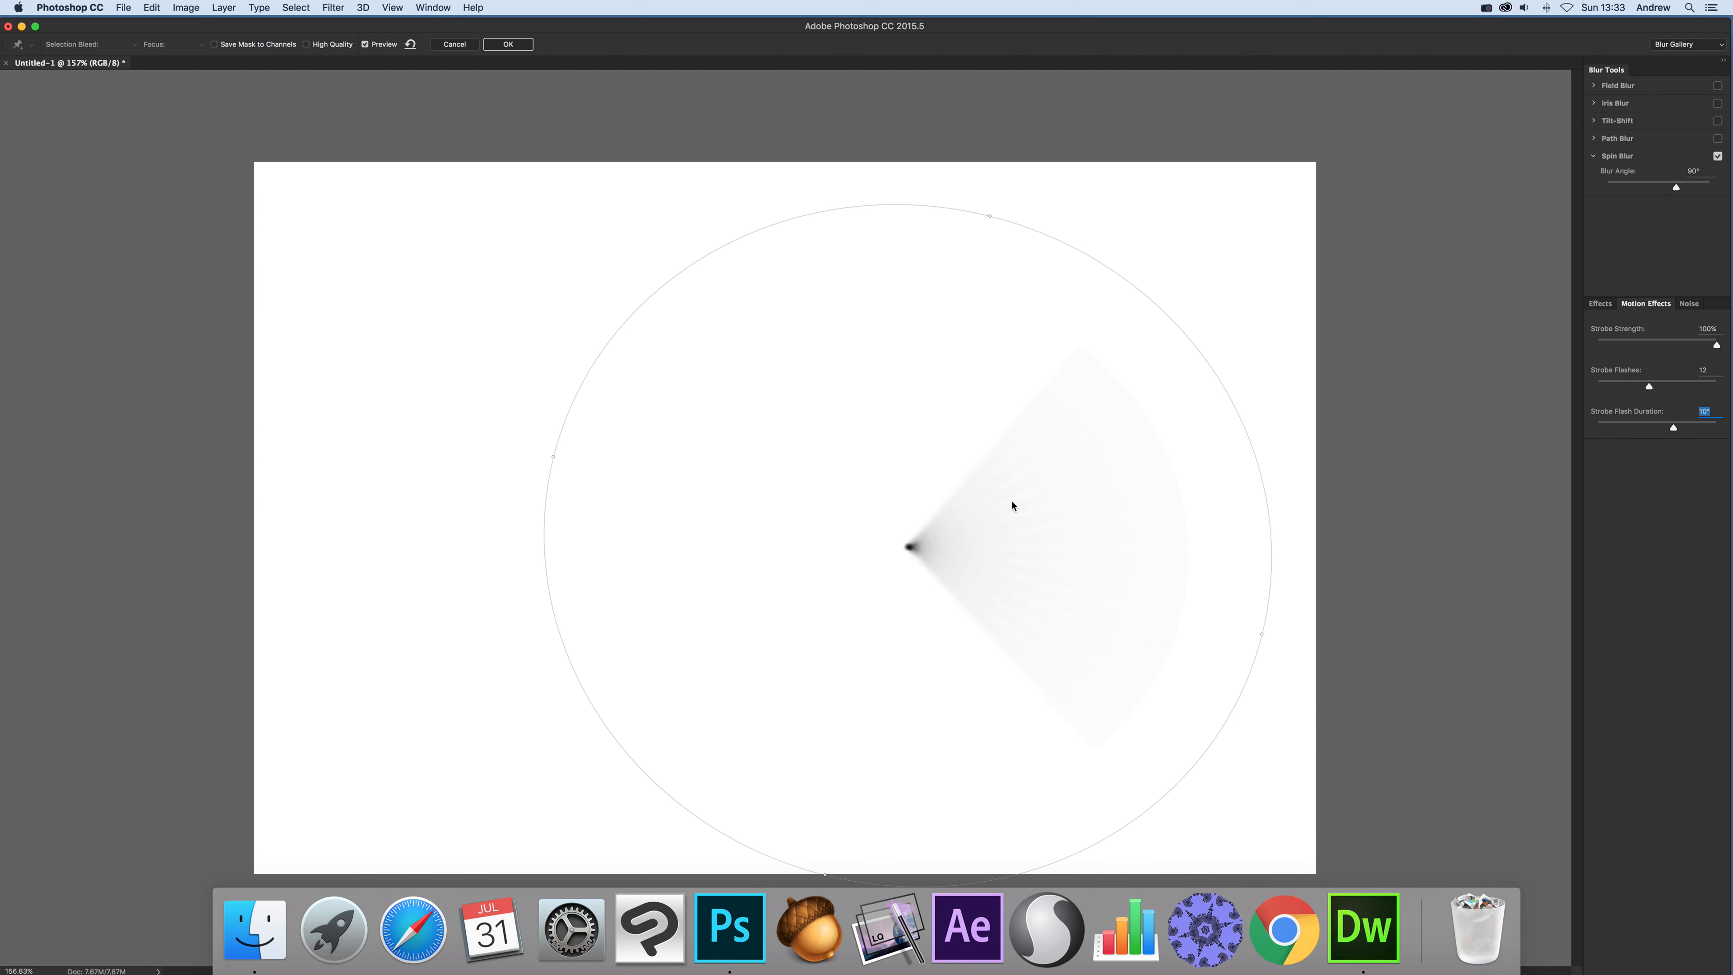
{"action": "mouse_move", "coordinate": [1308, 607]}
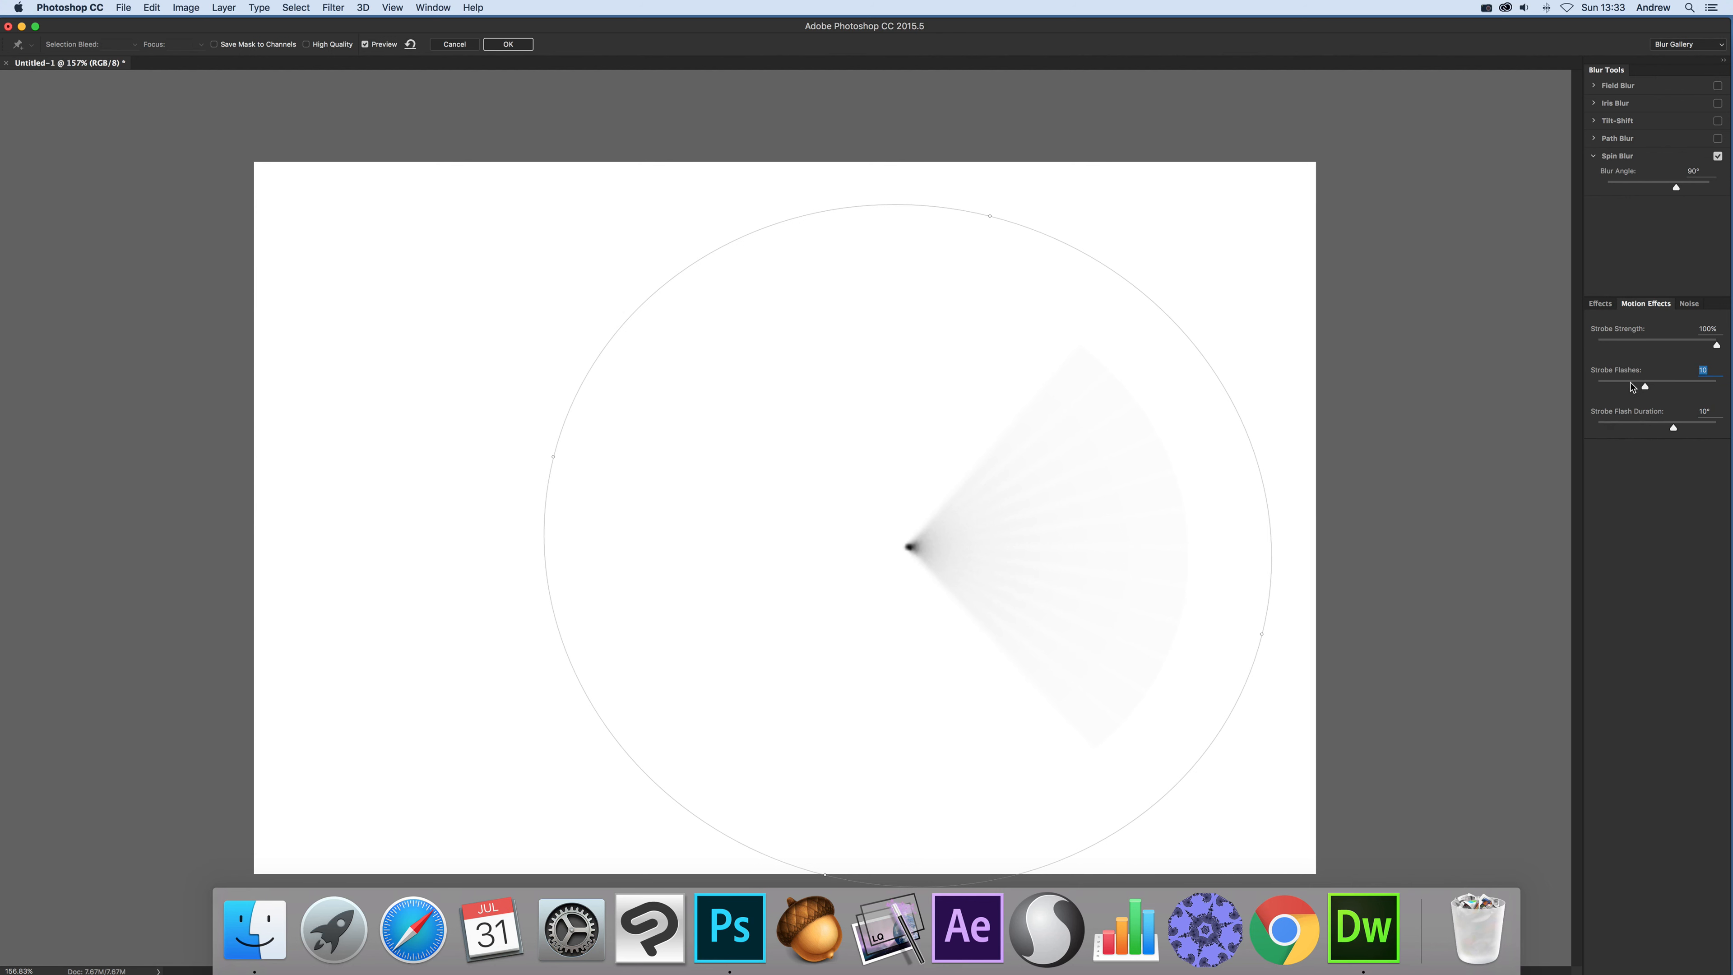
{"action": "left_click_drag", "start_coordinate": [1644, 387], "coordinate": [1595, 387]}
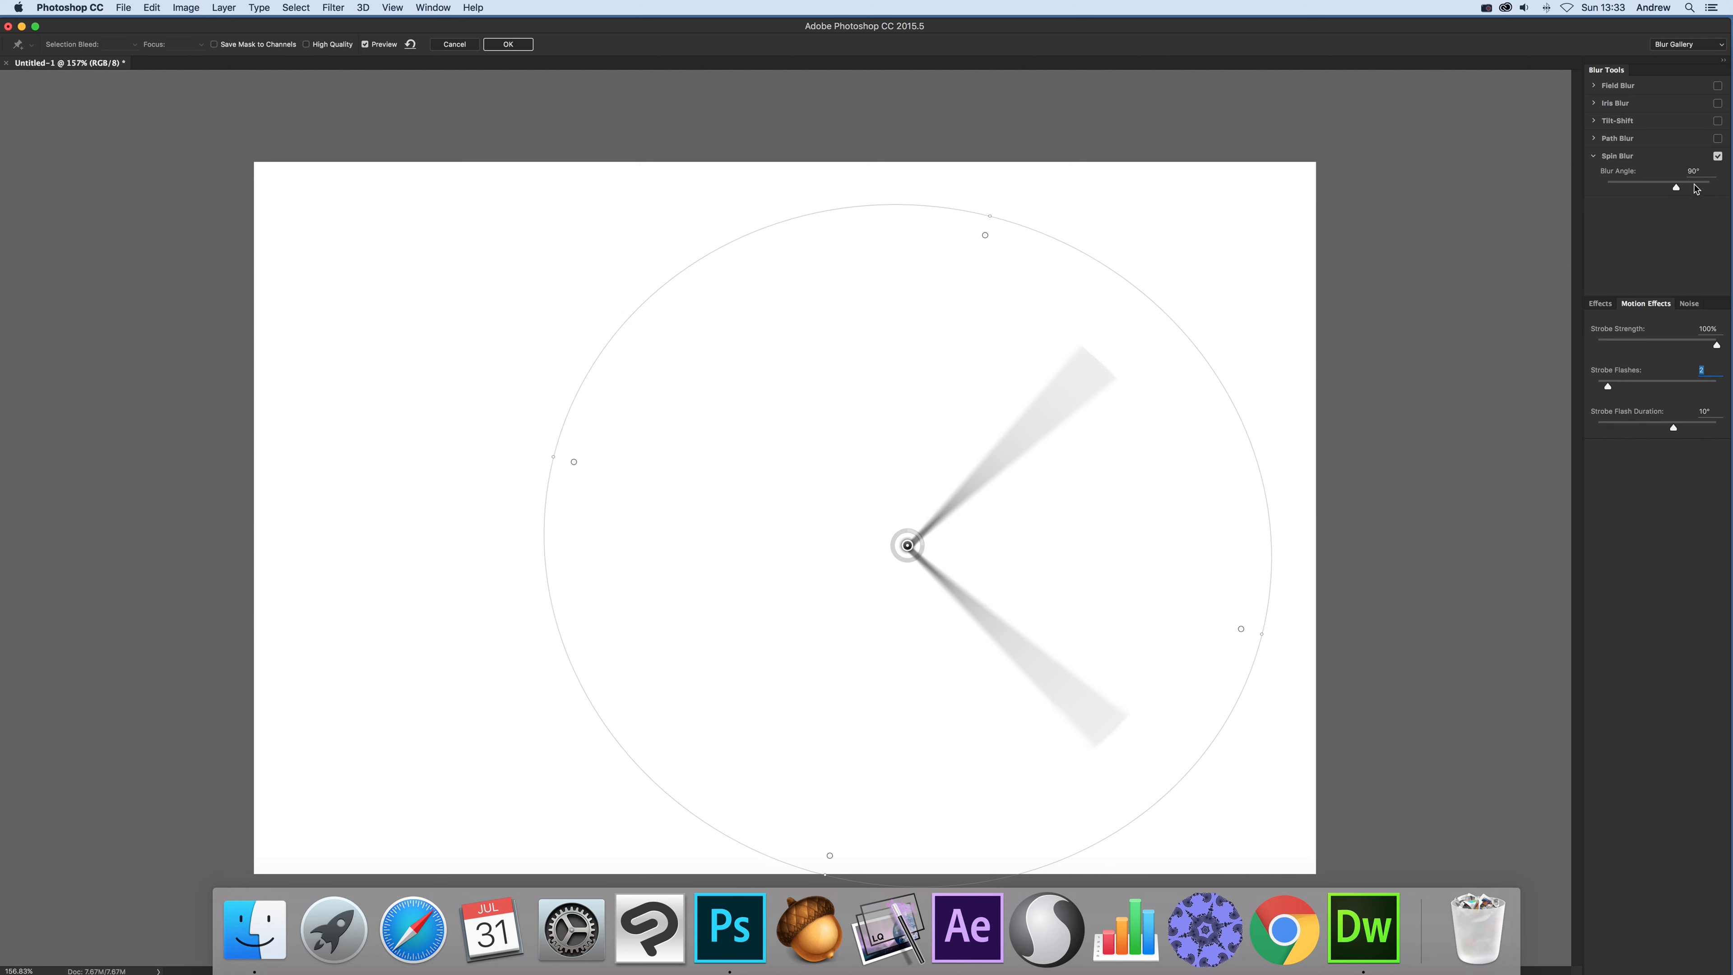
{"action": "mouse_move", "coordinate": [1029, 440]}
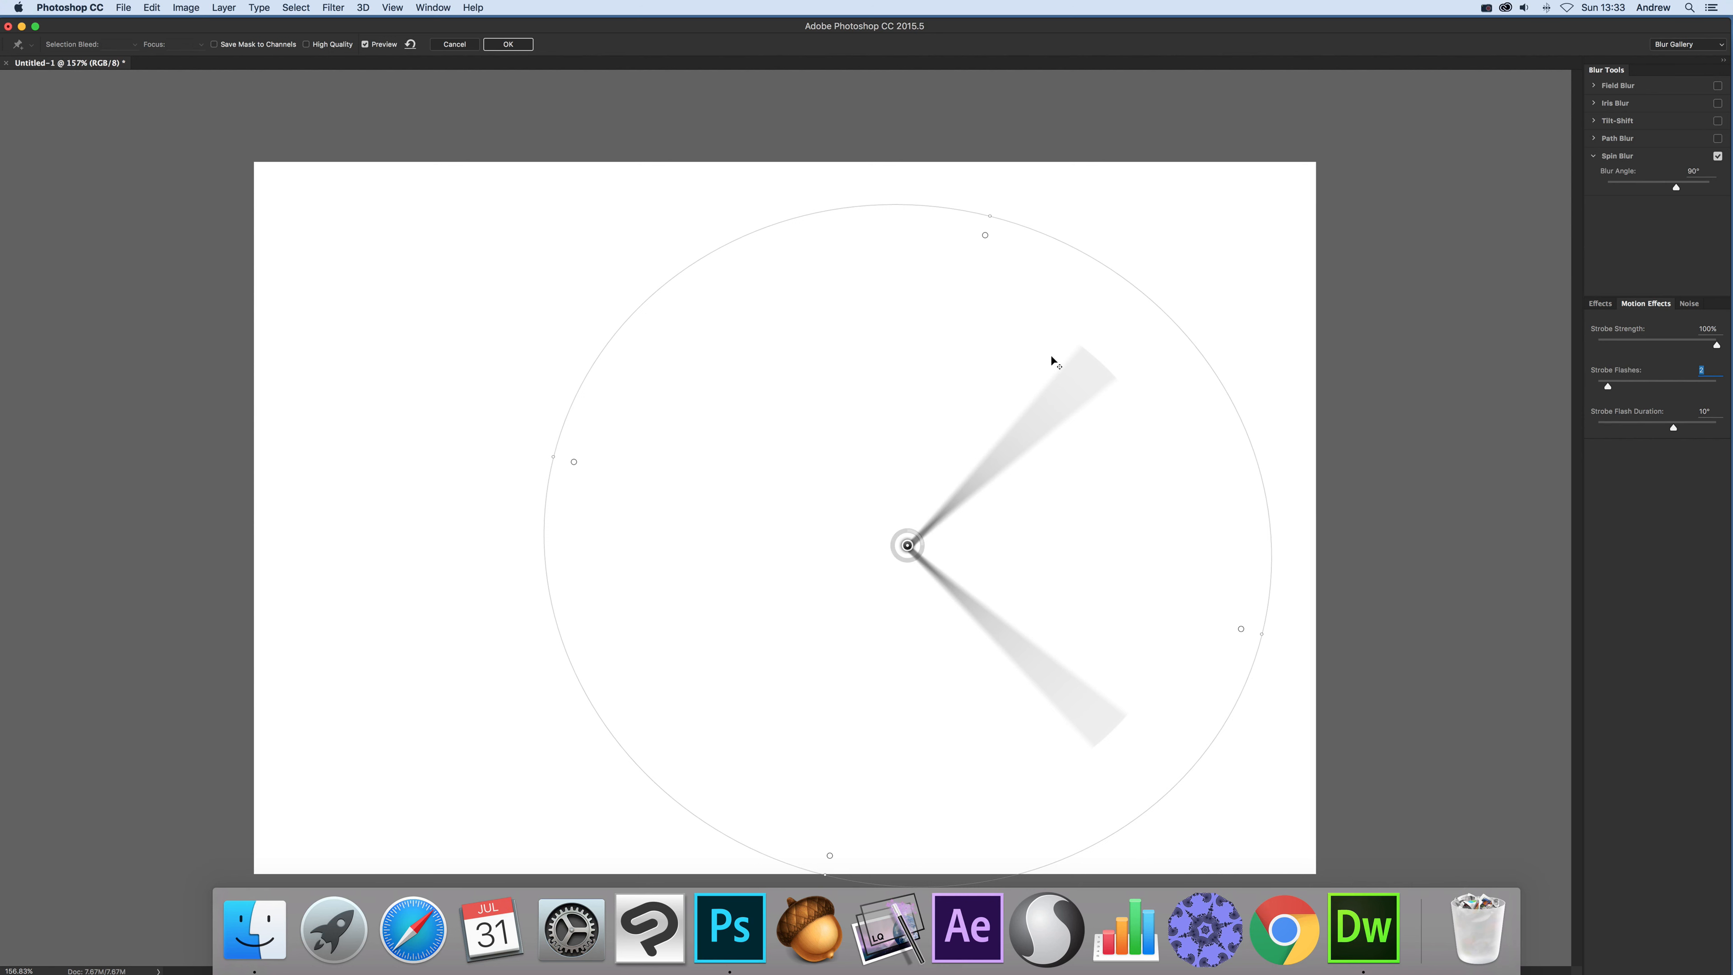
{"action": "mouse_move", "coordinate": [1139, 399]}
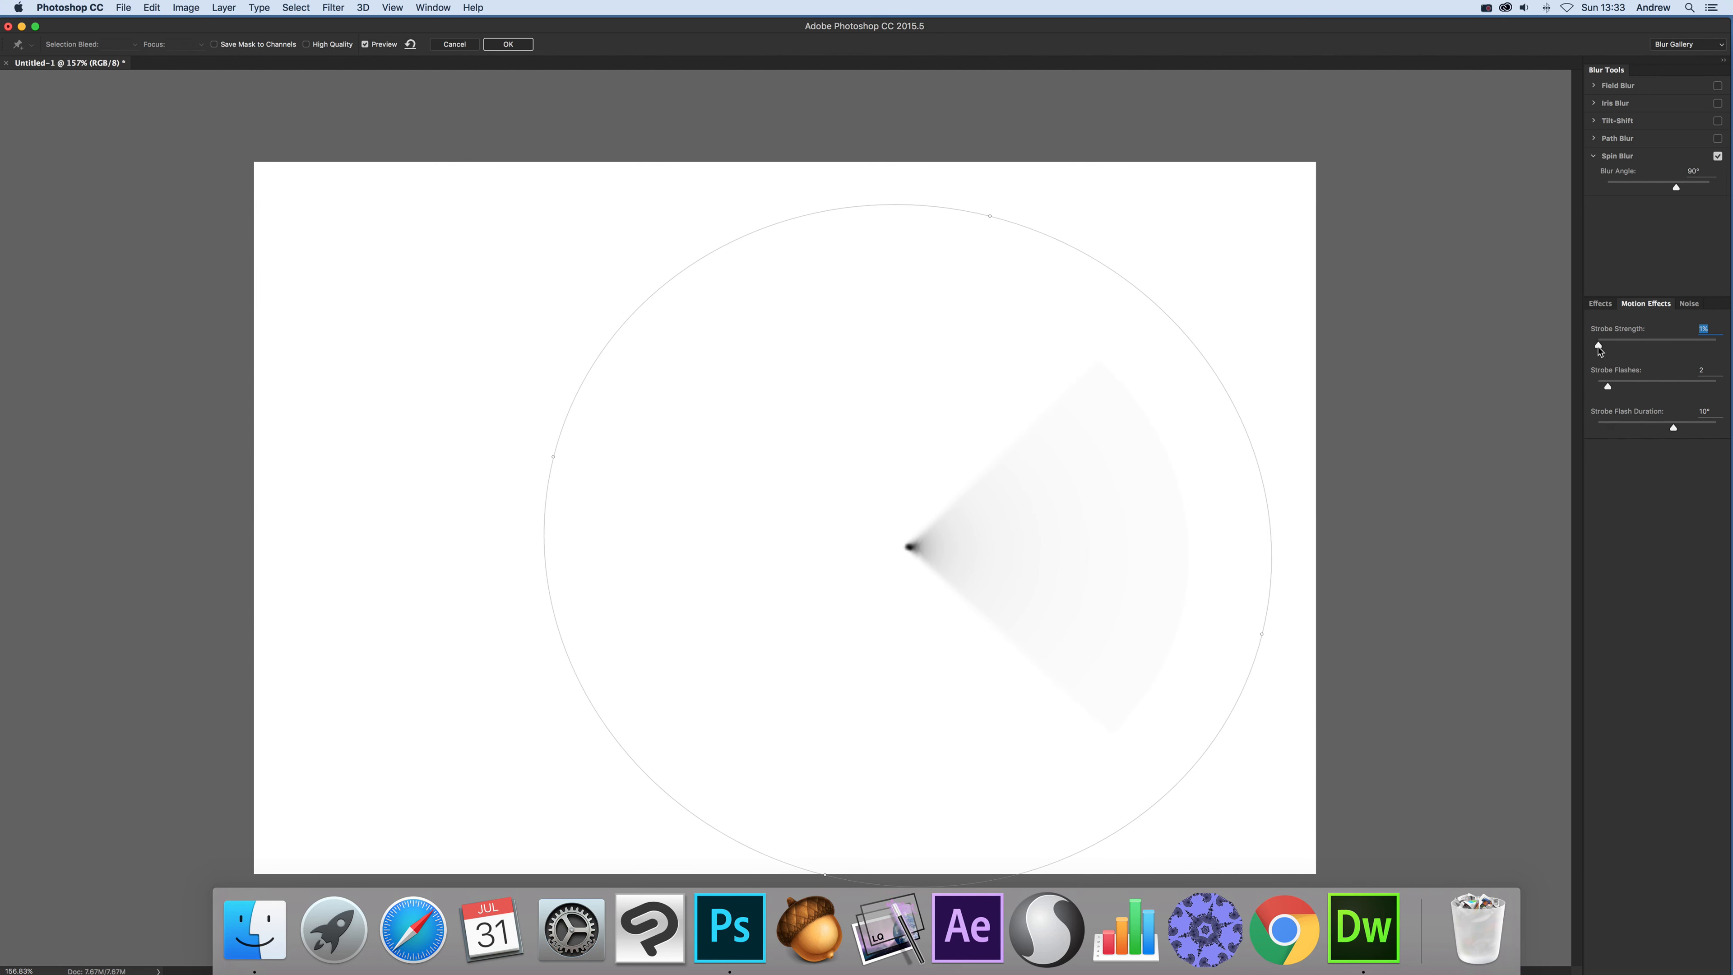
Keep Strobe Strength at 100% and raise Strobe Flashes to 35 for dense fine rays.
{"action": "left_click_drag", "start_coordinate": [1597, 344], "coordinate": [1715, 344]}
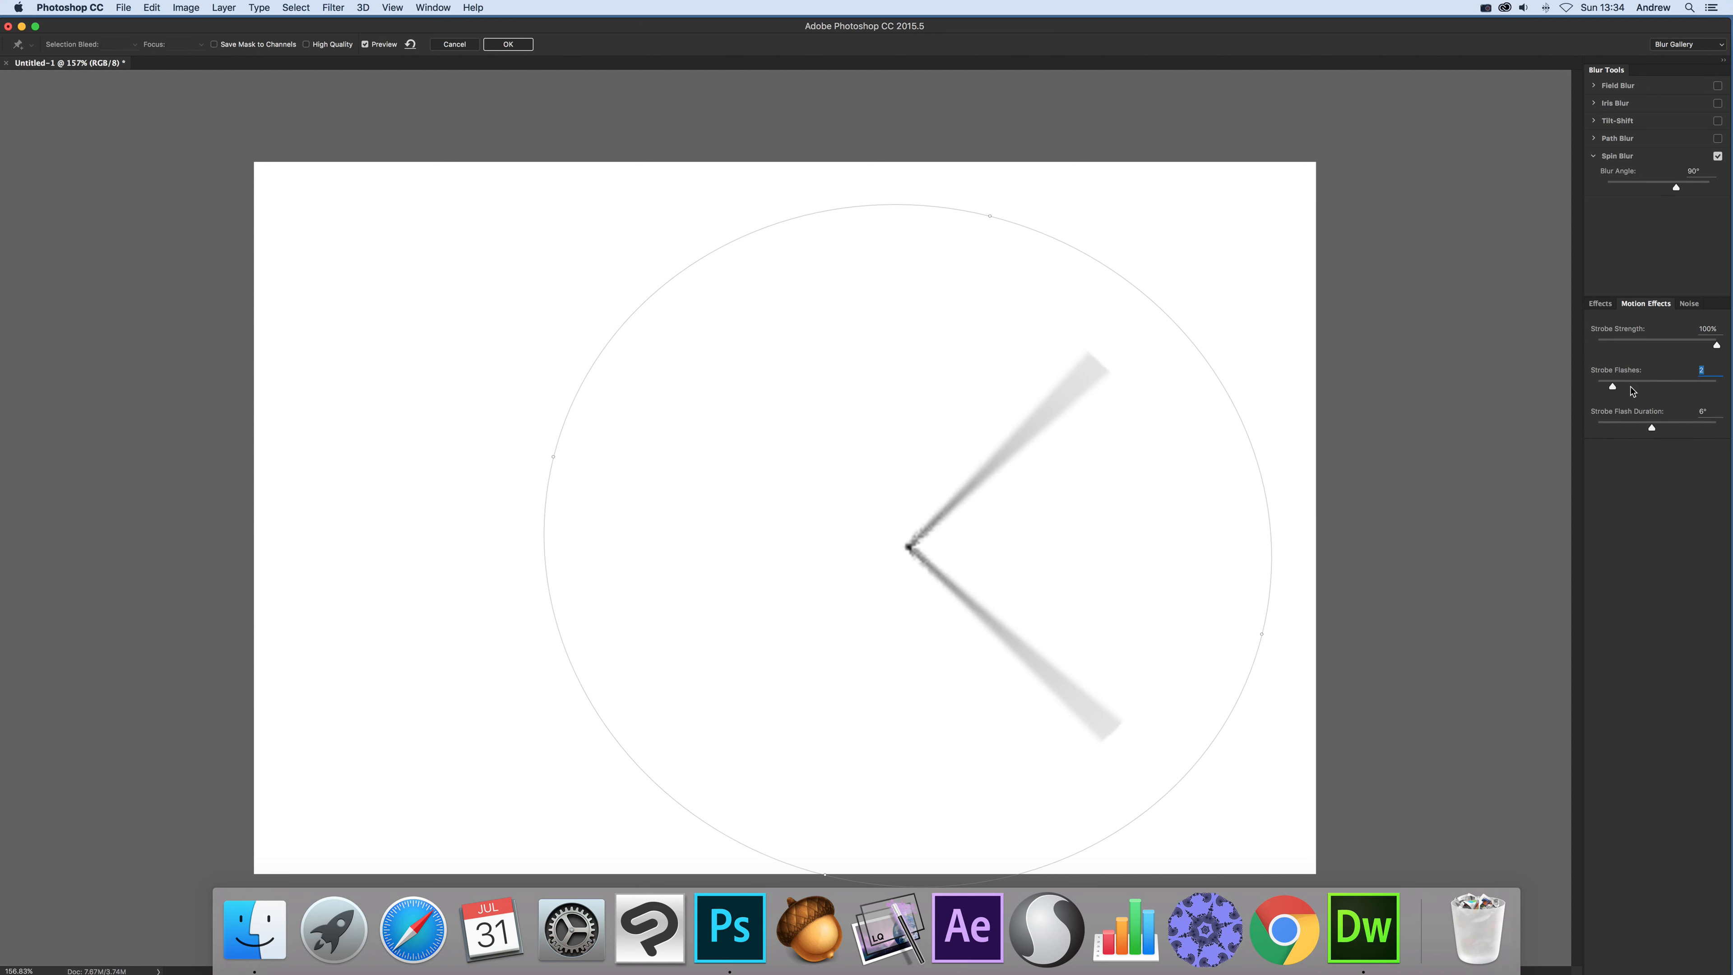
{"action": "left_click_drag", "start_coordinate": [1610, 385], "coordinate": [1684, 386]}
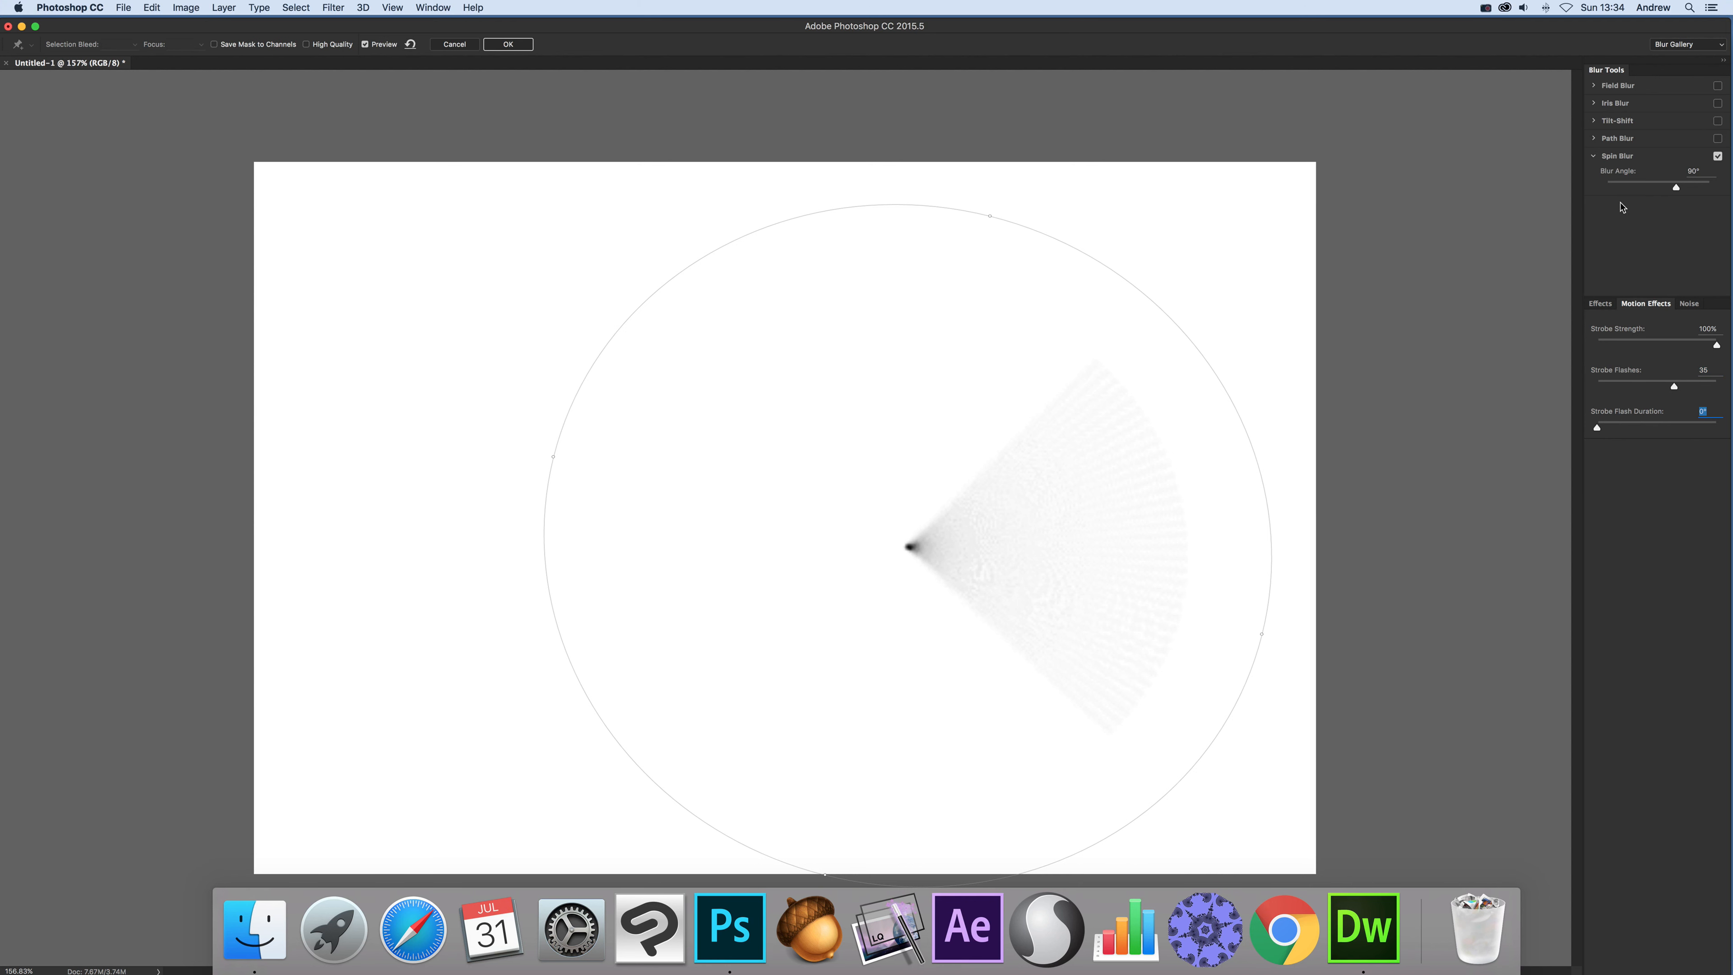
{"action": "mouse_move", "coordinate": [1678, 183]}
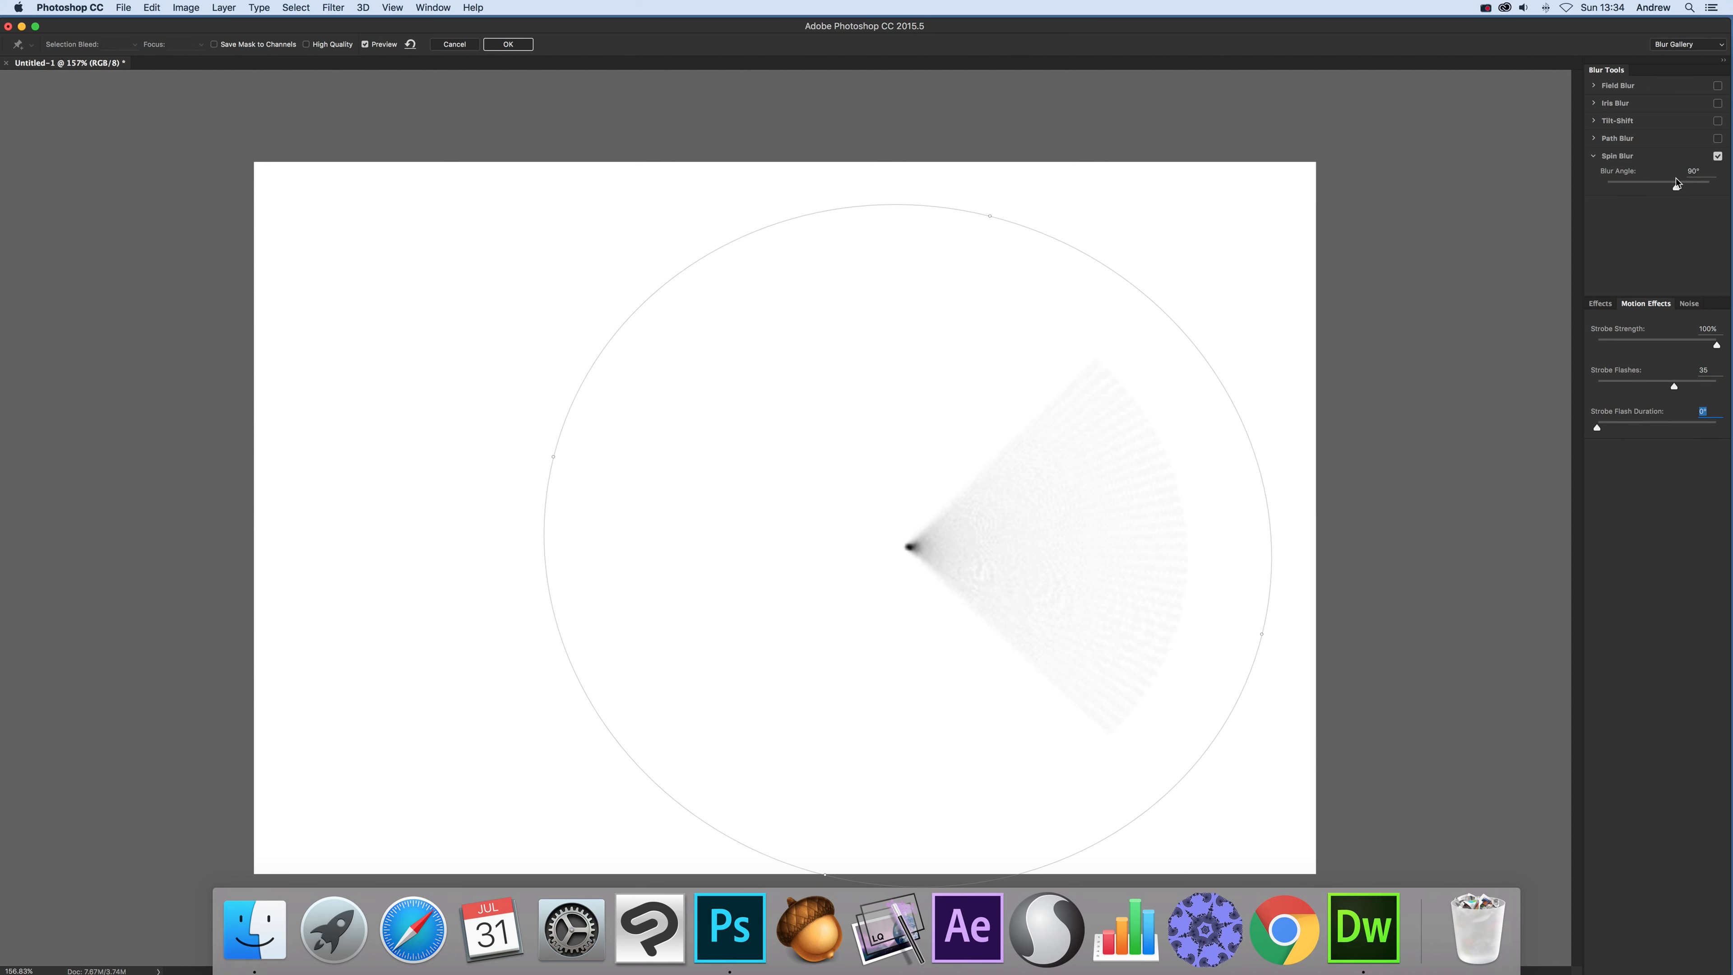
Raise the Spin Blur angle to its 360° maximum.
{"action": "left_click", "coordinate": [1705, 172]}
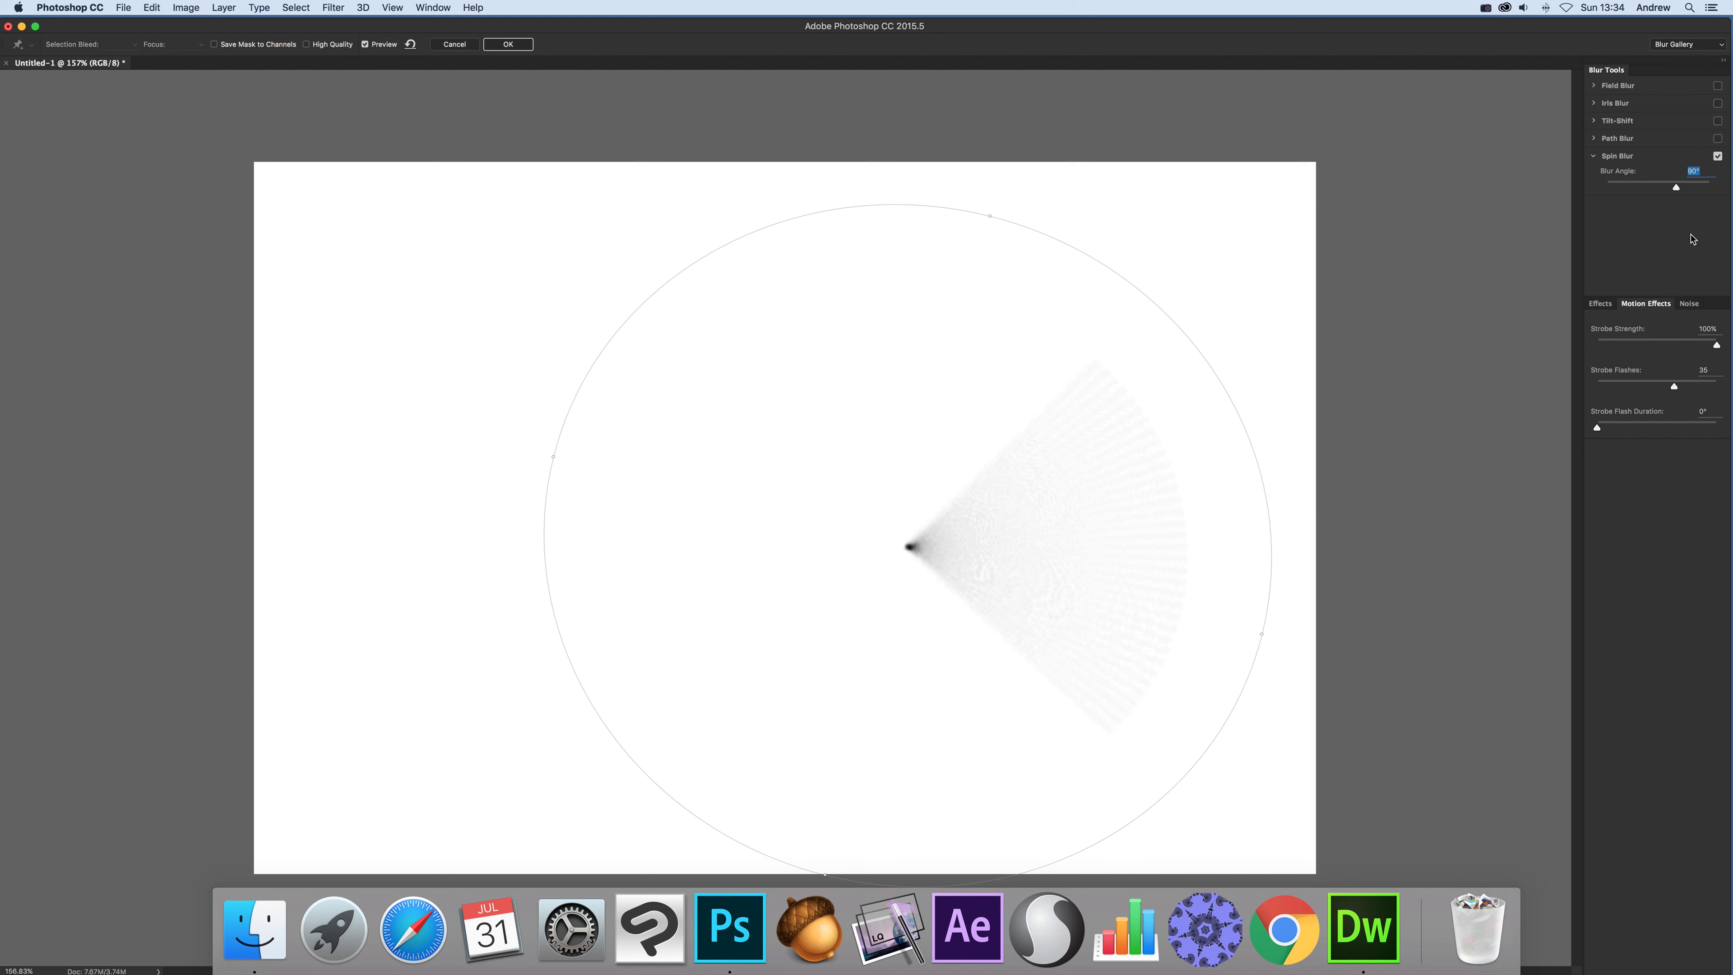
{"action": "left_click_drag", "start_coordinate": [1675, 186], "coordinate": [1713, 187]}
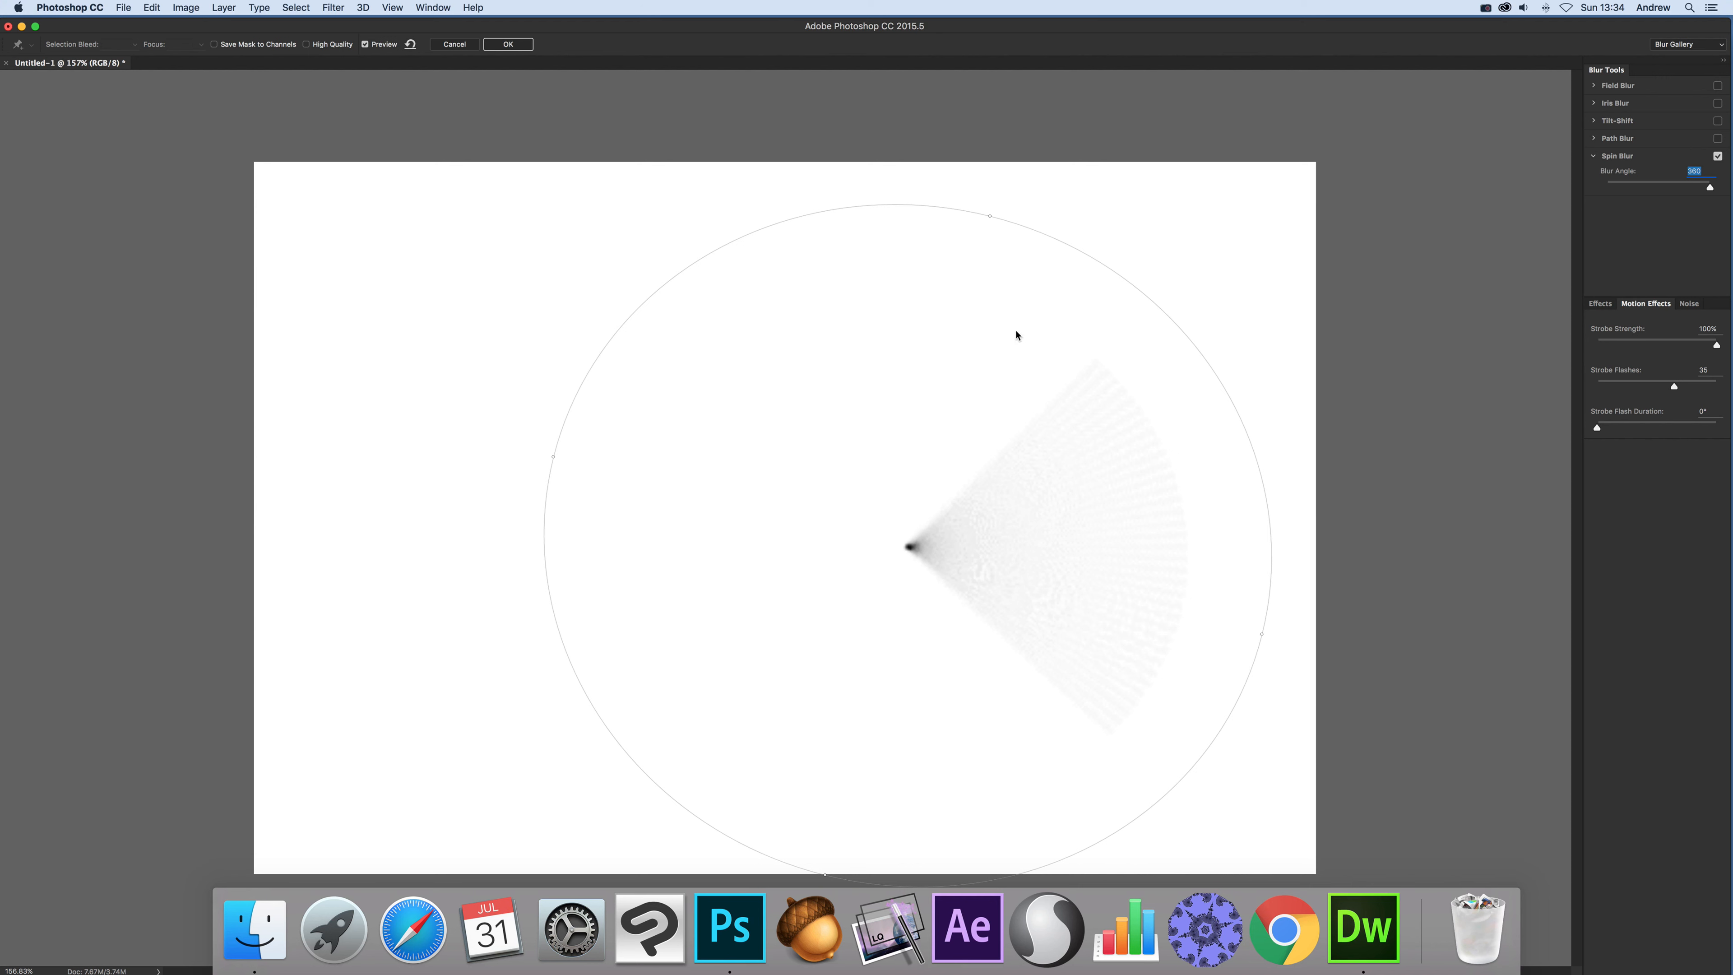
{"action": "mouse_move", "coordinate": [600, 755]}
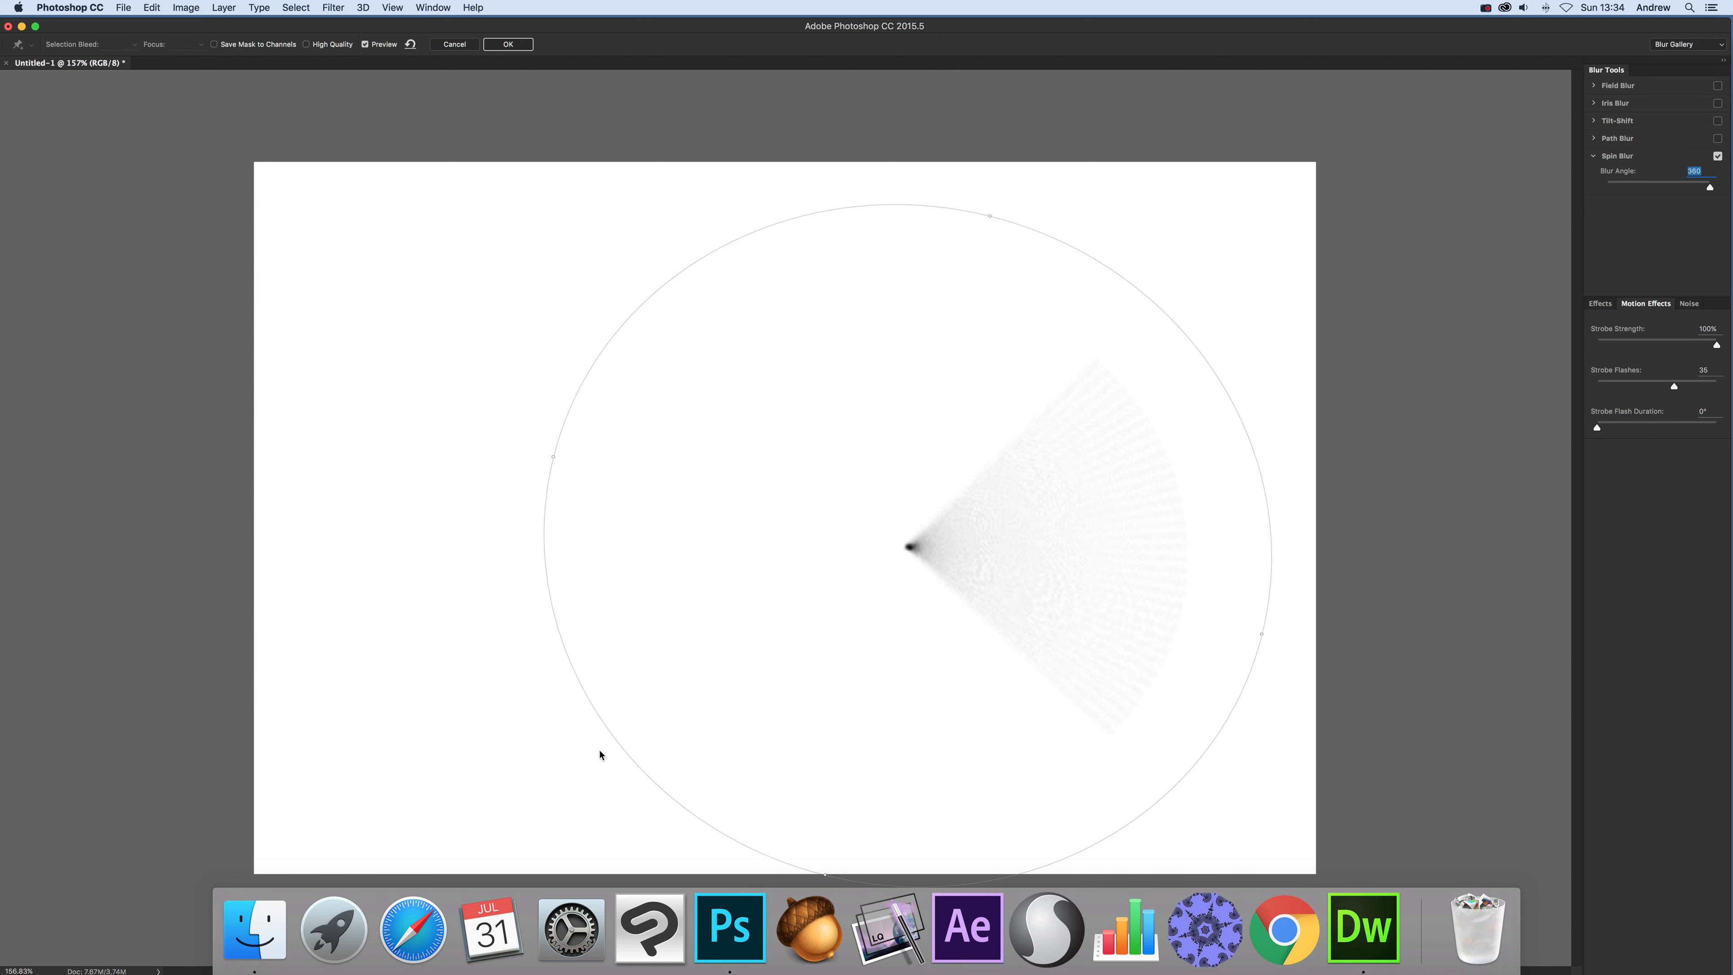